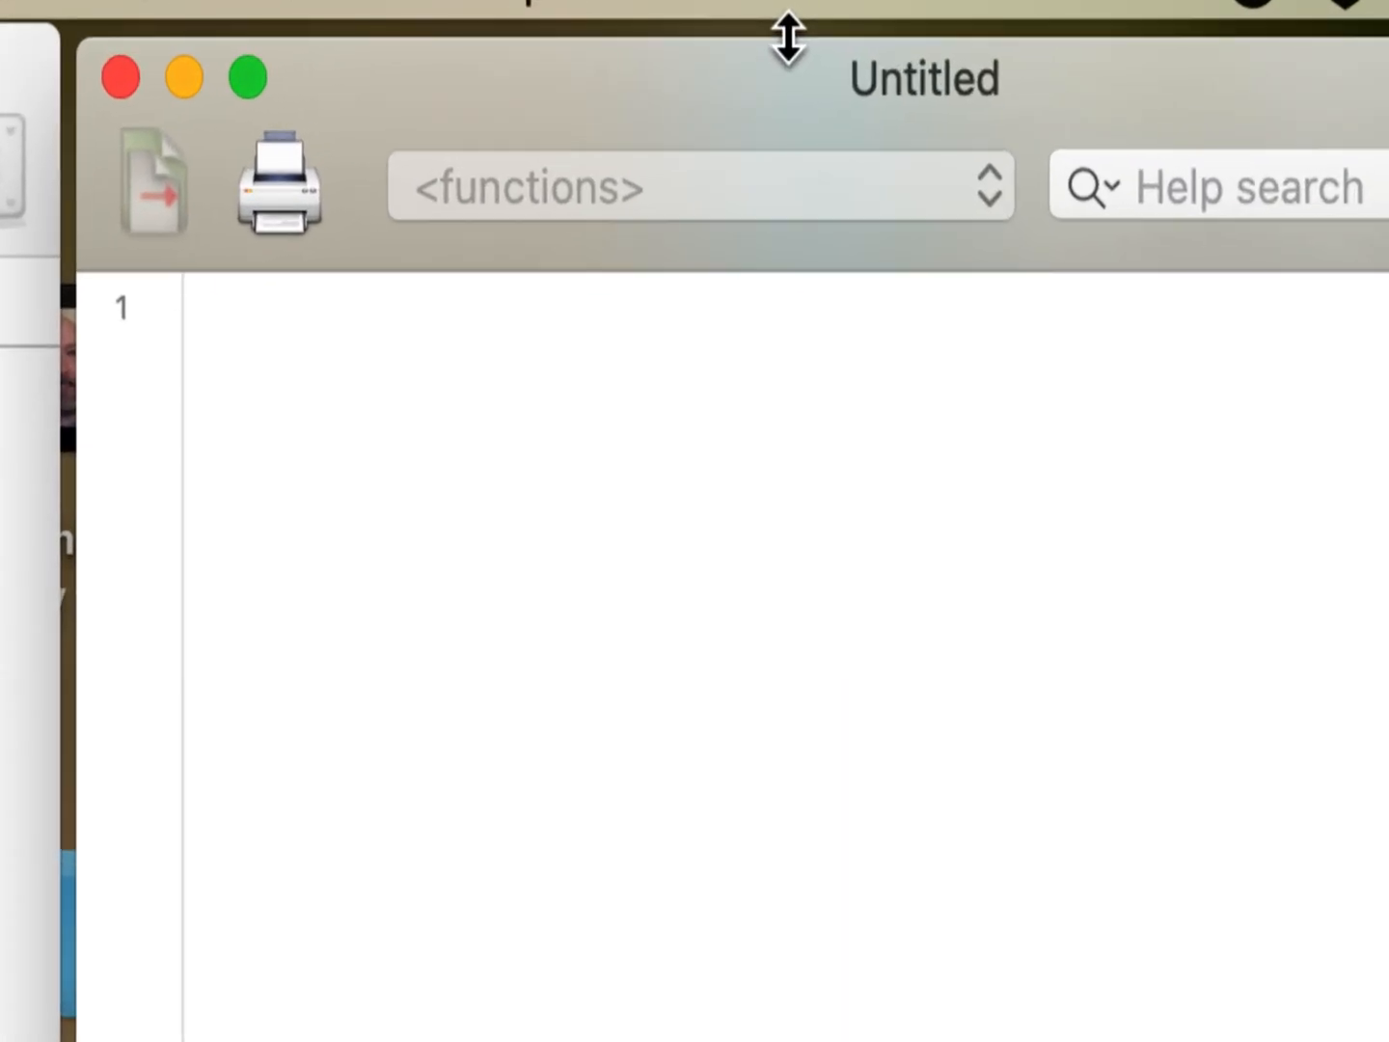
# Write data(faithful) and duration <- faithful$eruptions as the first two script lines.
pyautogui.write('d')
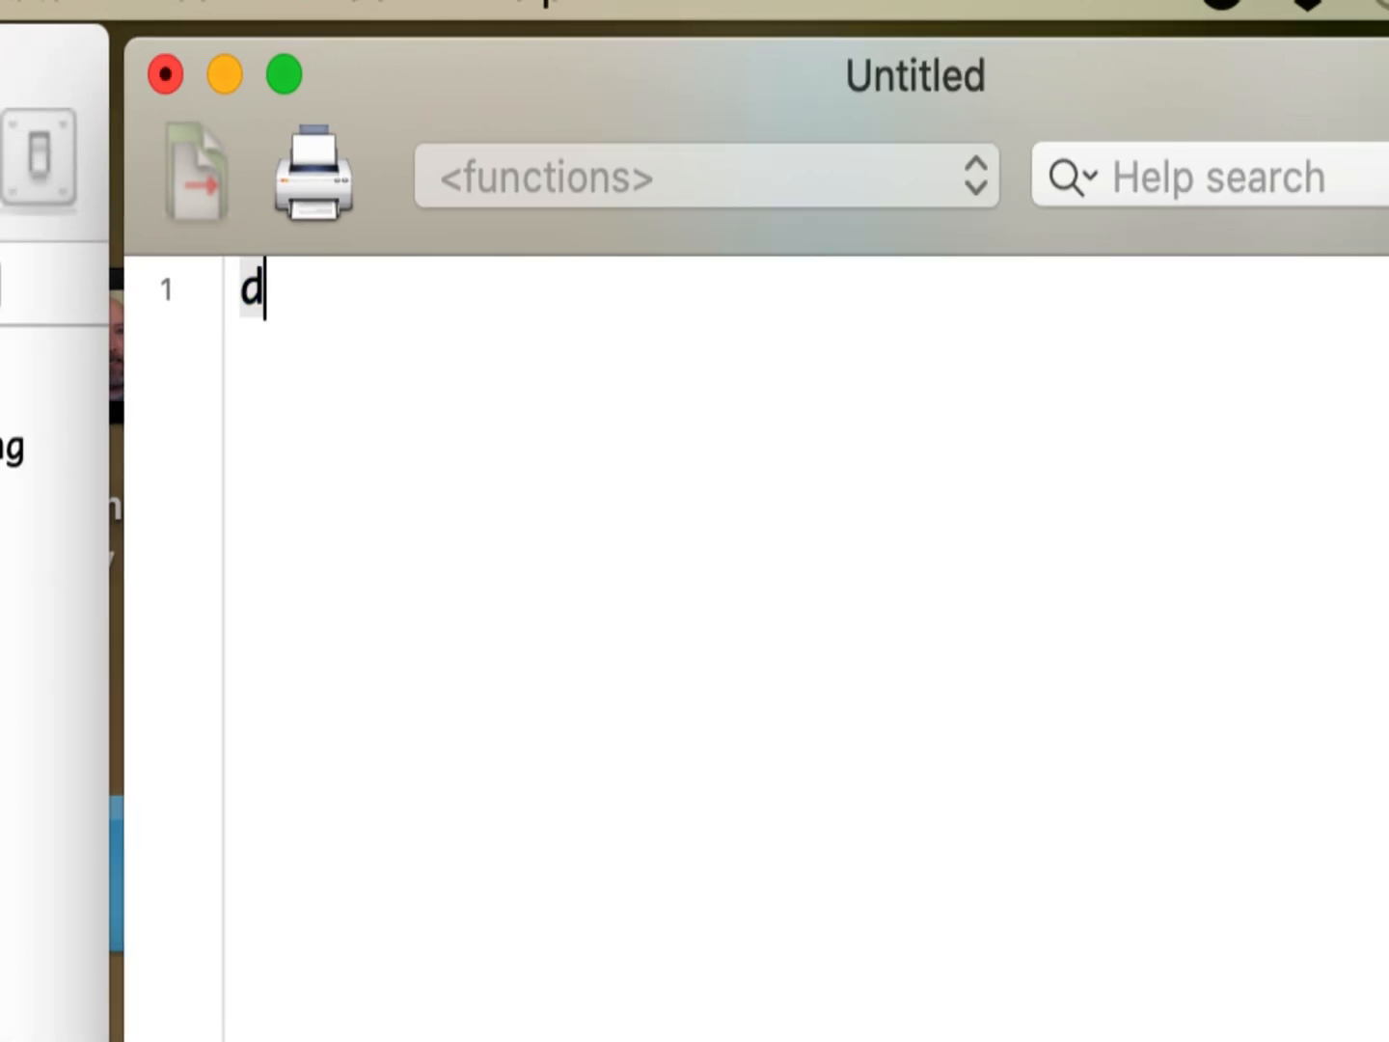
pyautogui.write('ata(faithful)')
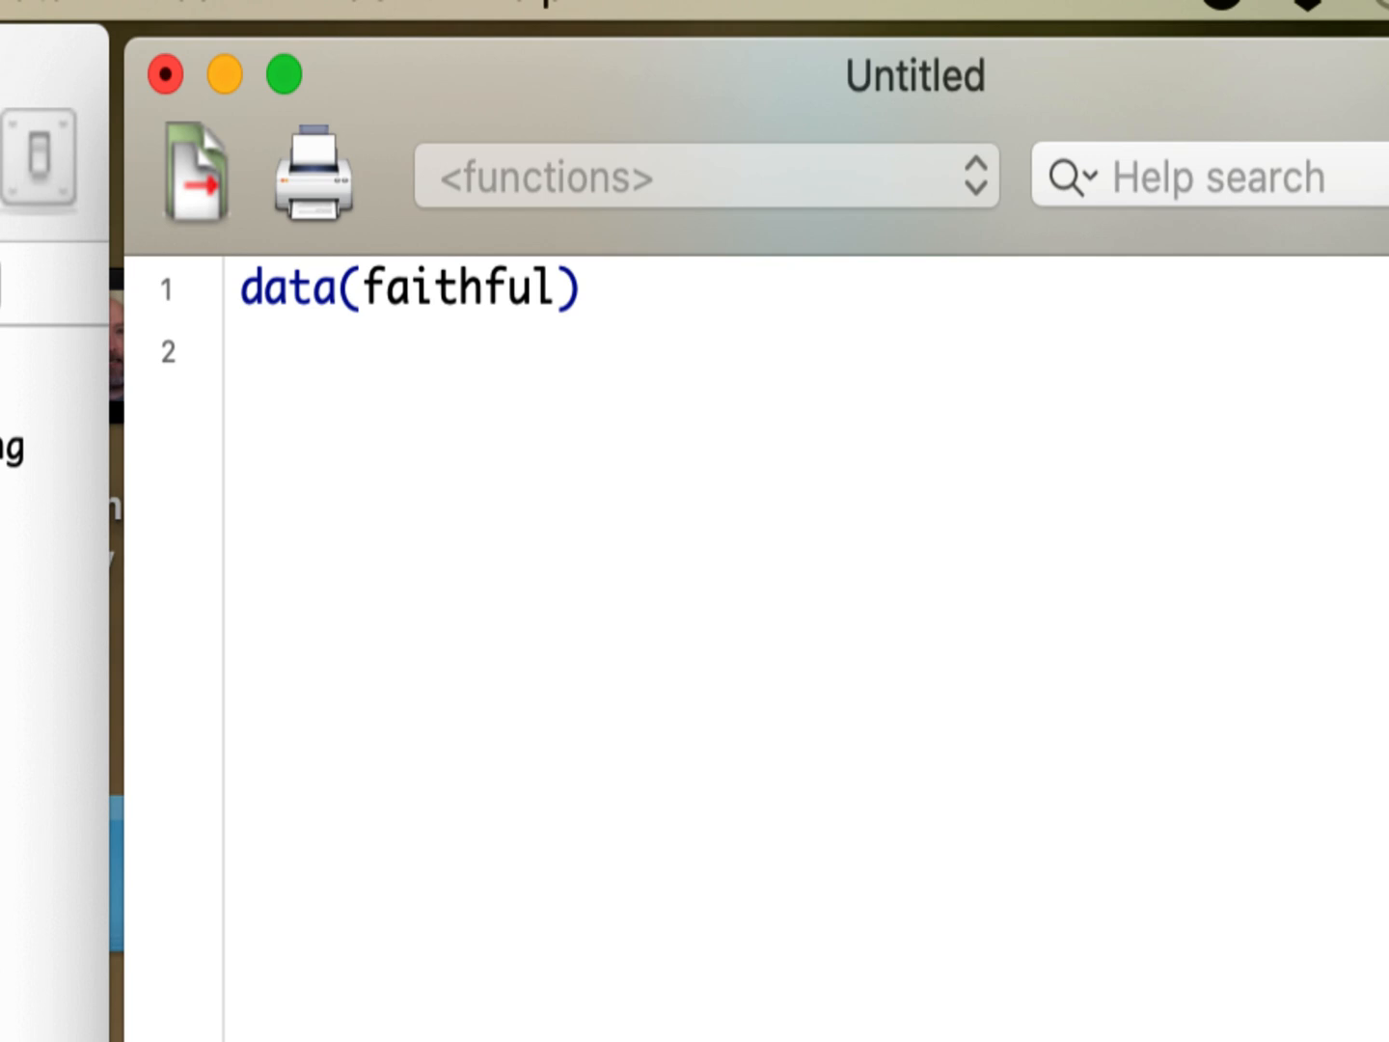
pyautogui.write('duratio')
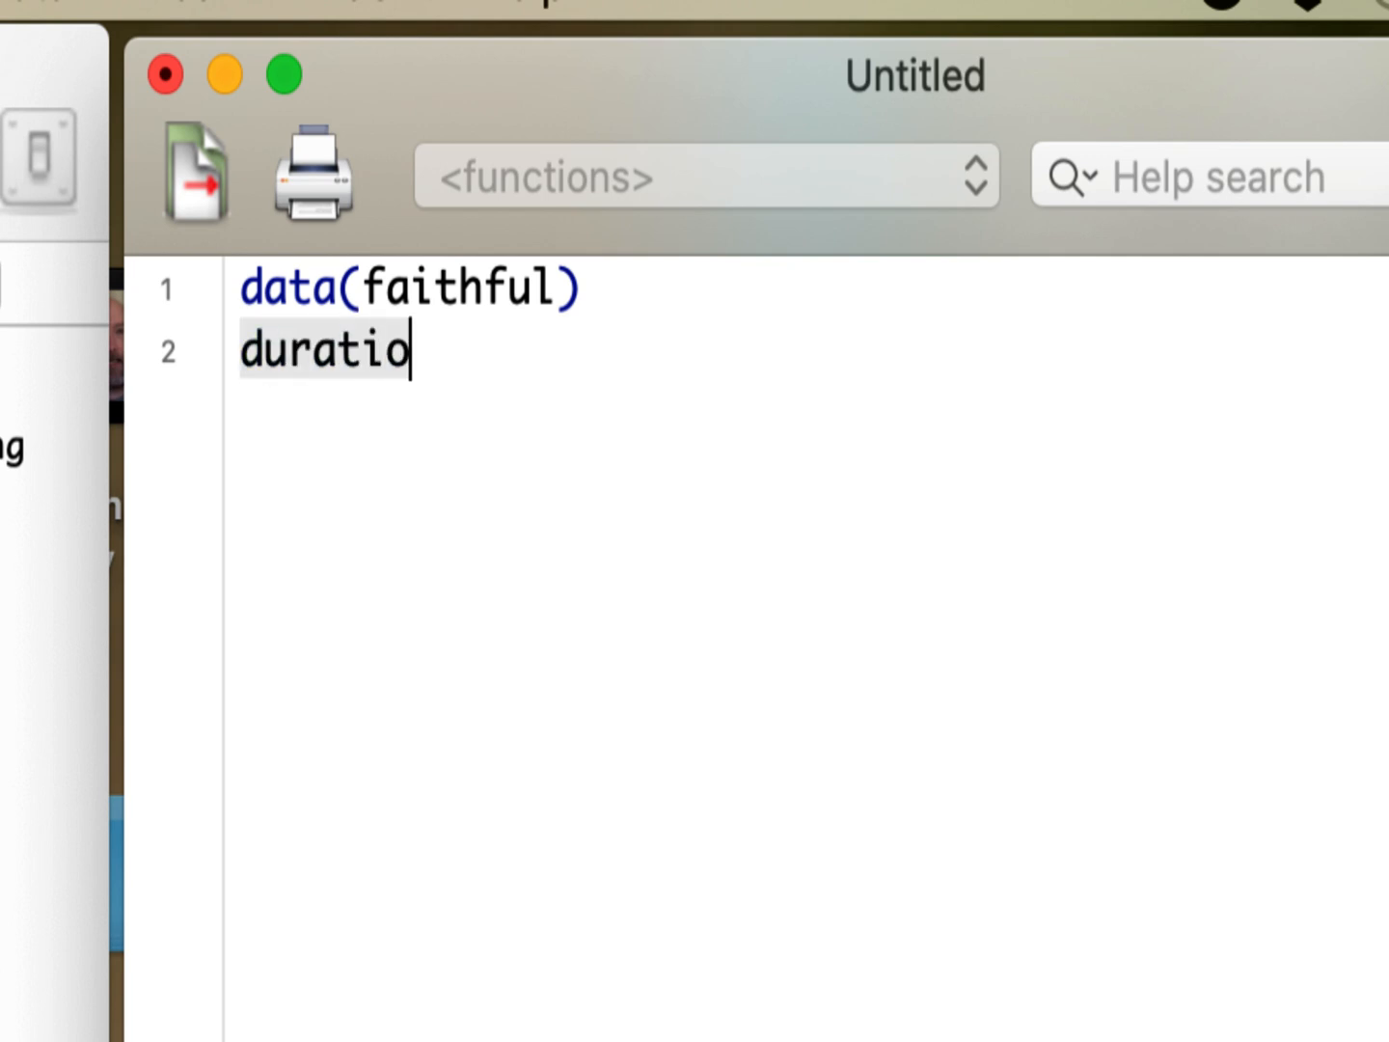
pyautogui.write('n <- fr')
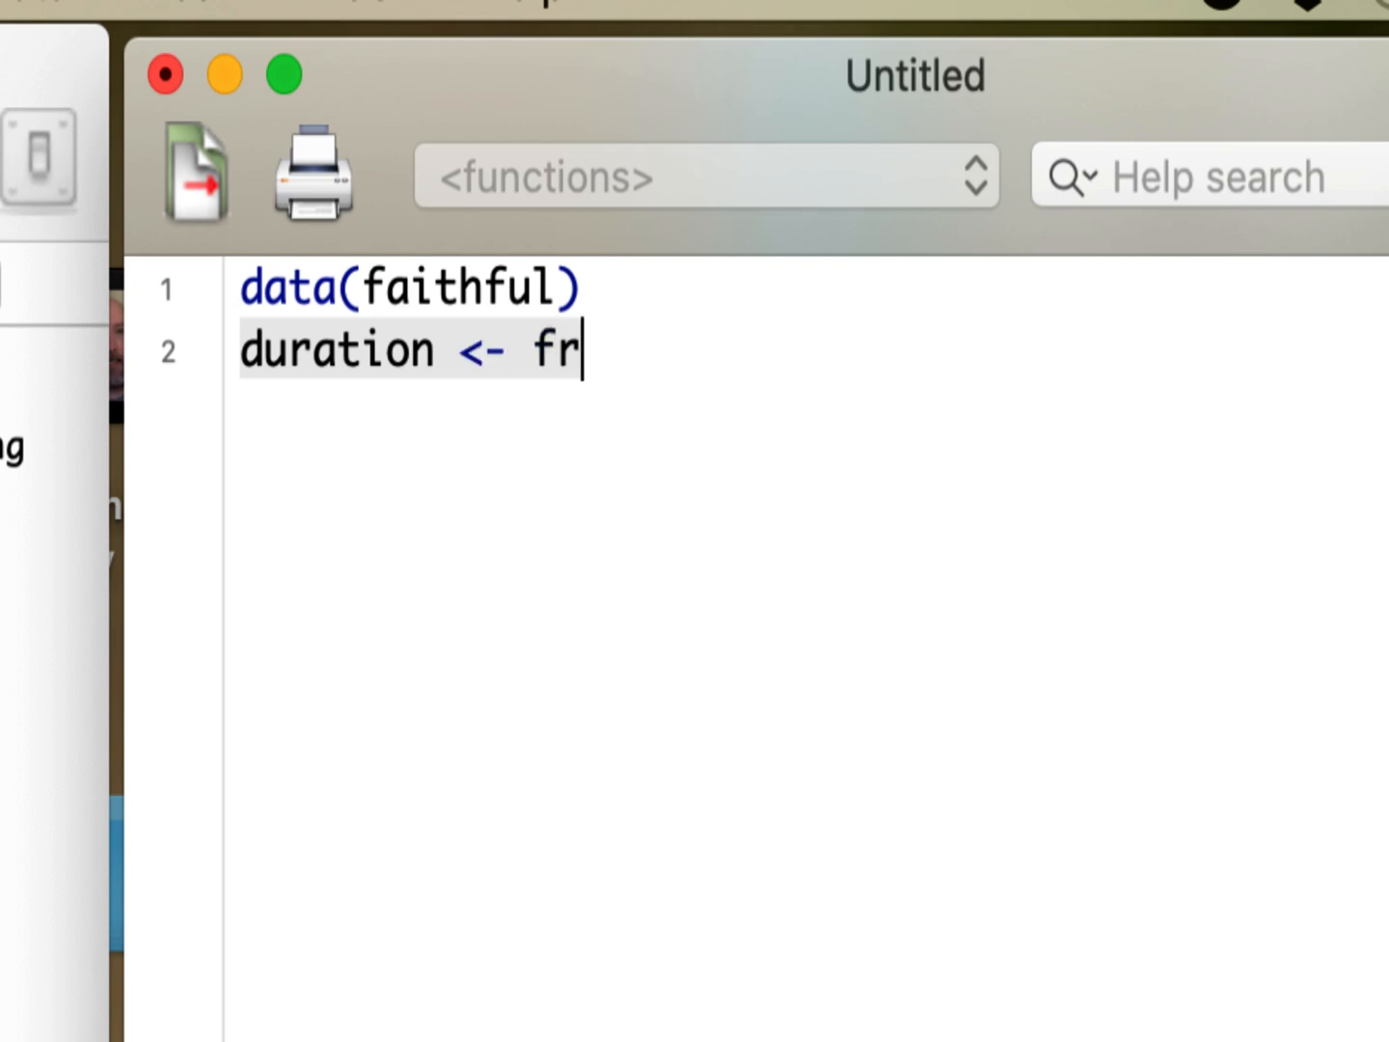
pyautogui.write('aithful$eru')
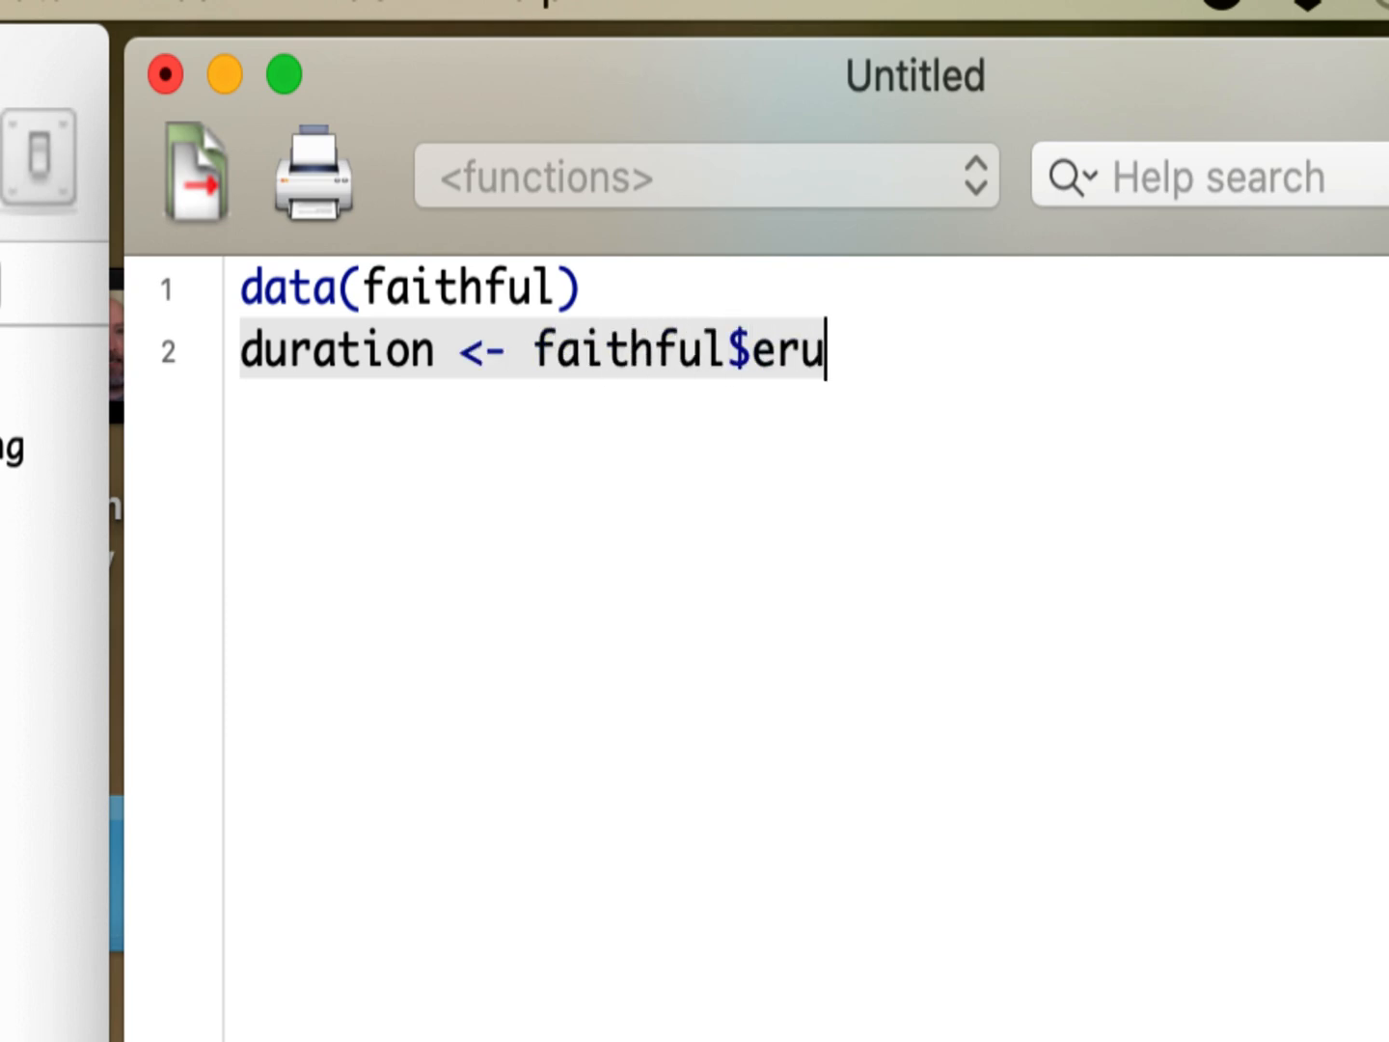
pyautogui.write('ptions')
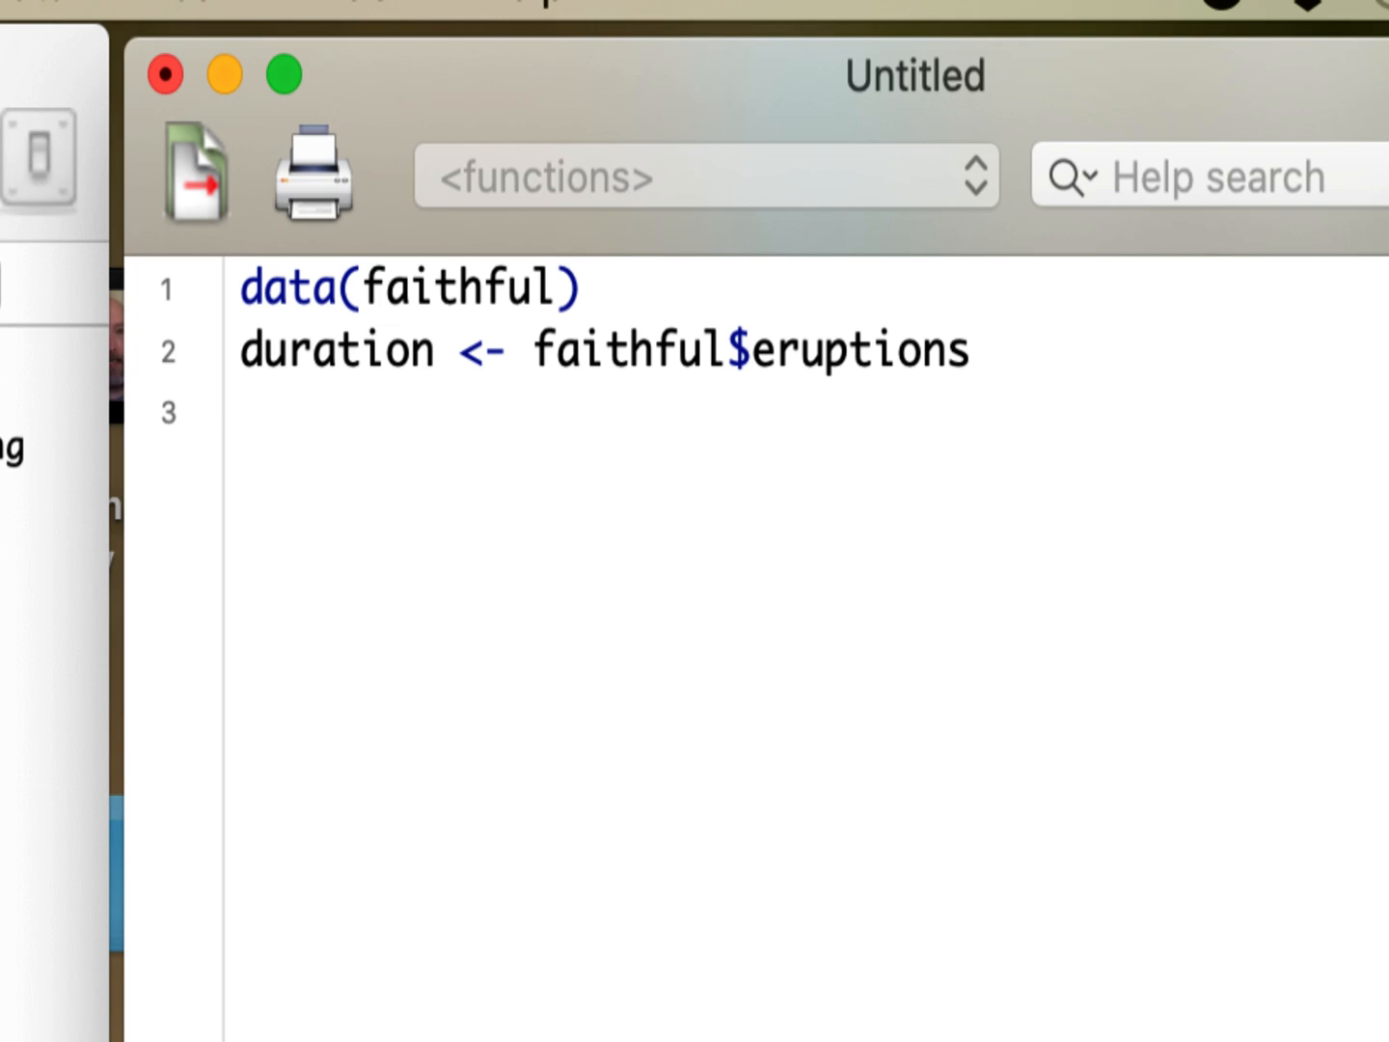
# Write h <- hist(duration,plot=F) on line 3 and h on line 4 to print the histogram object.
pyautogui.write('h <- his')
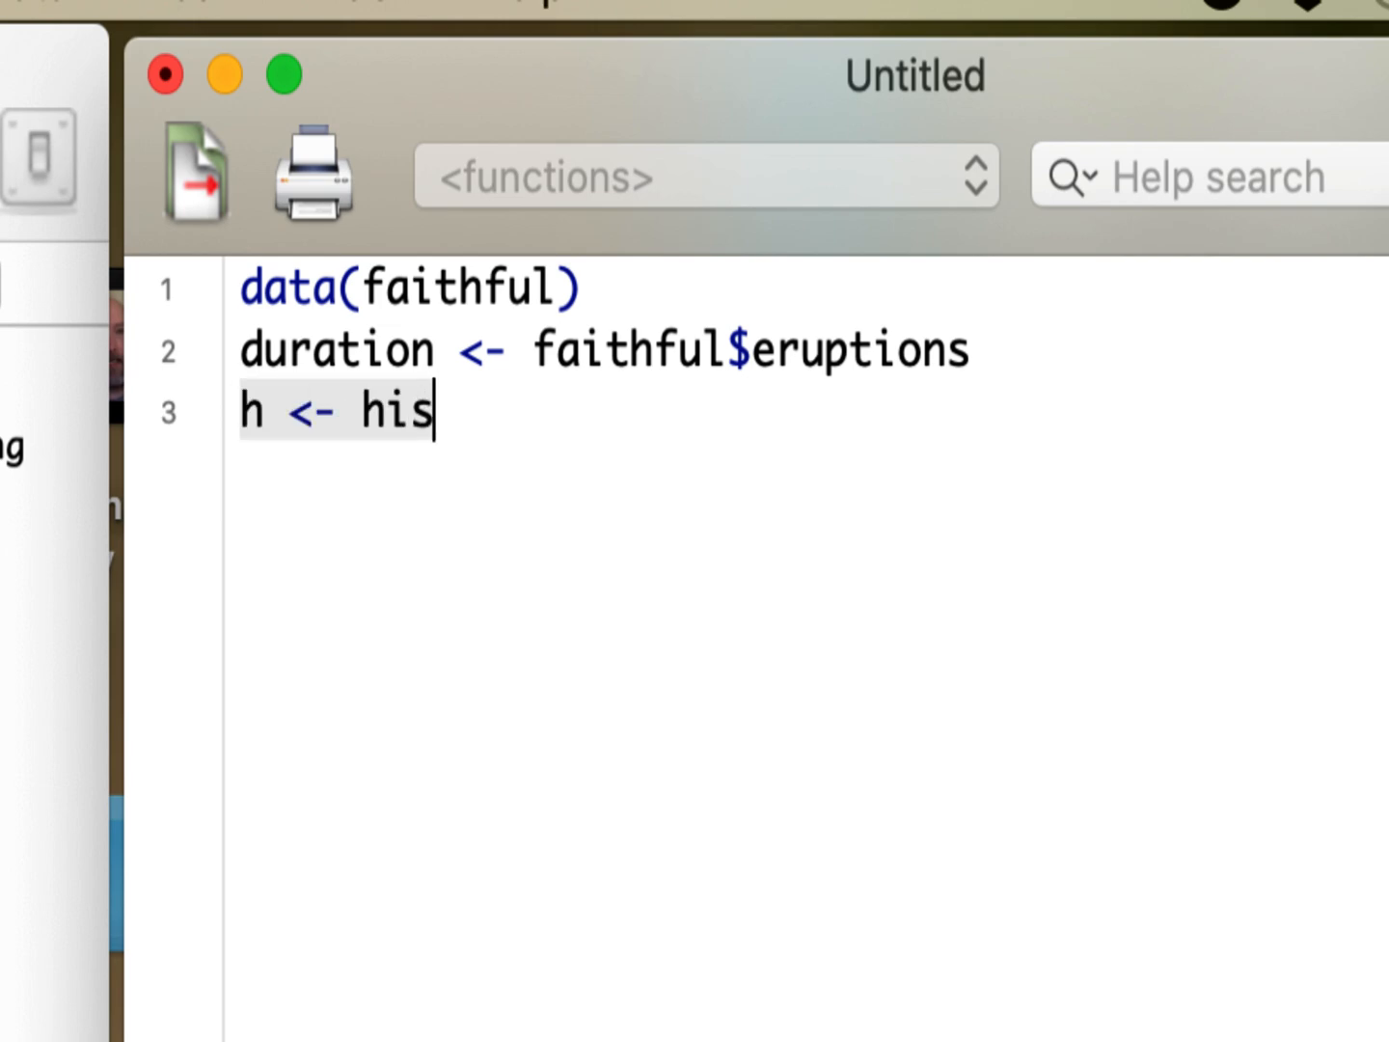
pyautogui.write('t(du')
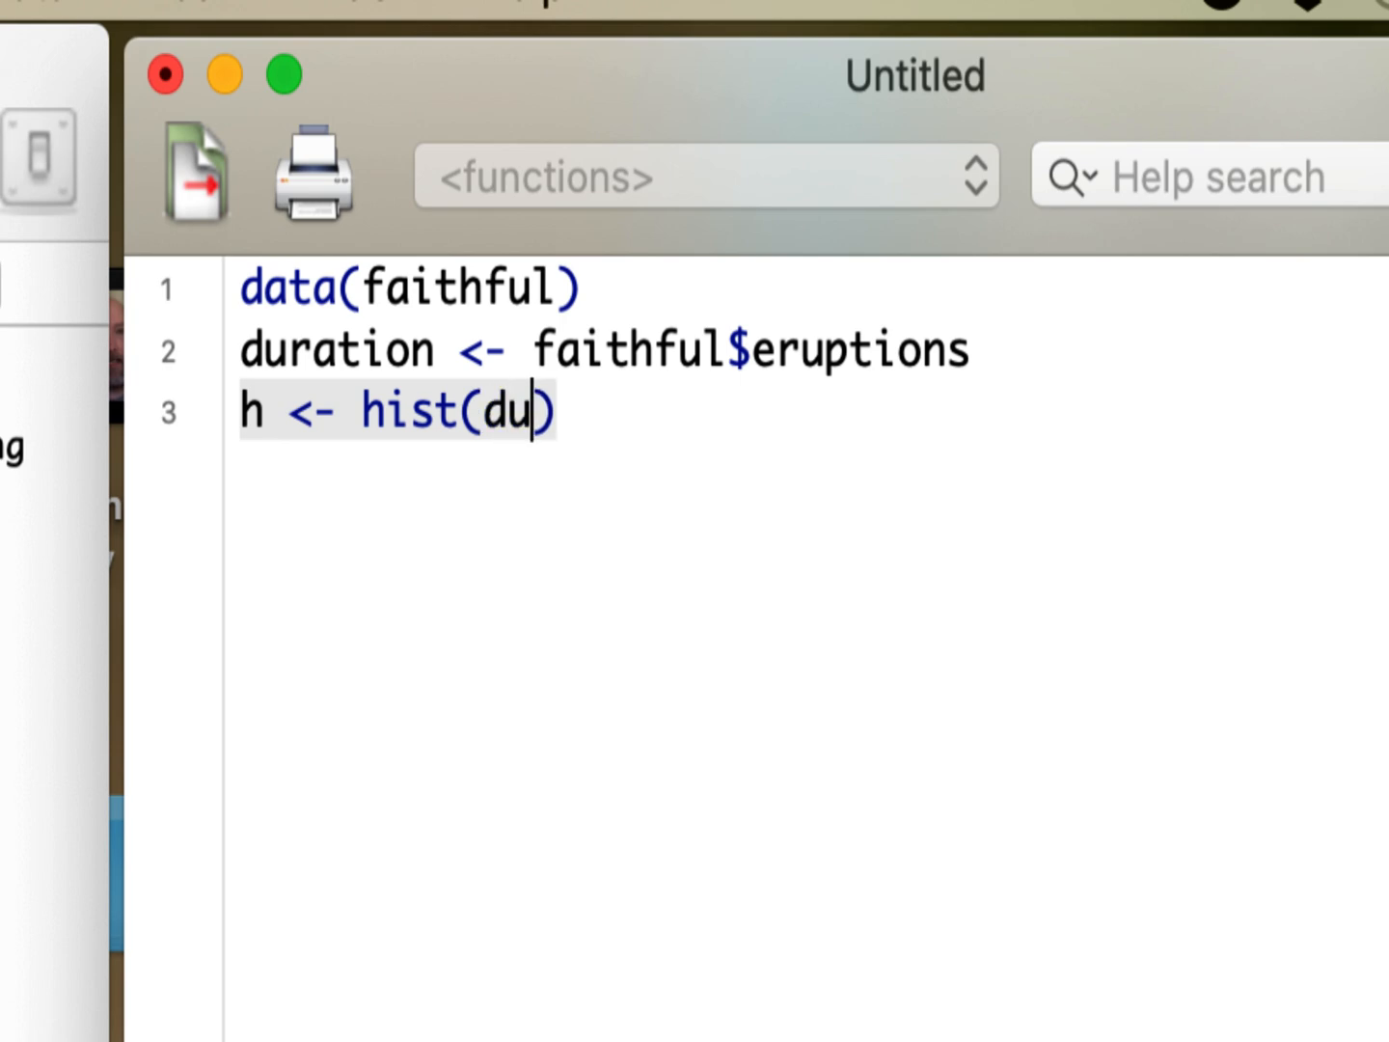
pyautogui.write('ration')
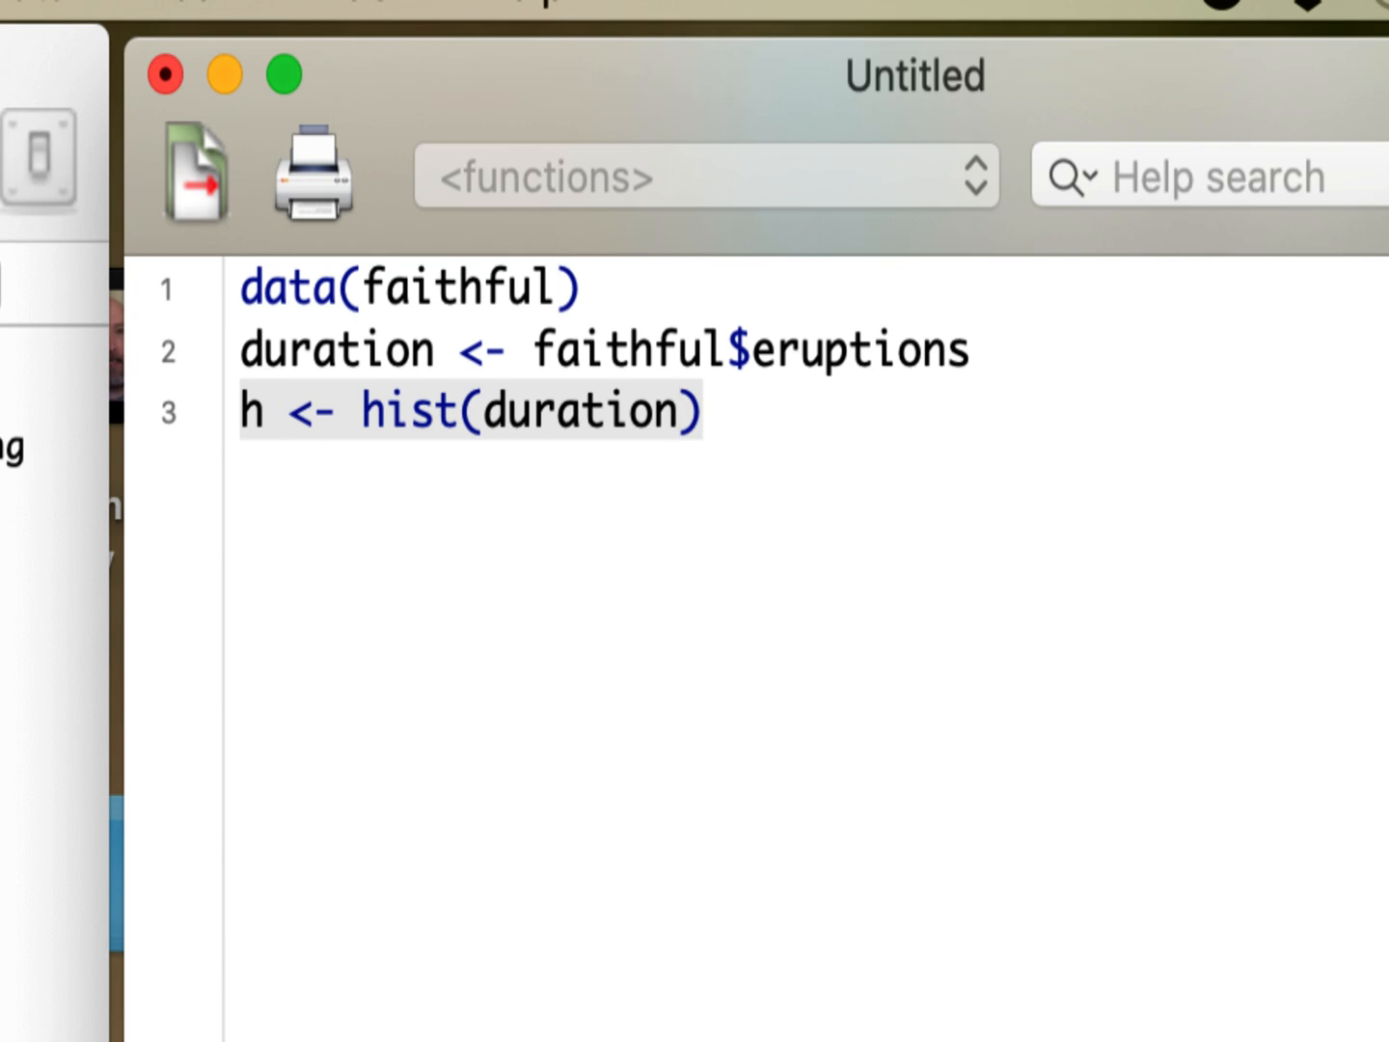
pyautogui.write(',')
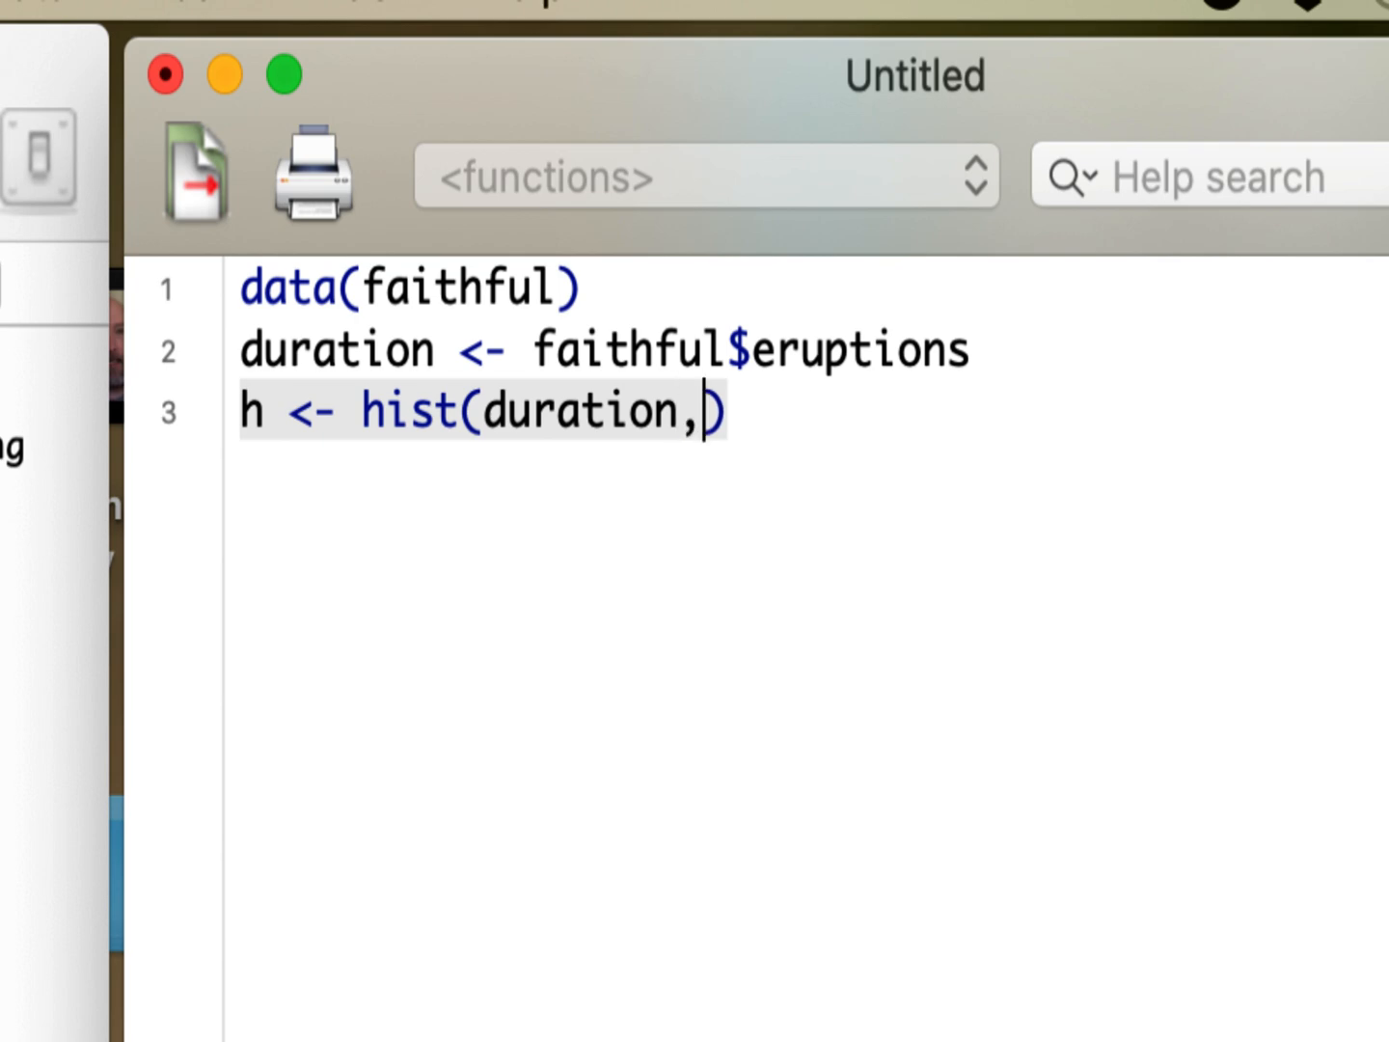
pyautogui.write('plot=')
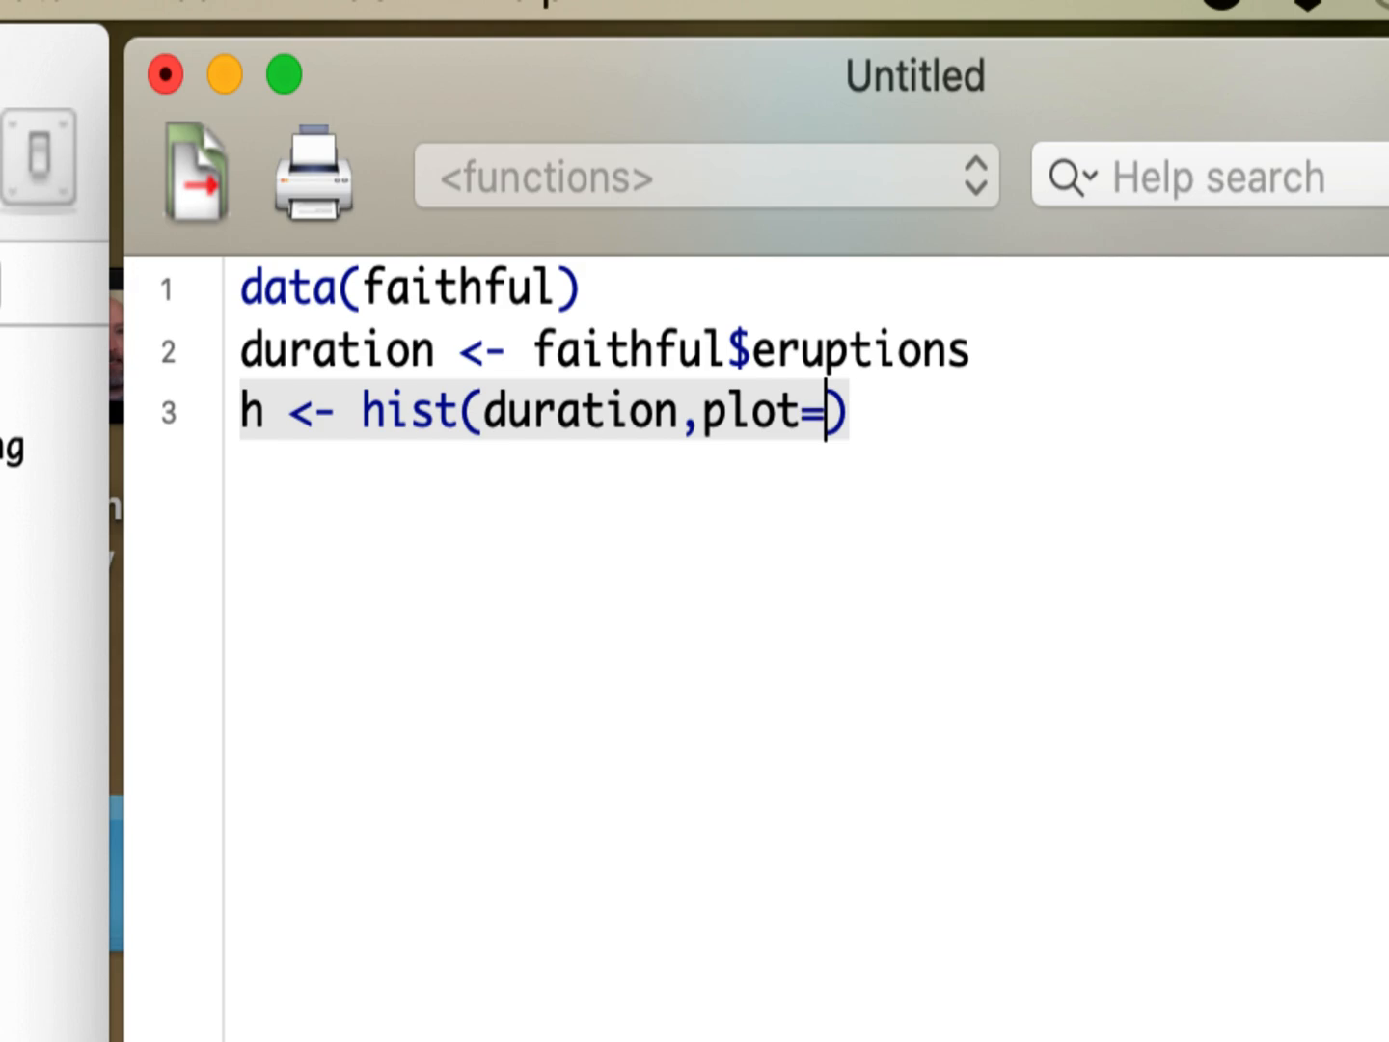
pyautogui.write('F')
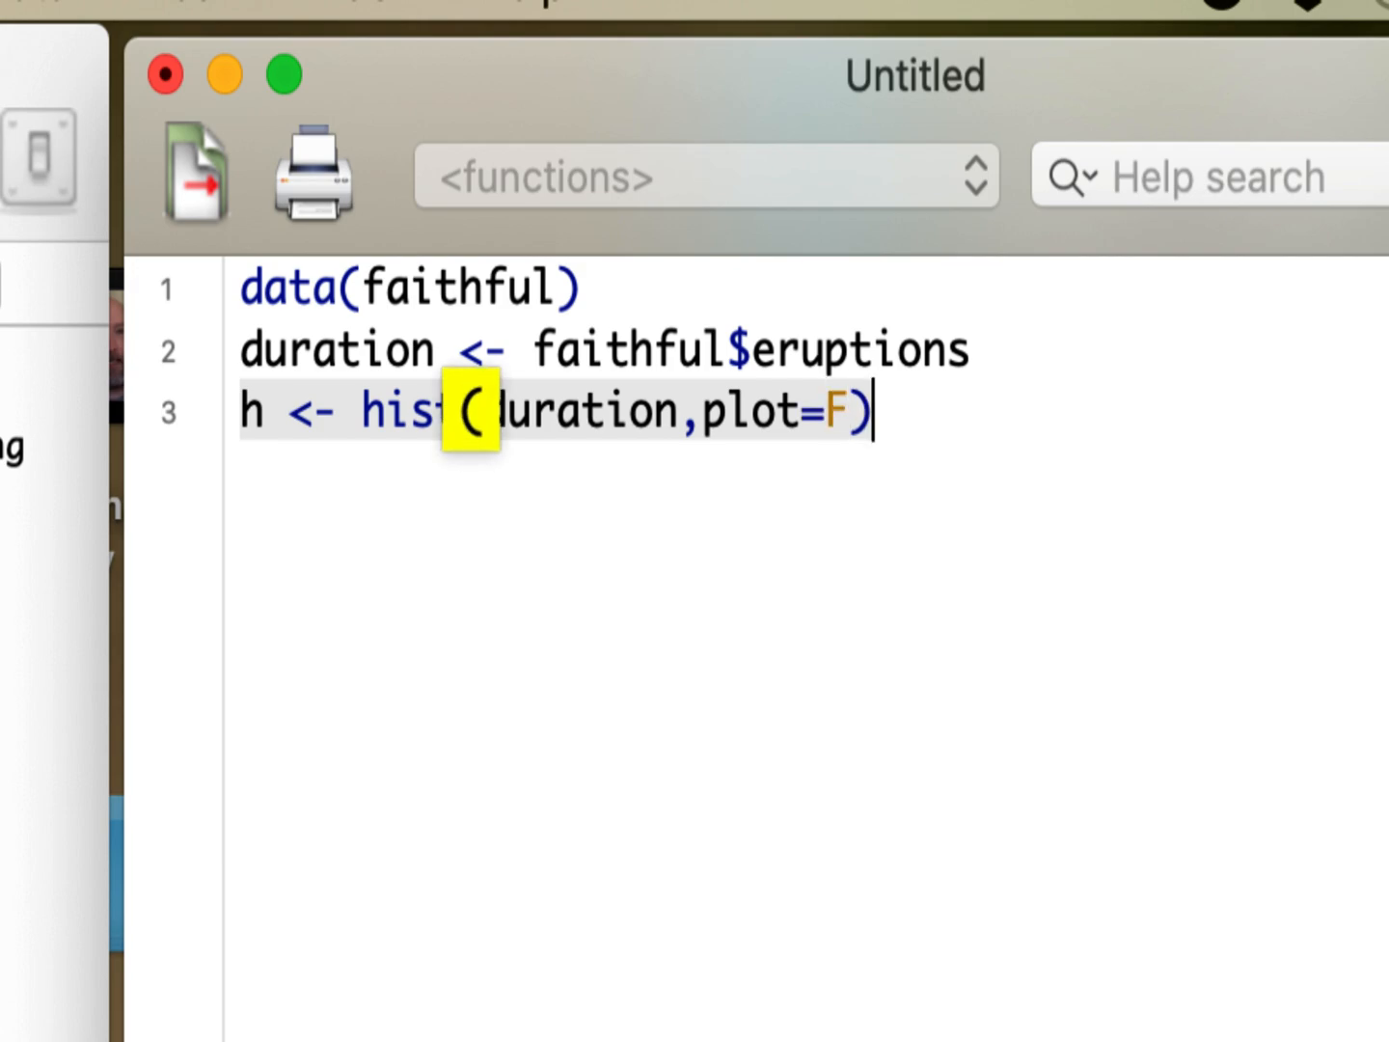
pyautogui.press('enter')
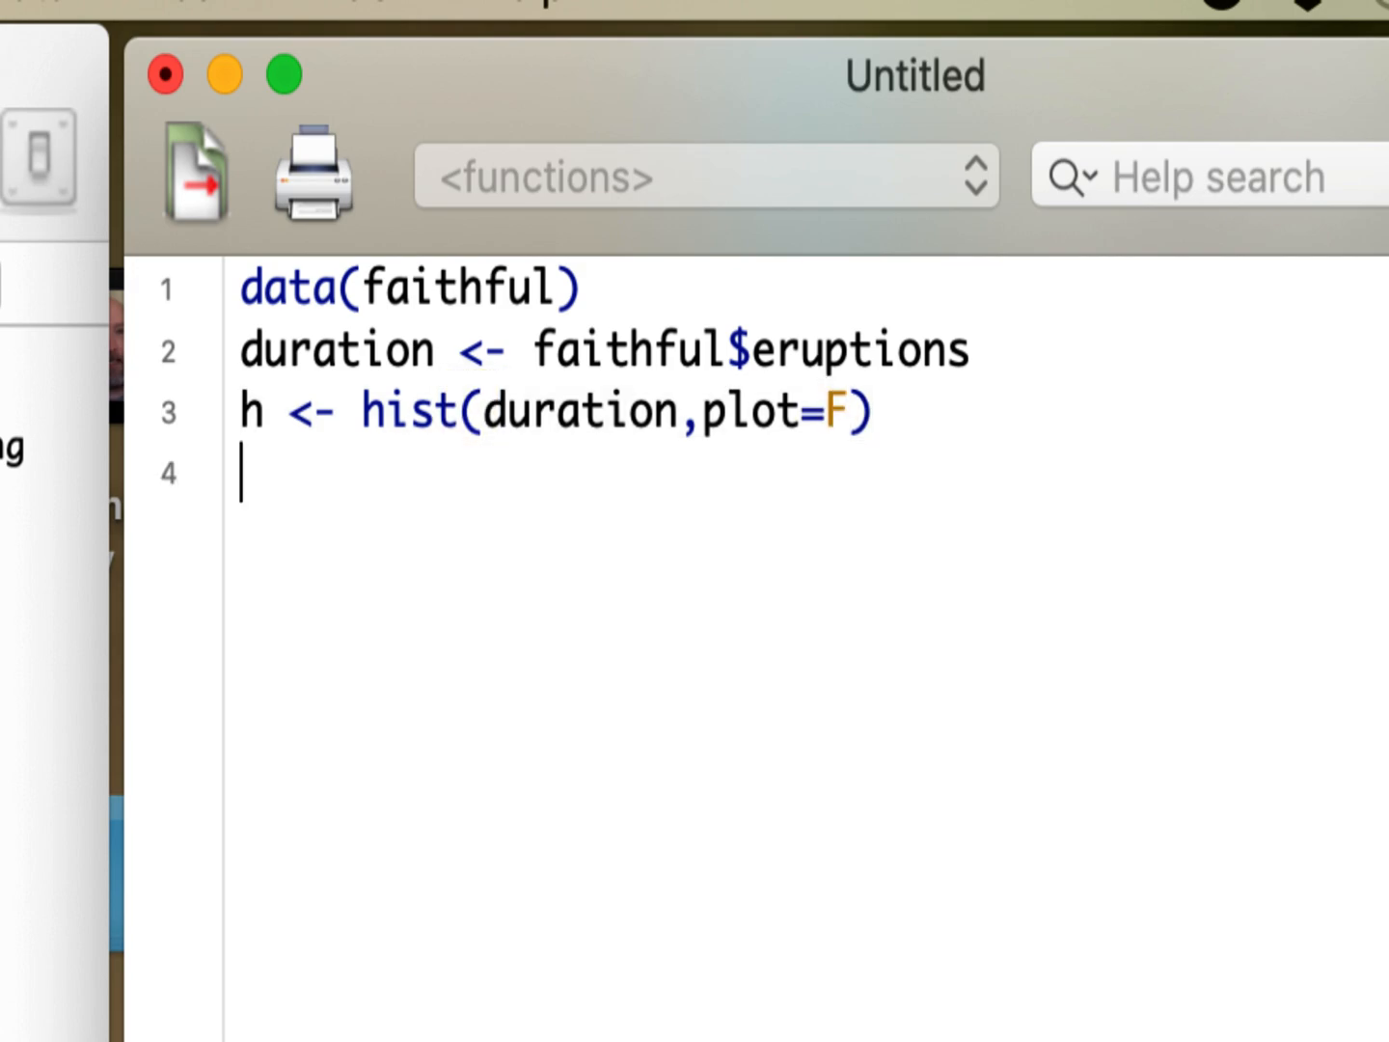
pyautogui.write('h')
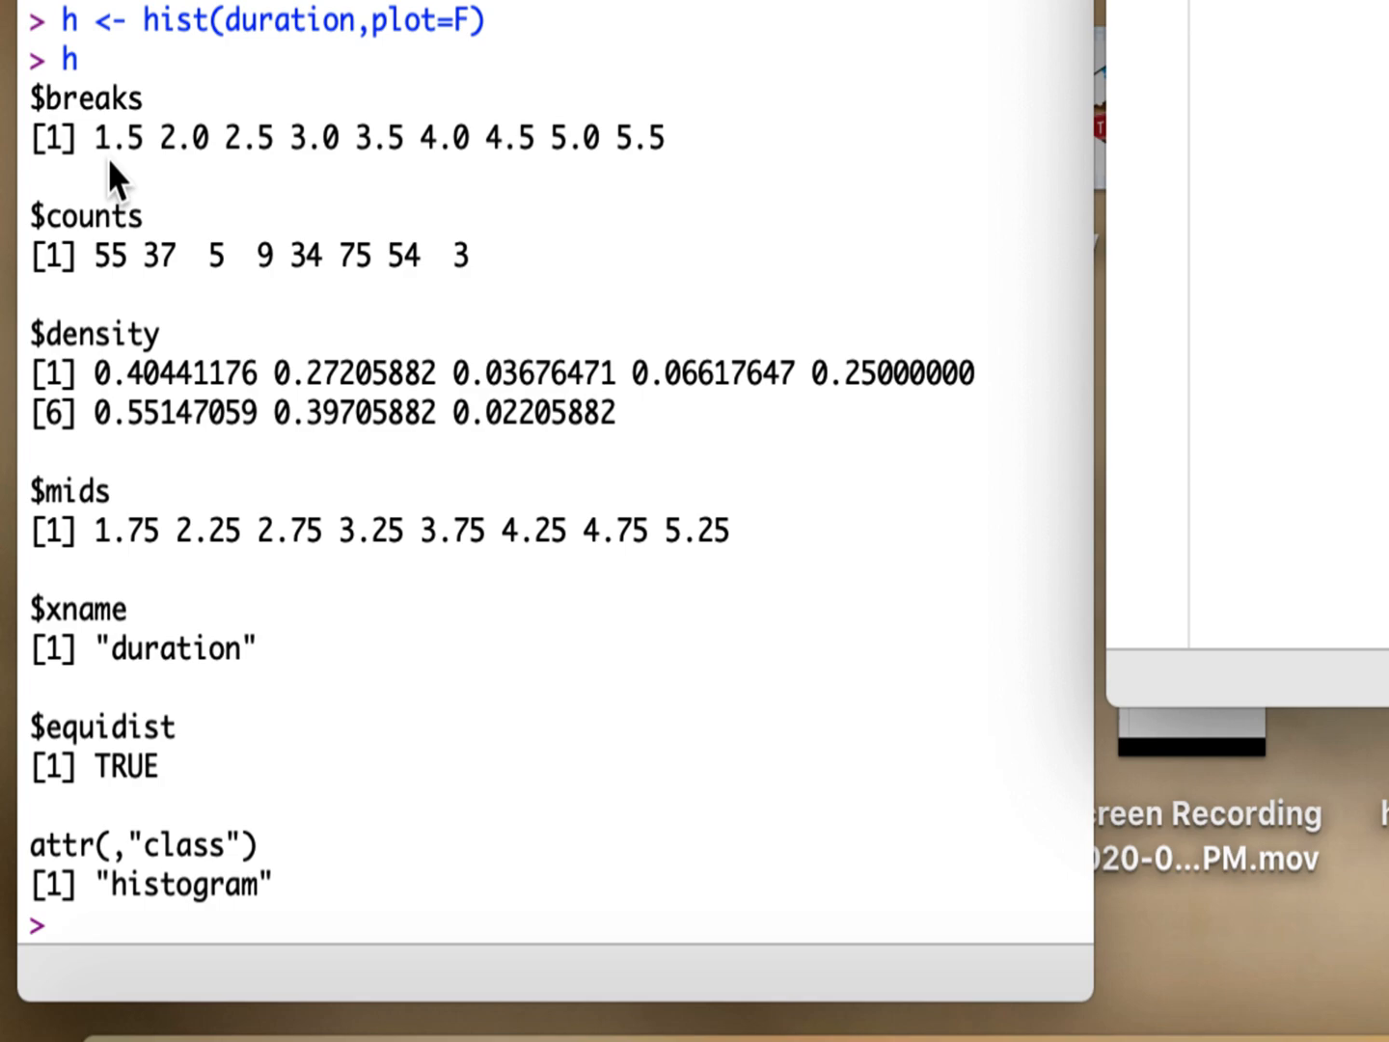
pyautogui.moveTo(110, 159)
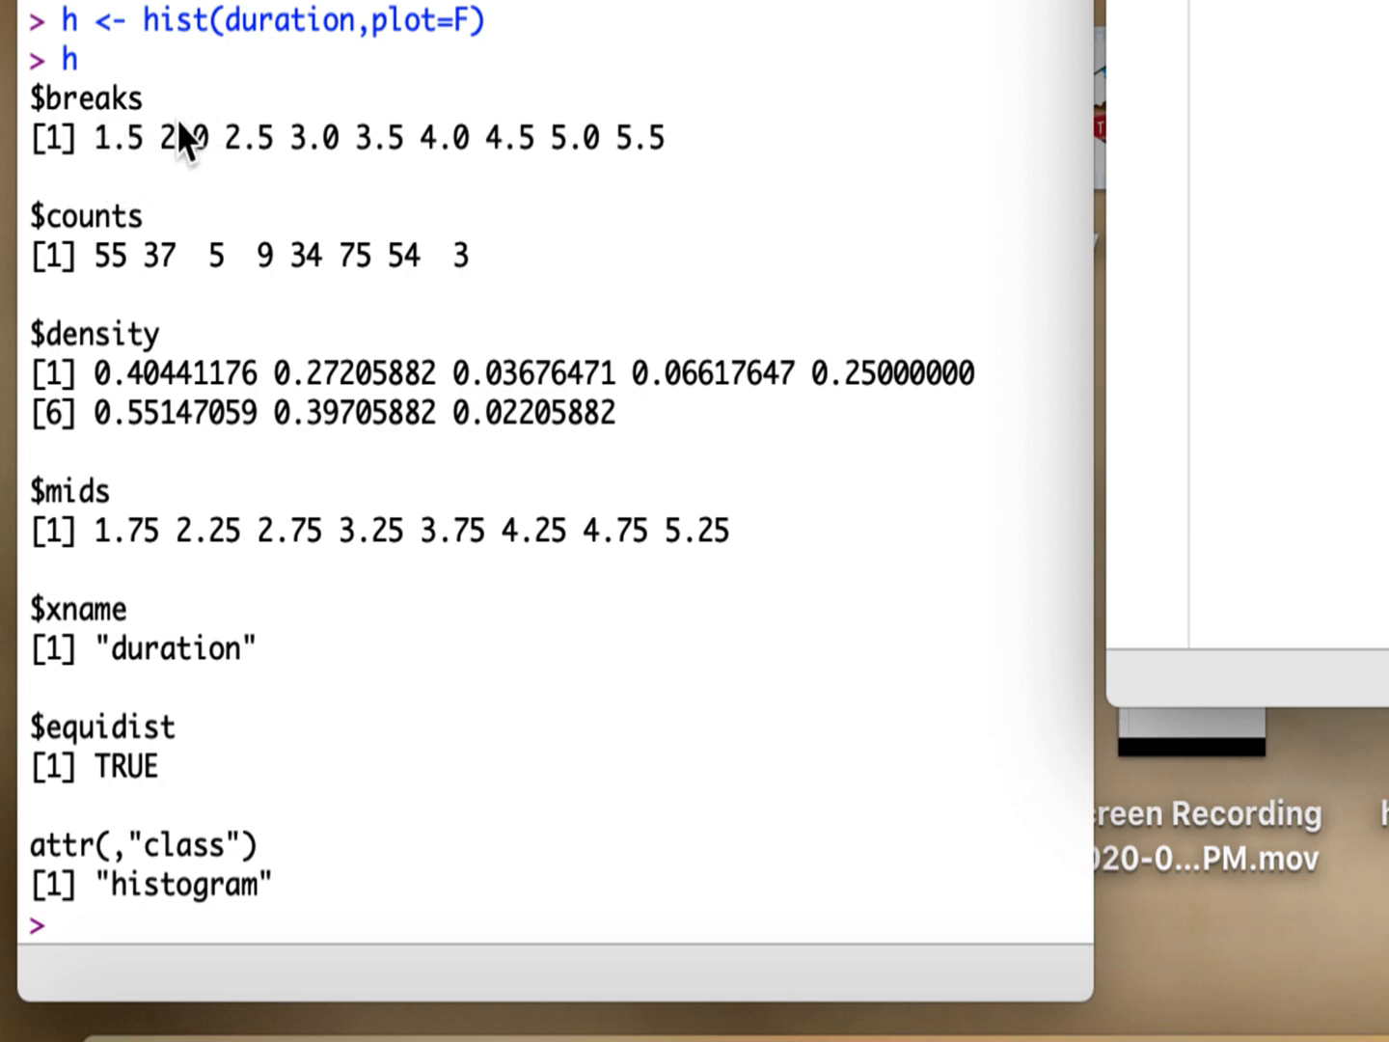
pyautogui.moveTo(399, 164)
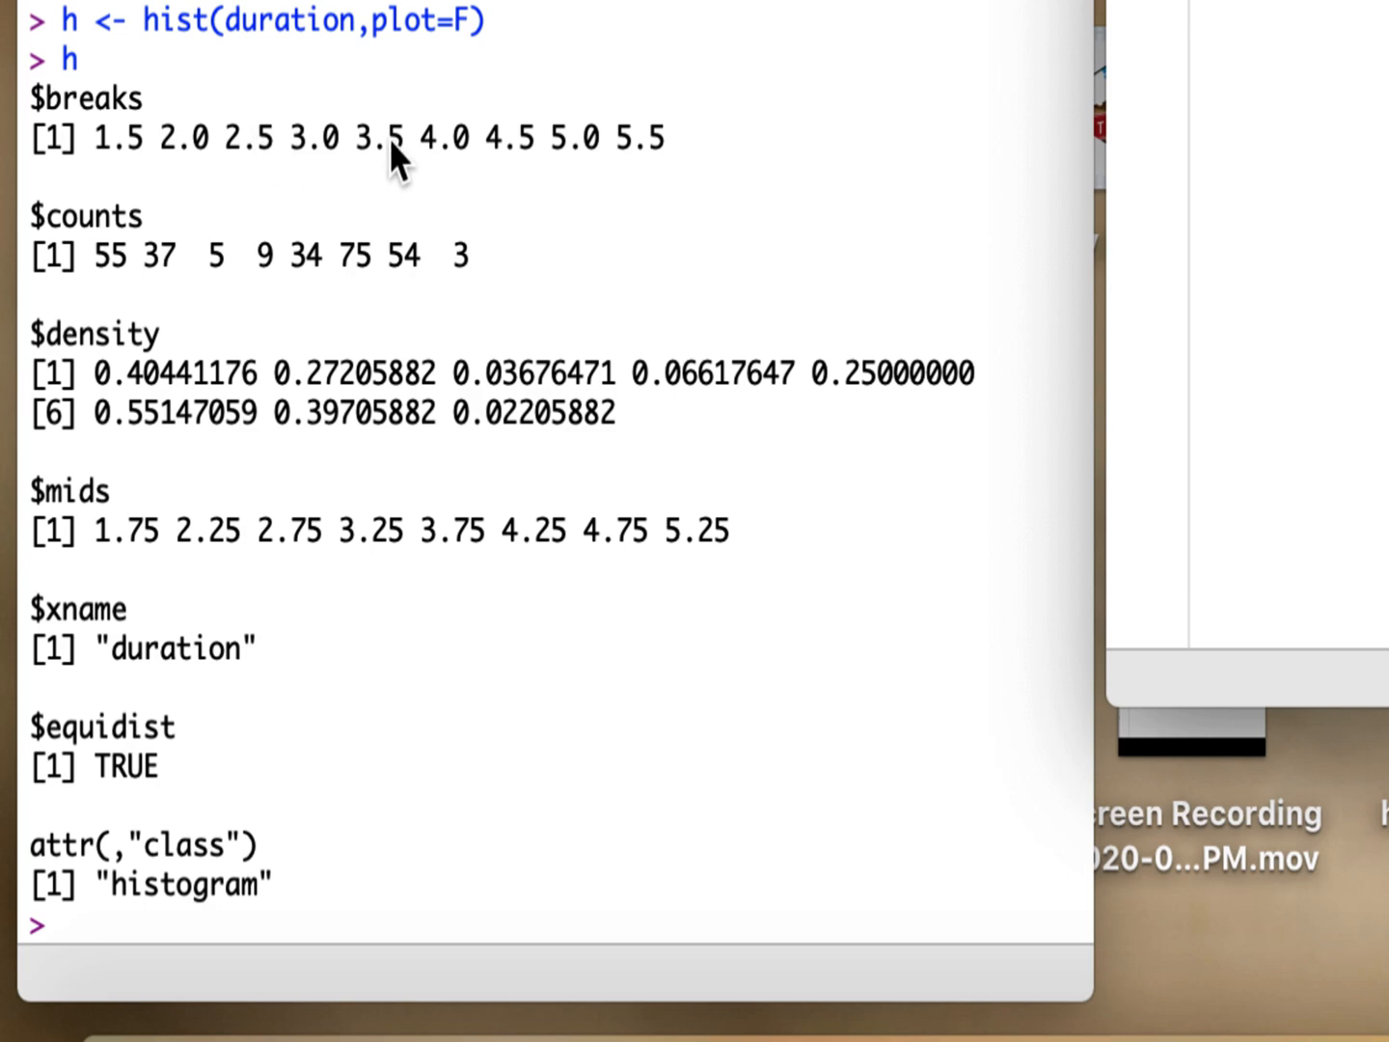
pyautogui.moveTo(660, 150)
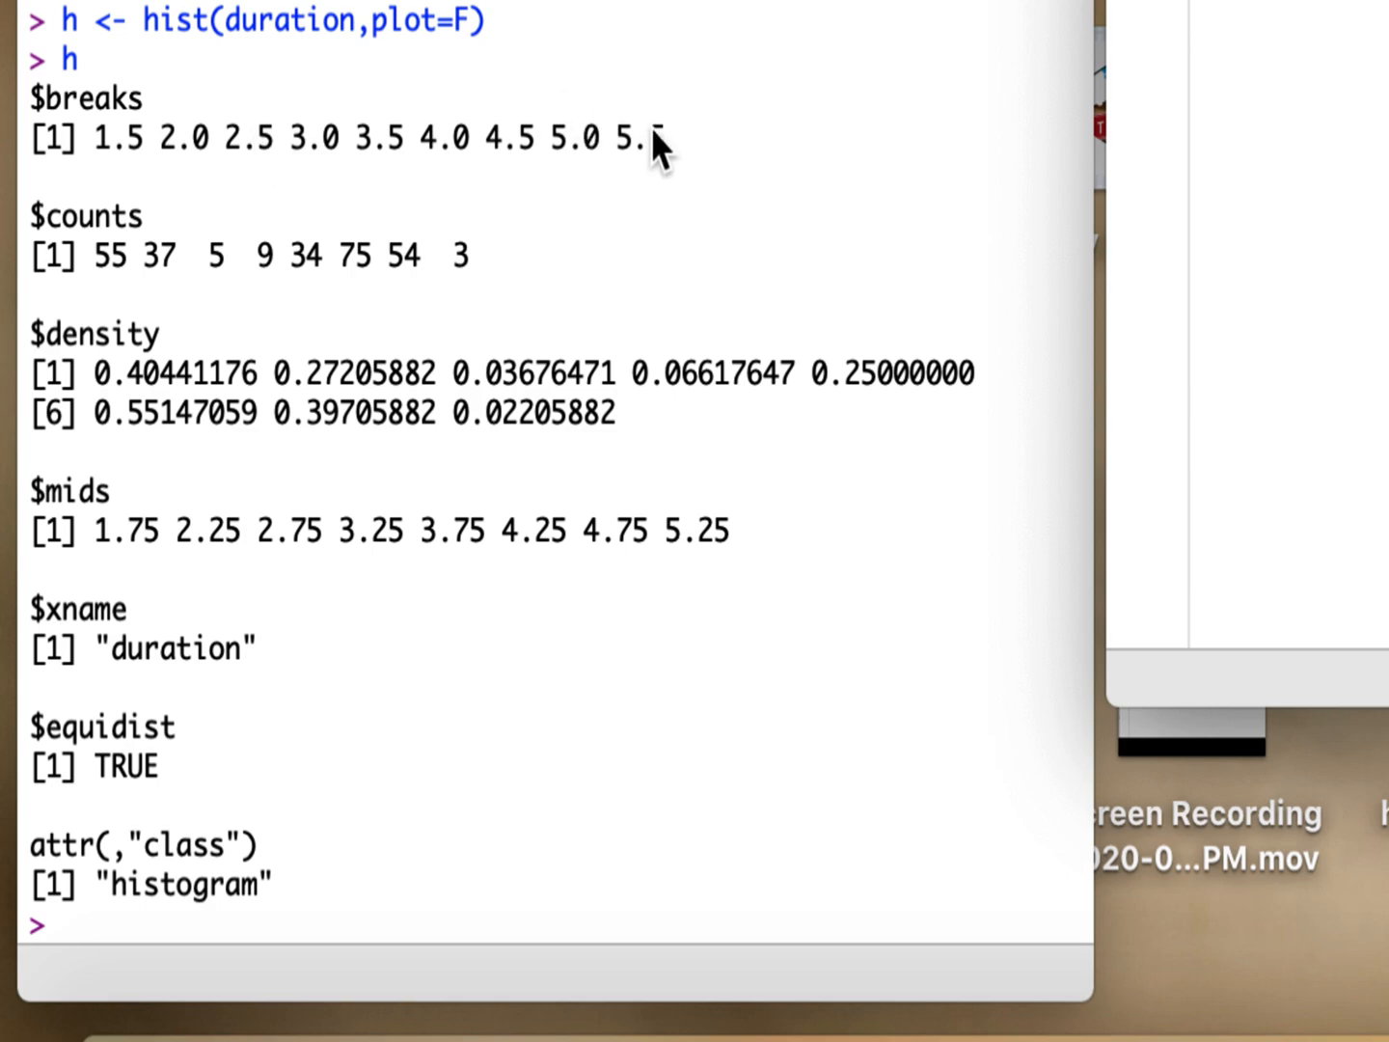
pyautogui.moveTo(106, 286)
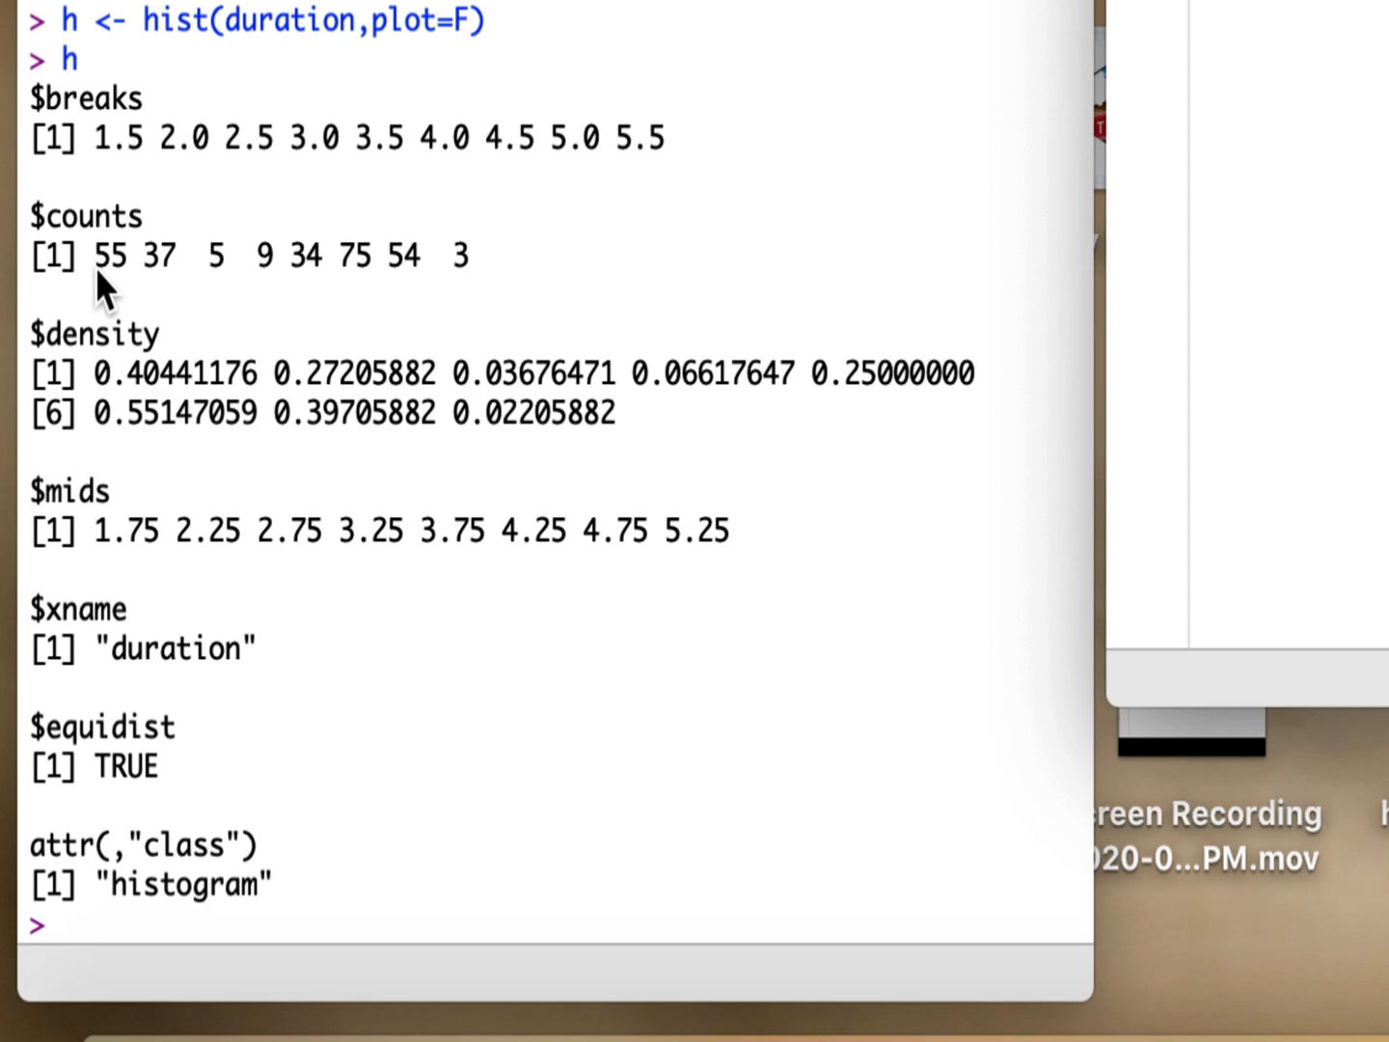
pyautogui.moveTo(124, 154)
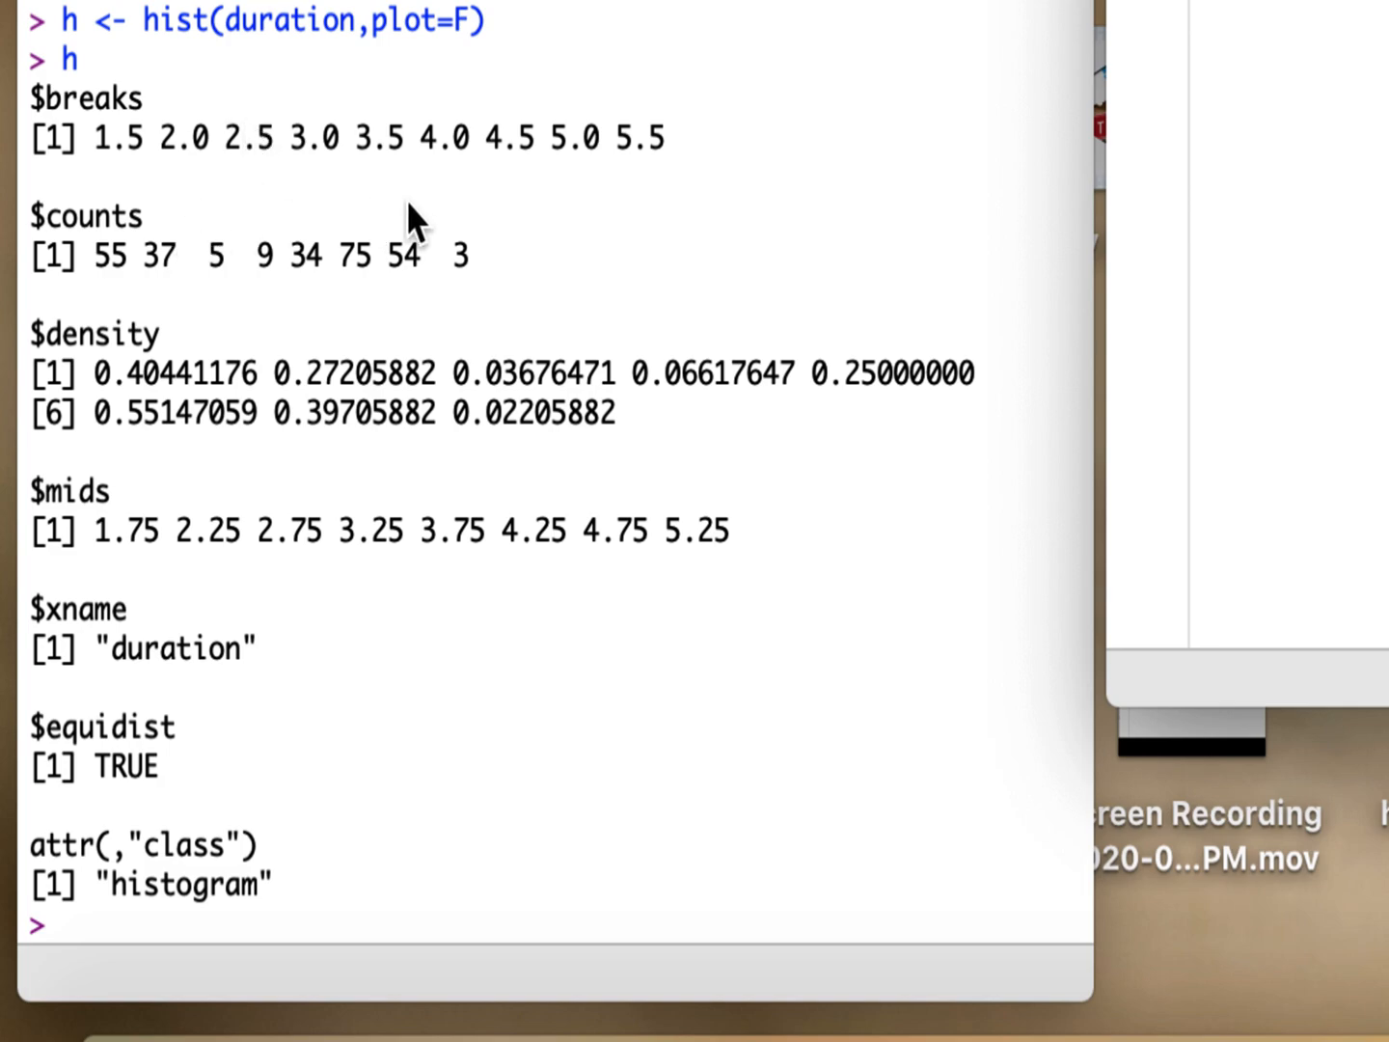
pyautogui.moveTo(116, 556)
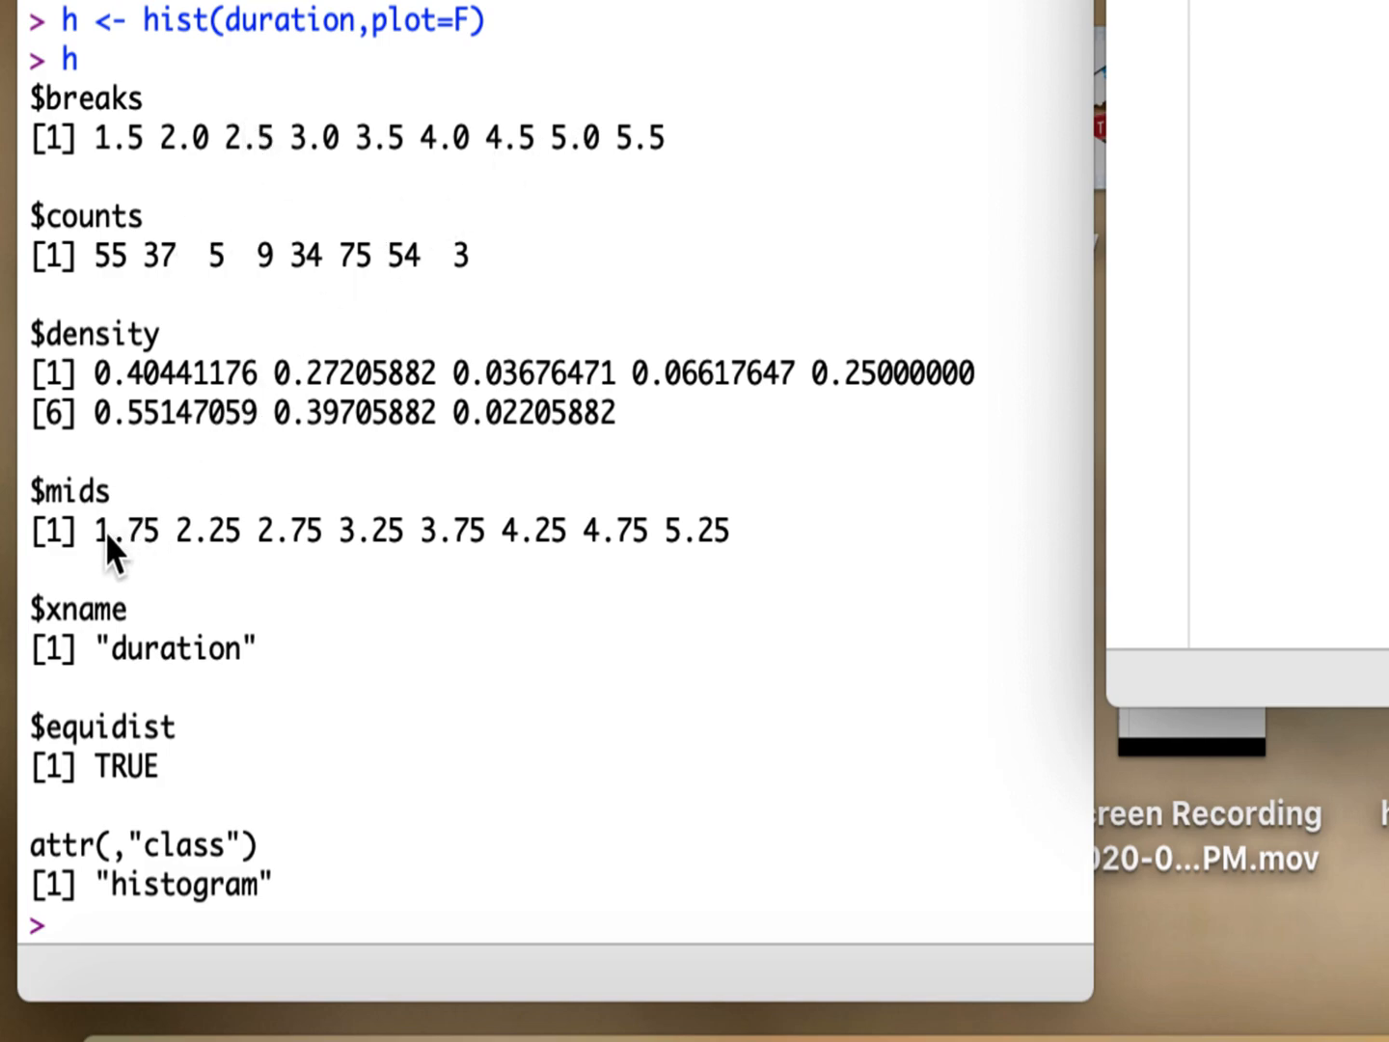
pyautogui.moveTo(126, 158)
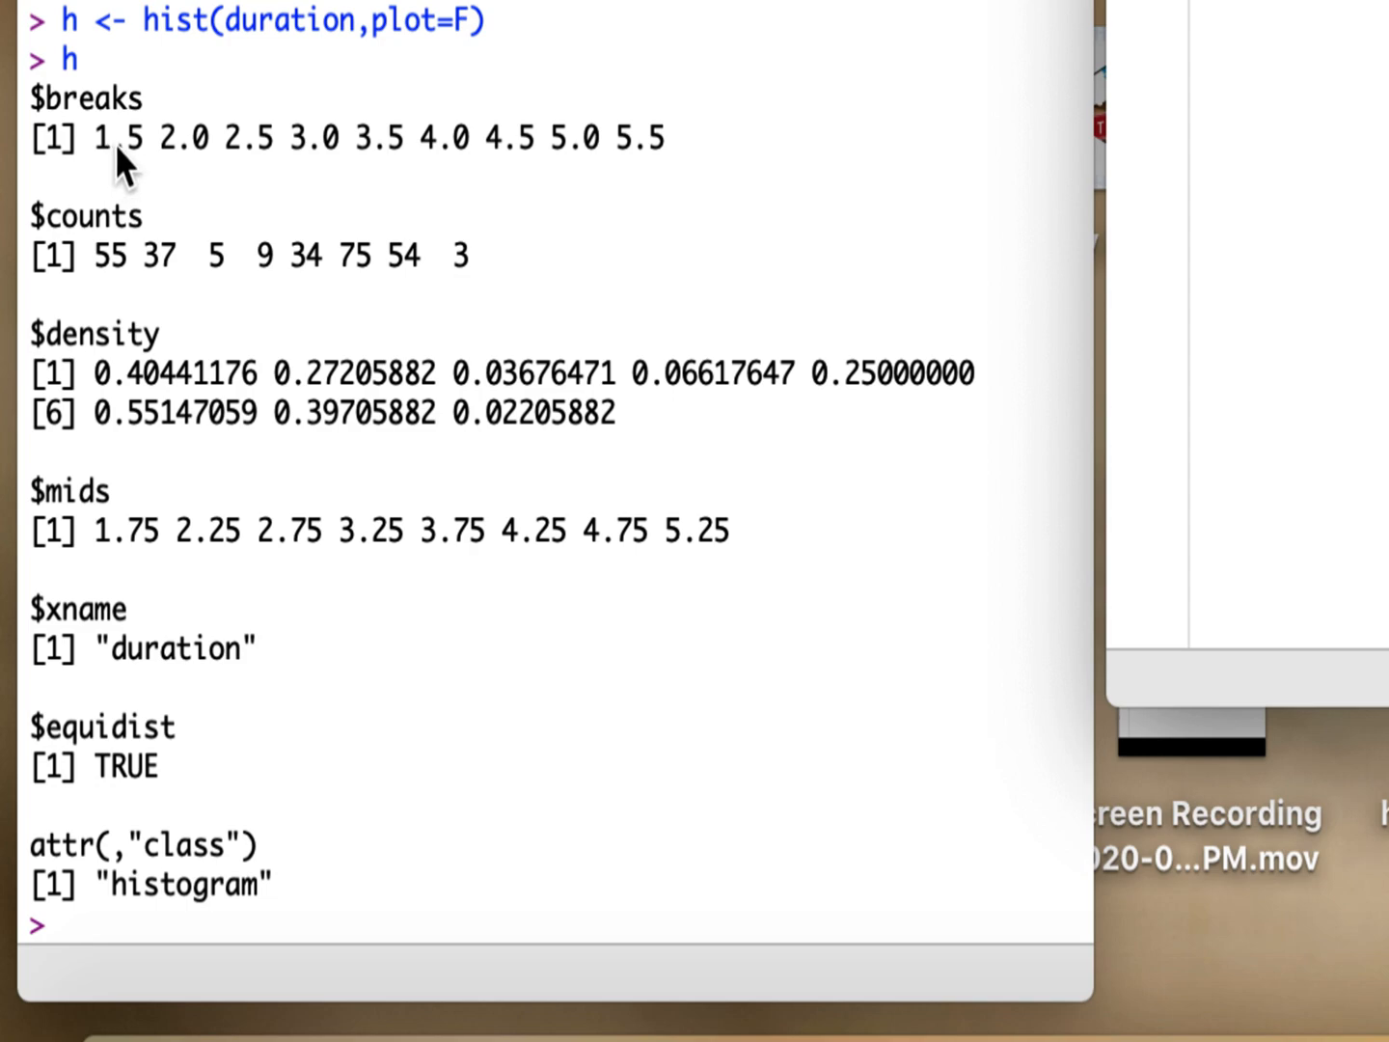
pyautogui.moveTo(189, 231)
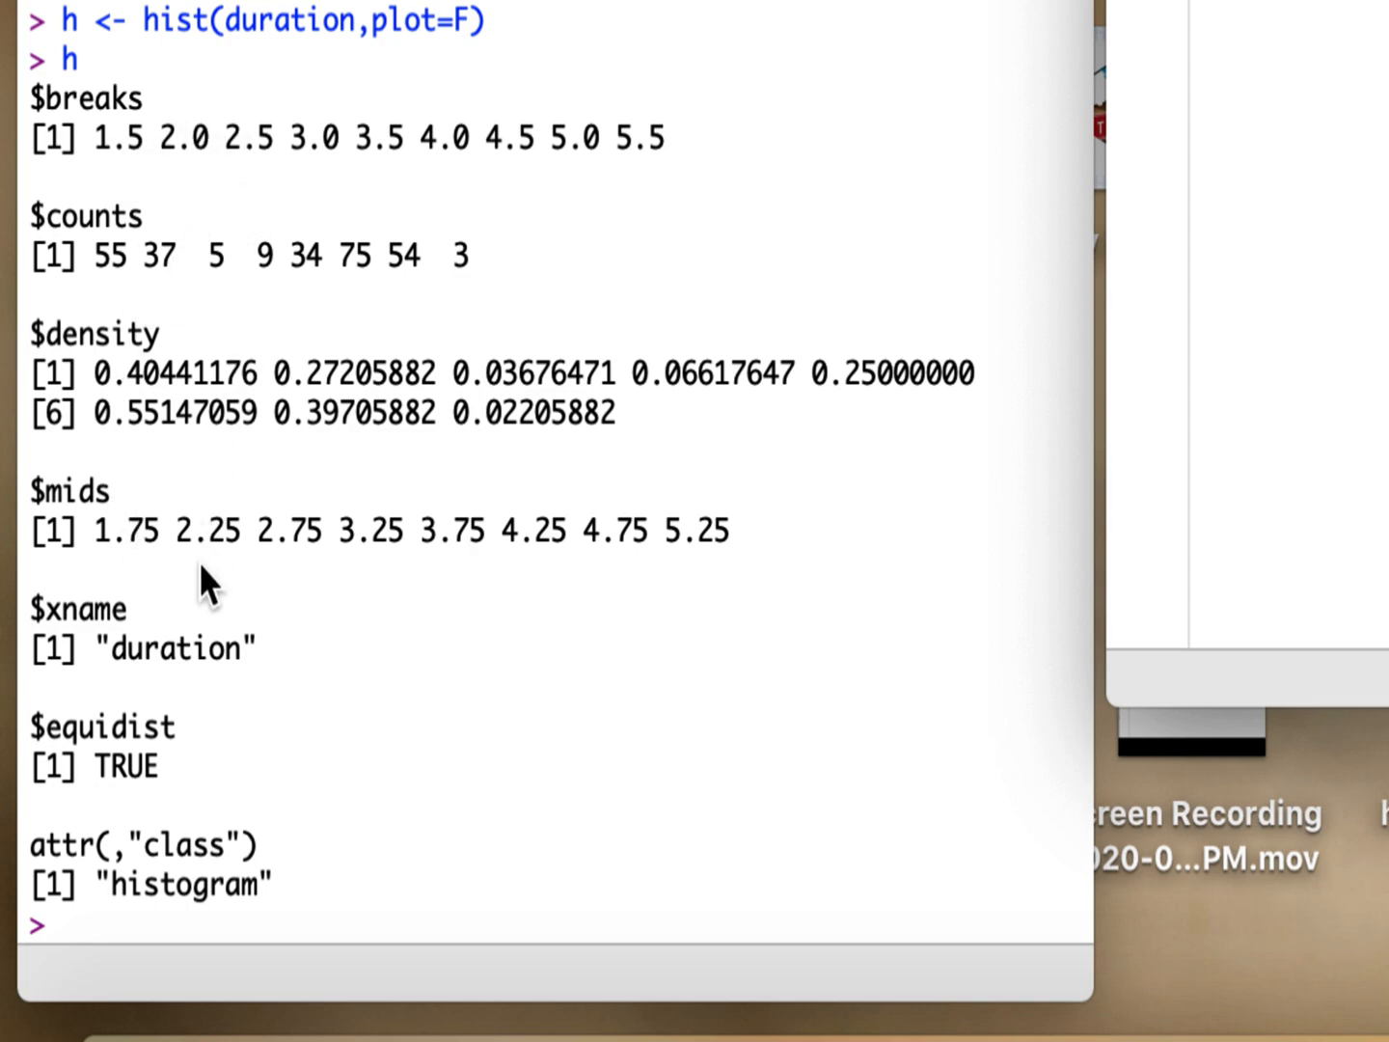
pyautogui.moveTo(221, 578)
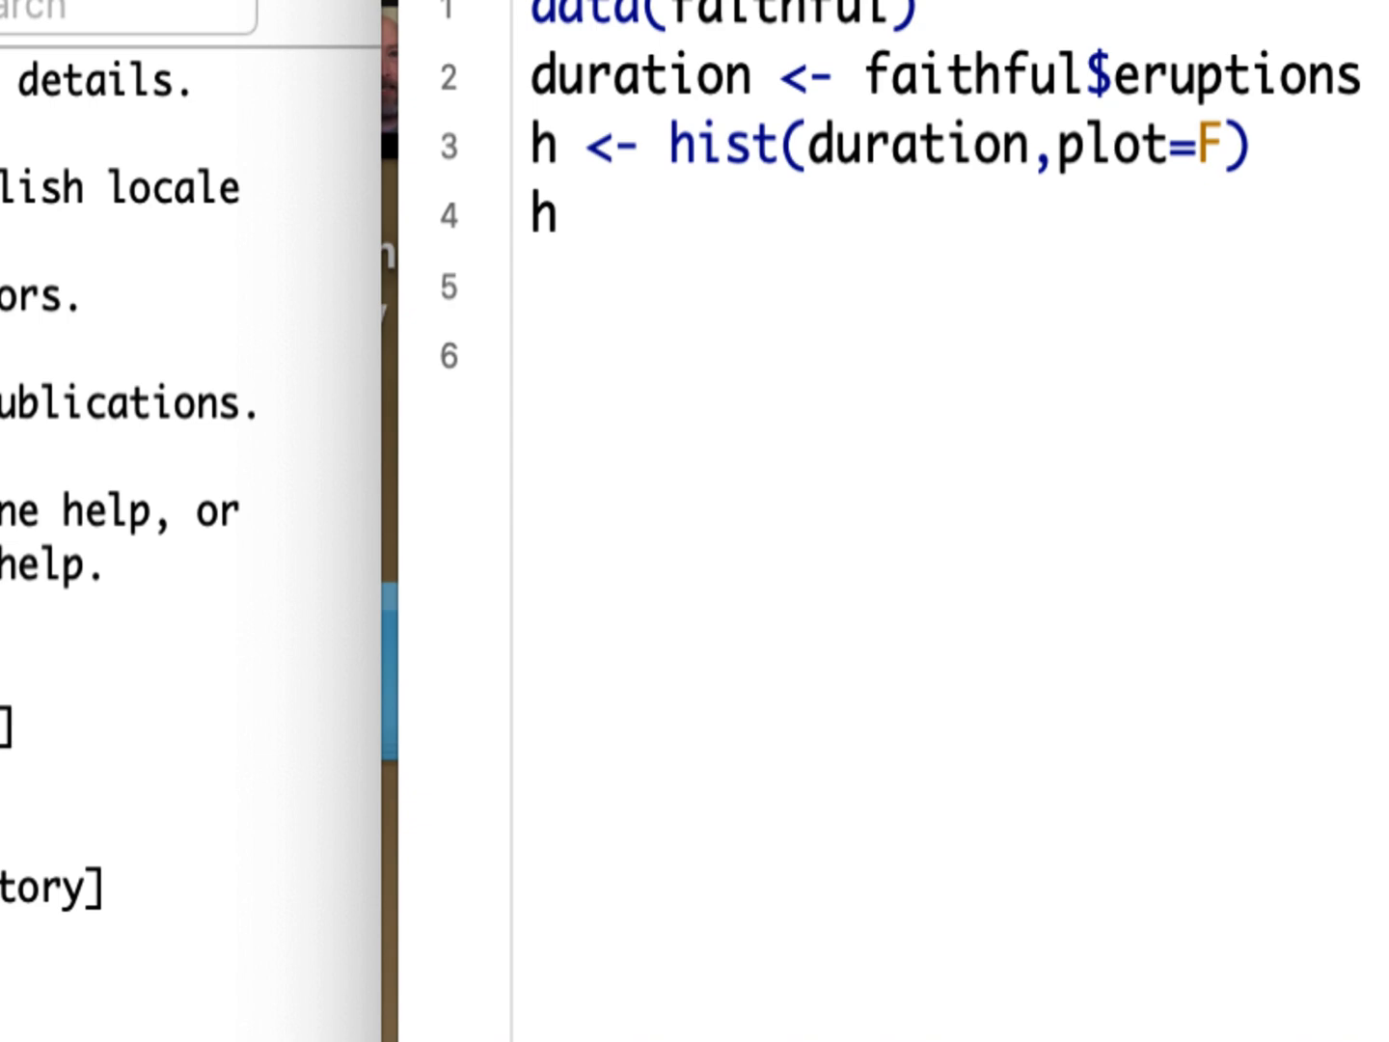
# Write with(h,plot(mids,counts)) on line 6 and run it to scatter counts against midpoints.
pyautogui.click(528, 356)
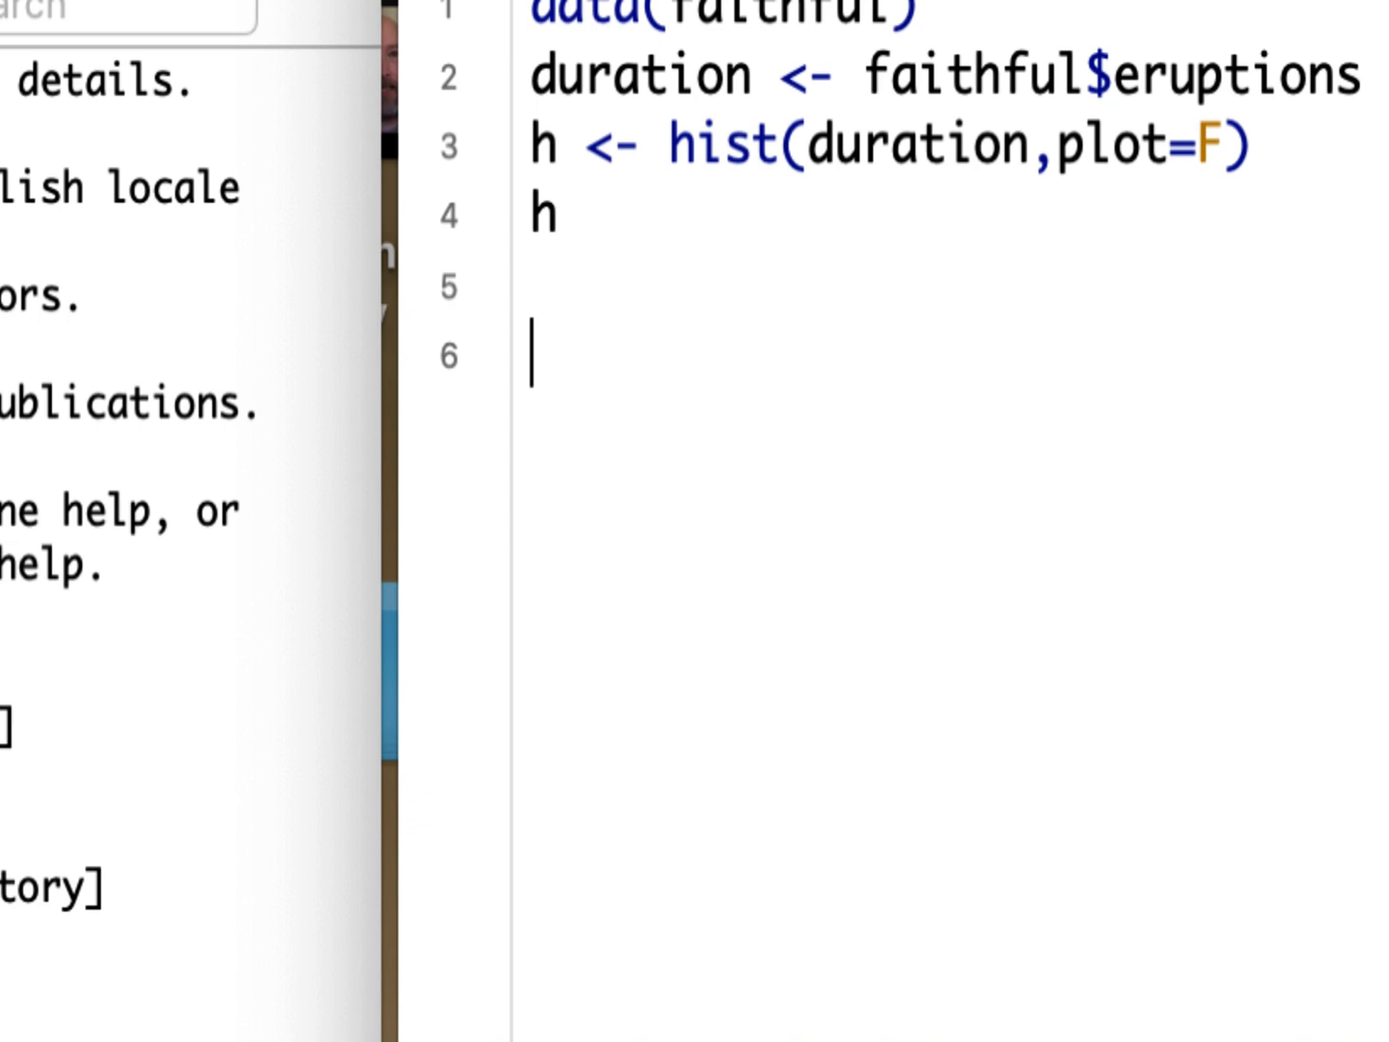
pyautogui.write('with')
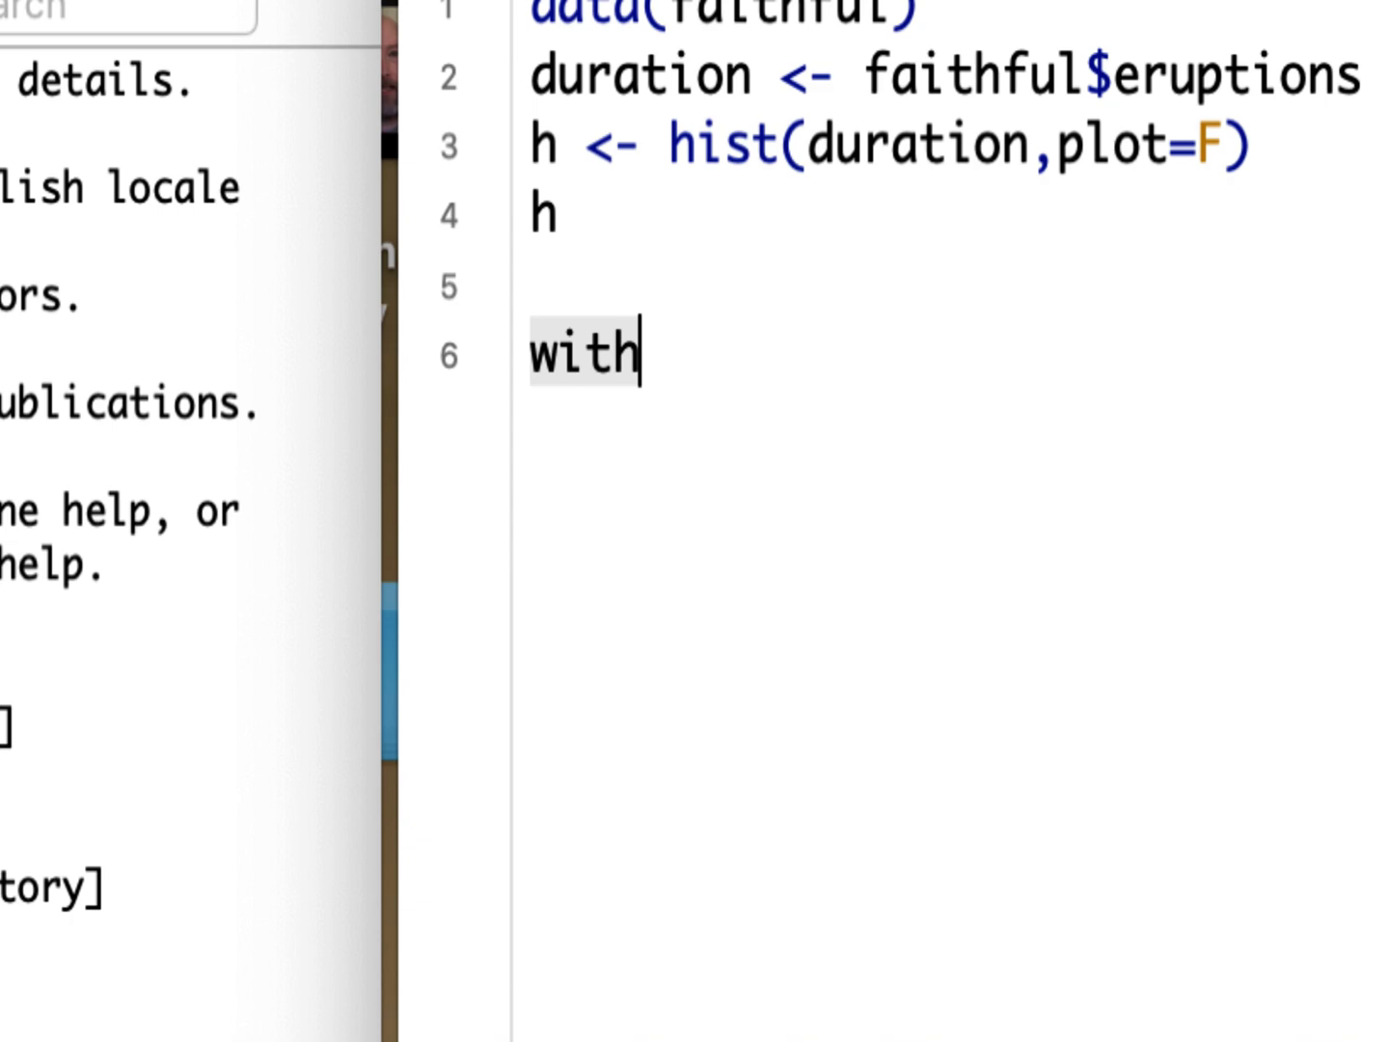
pyautogui.write('(h,')
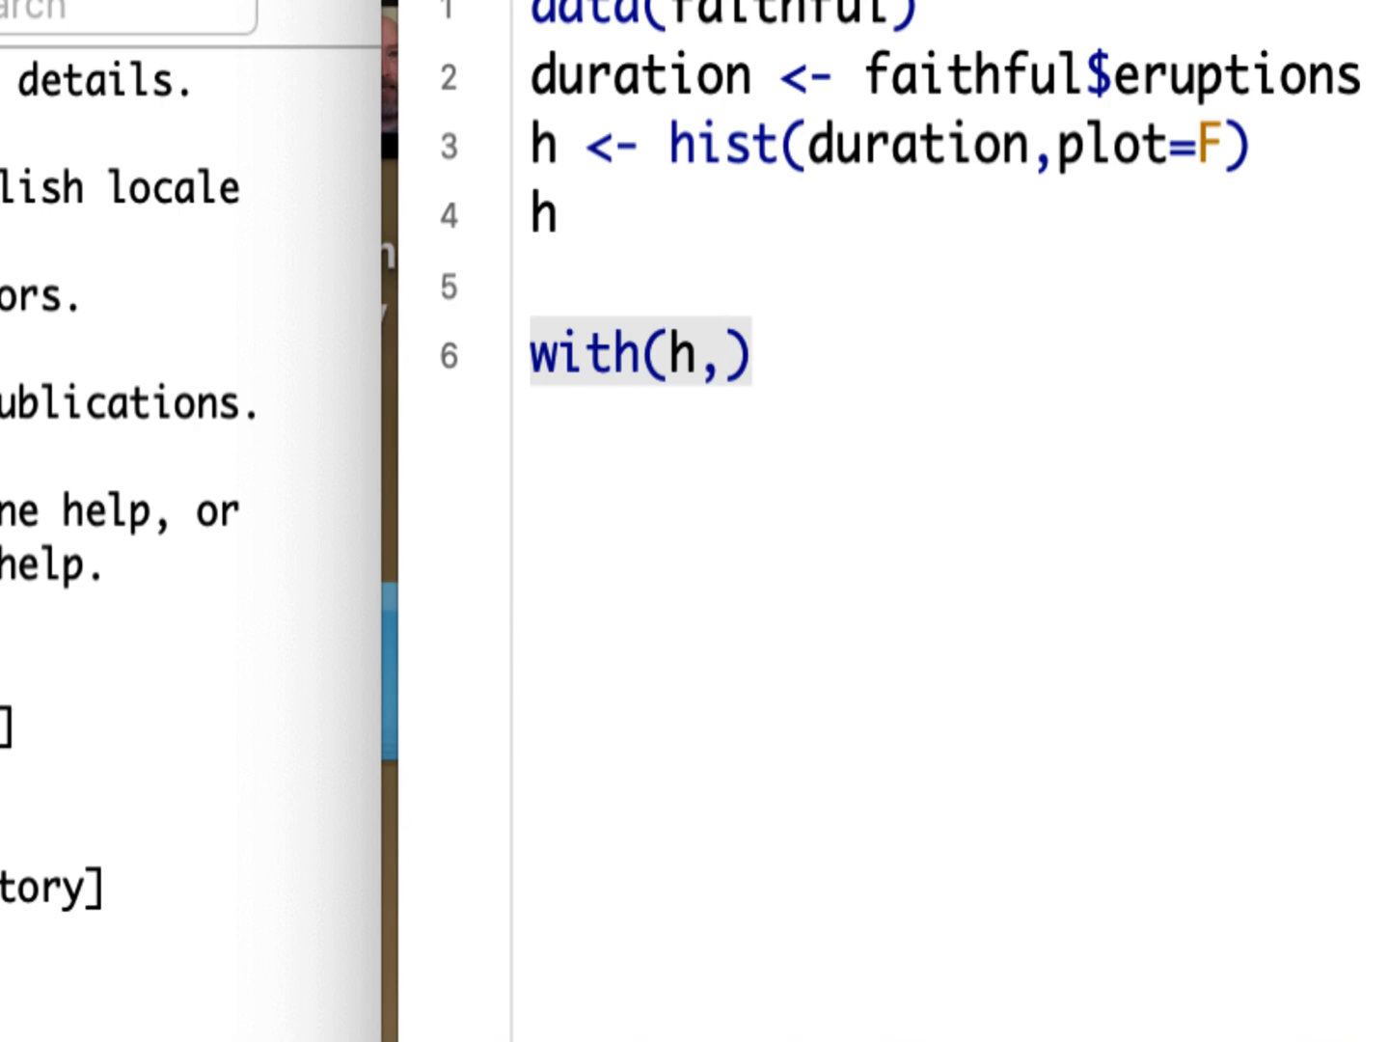
pyautogui.click(724, 355)
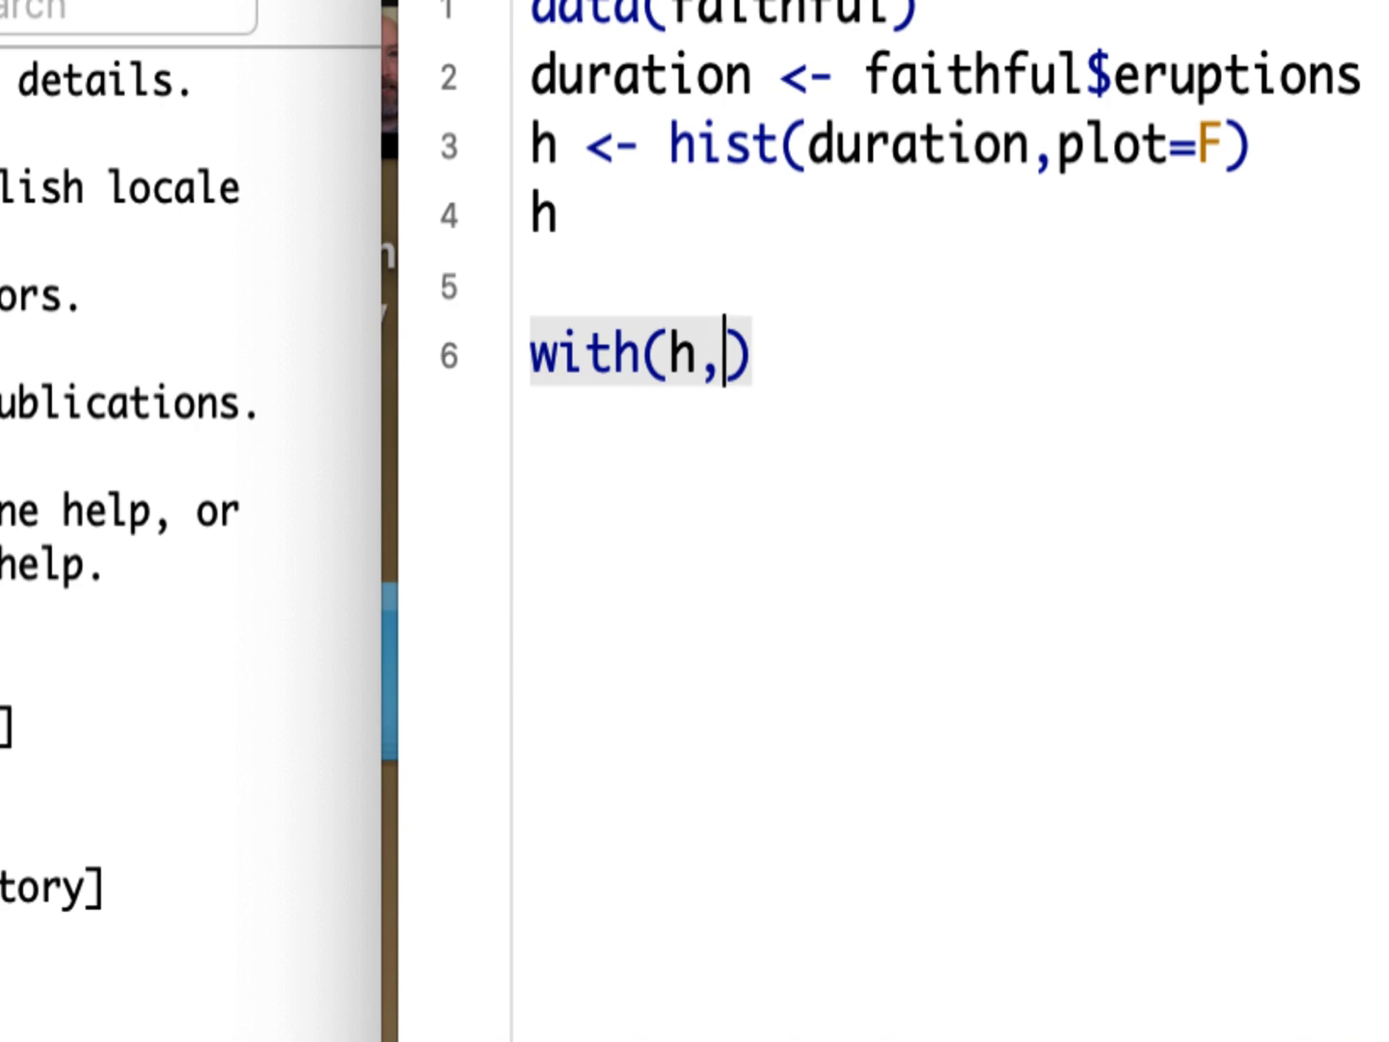
pyautogui.write('plot()')
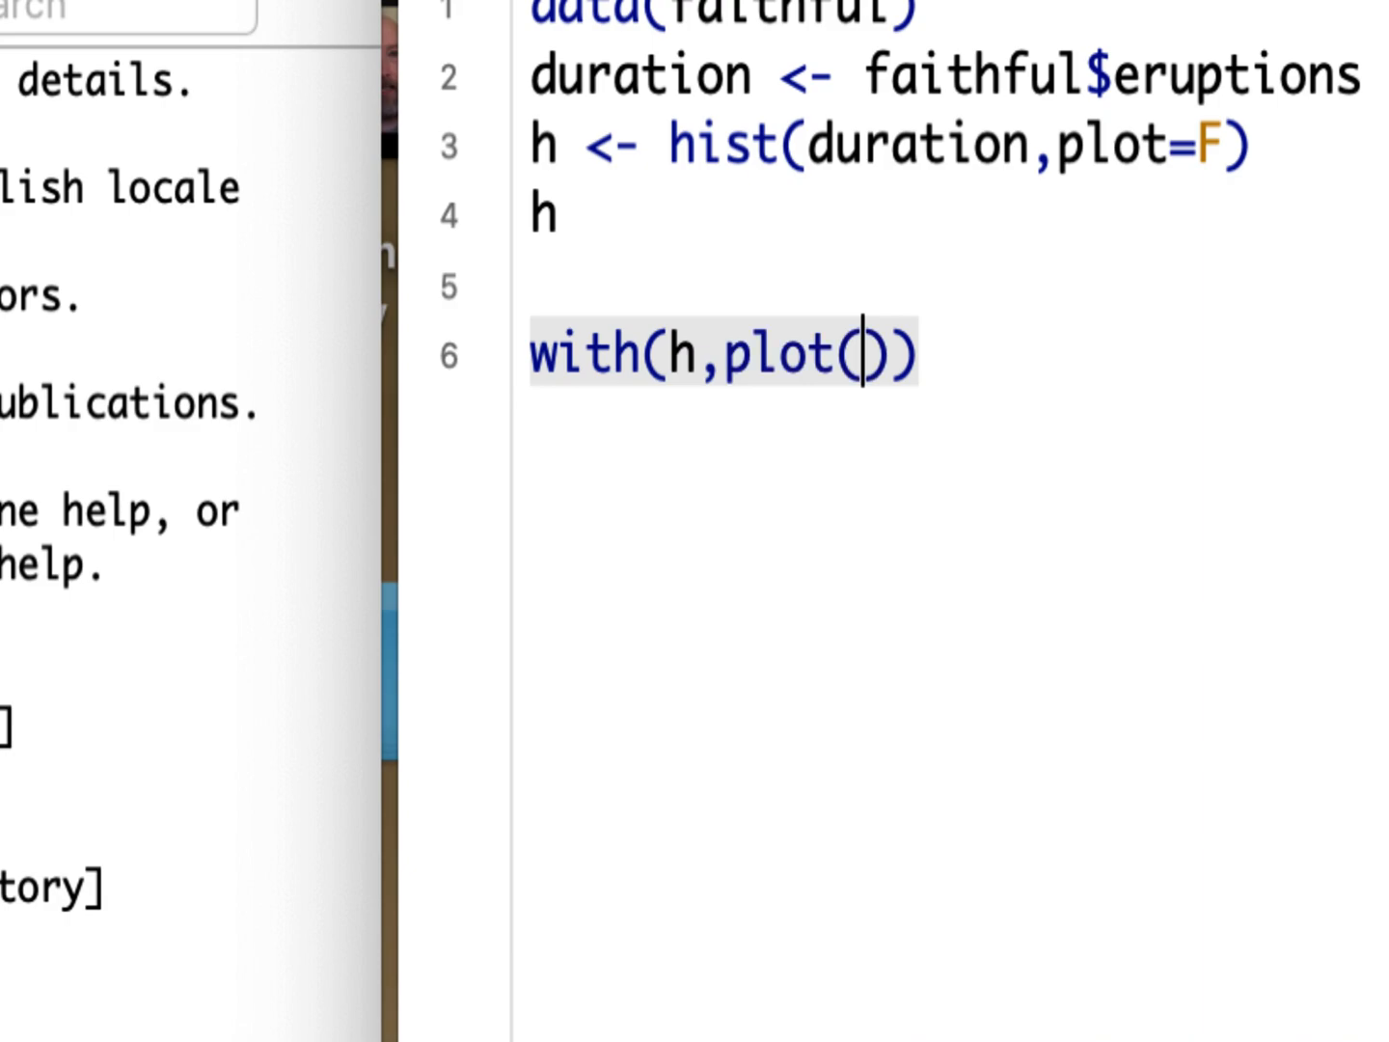
pyautogui.write('mids,cou')
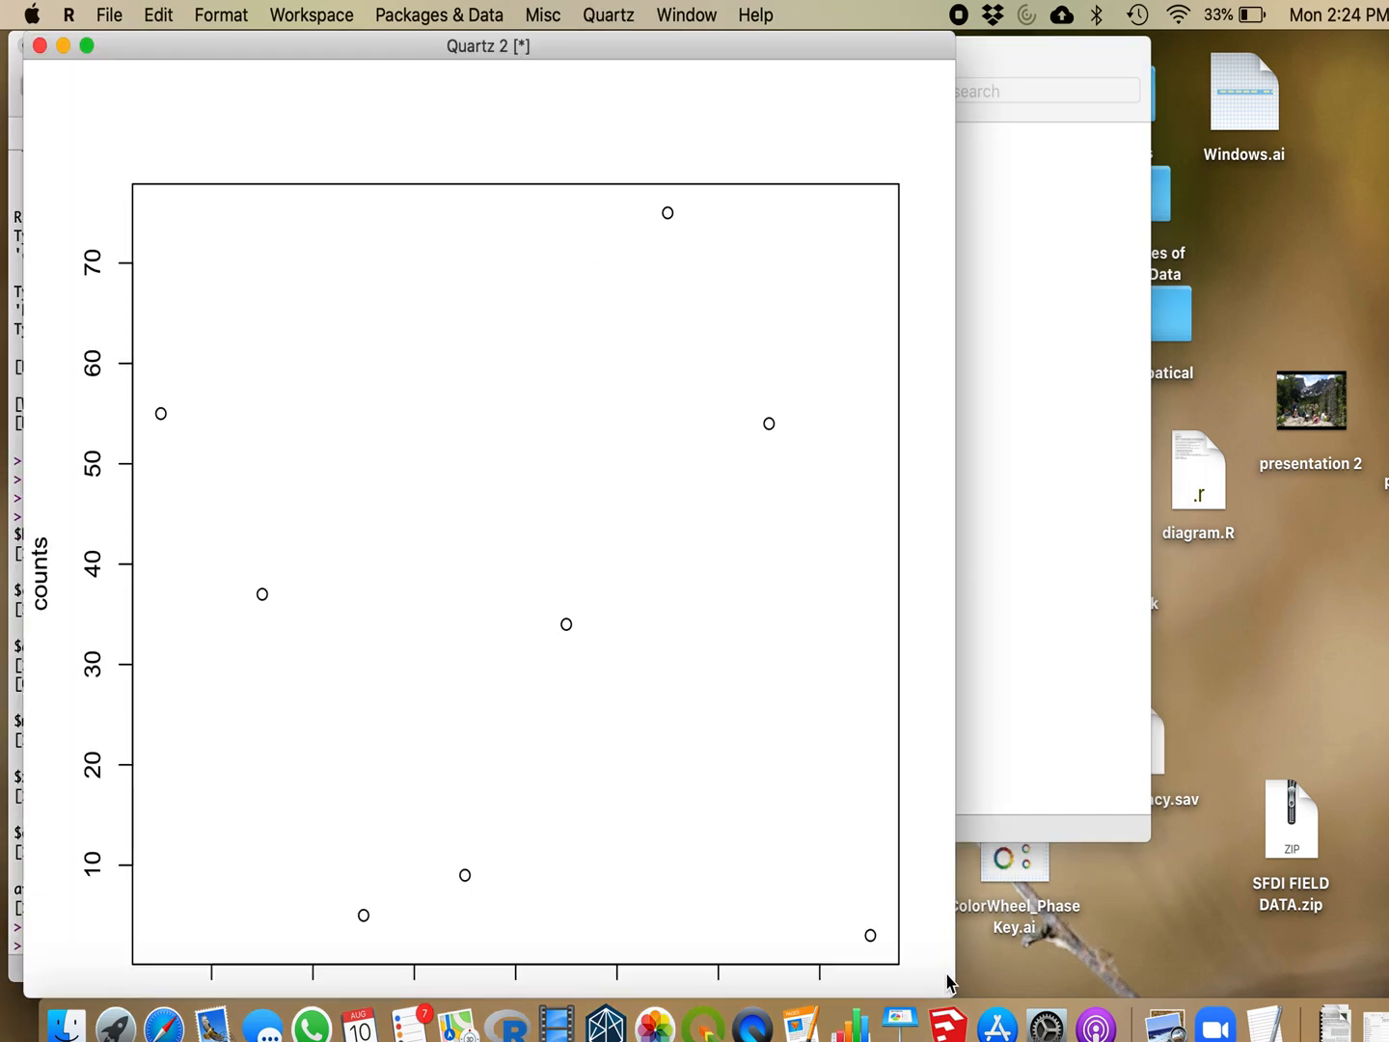
pyautogui.moveTo(949, 1026)
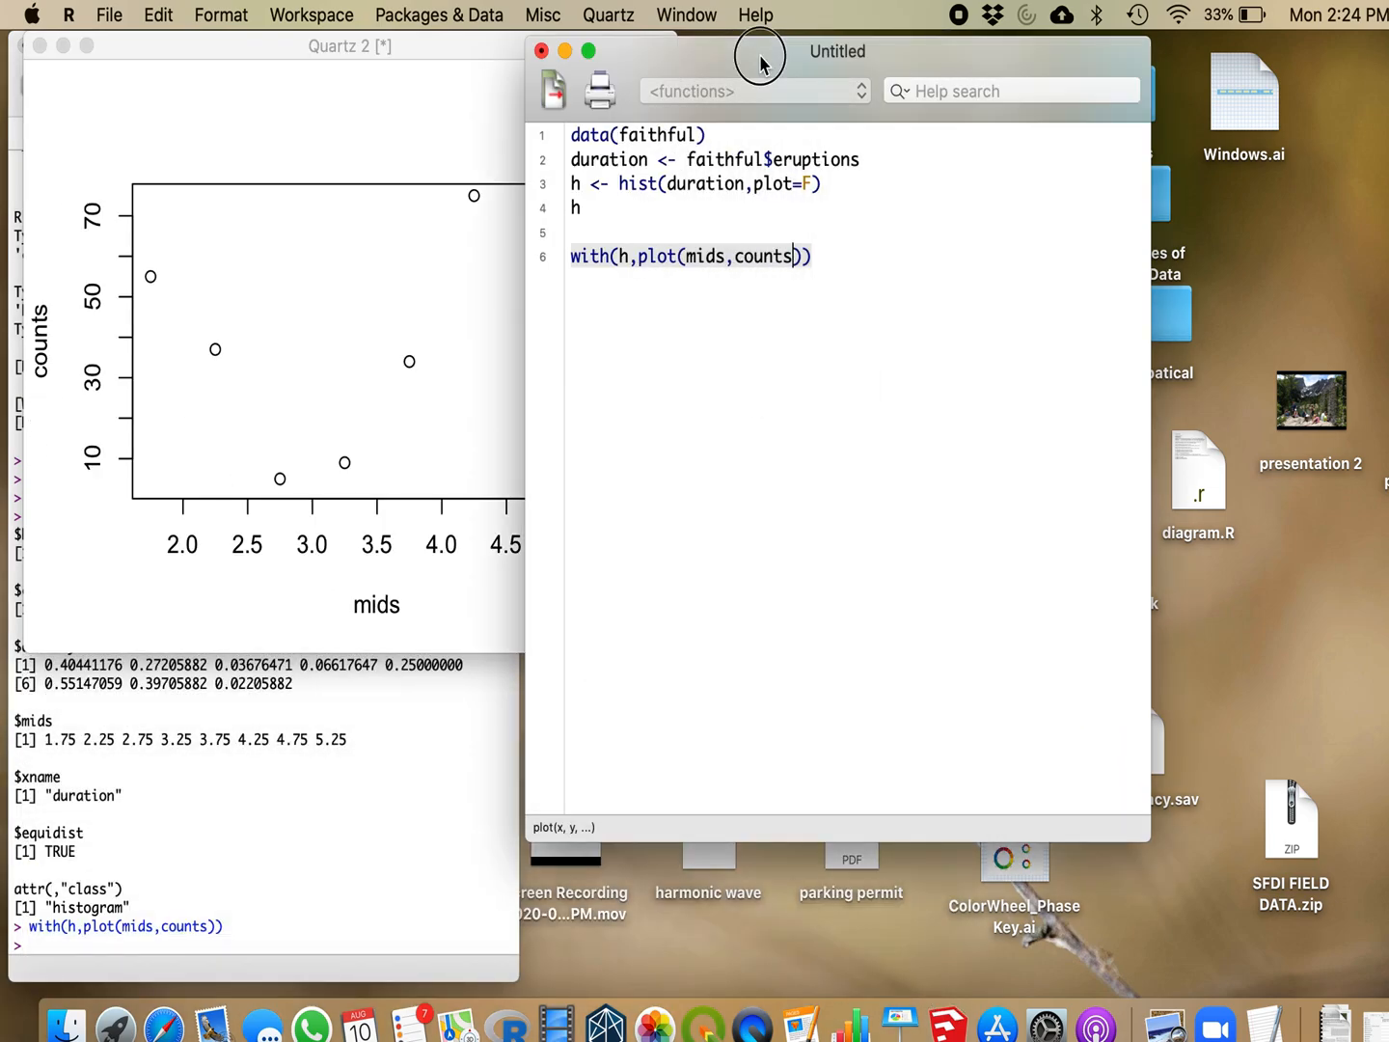
pyautogui.moveTo(758, 50); pyautogui.dragTo(876, 54)
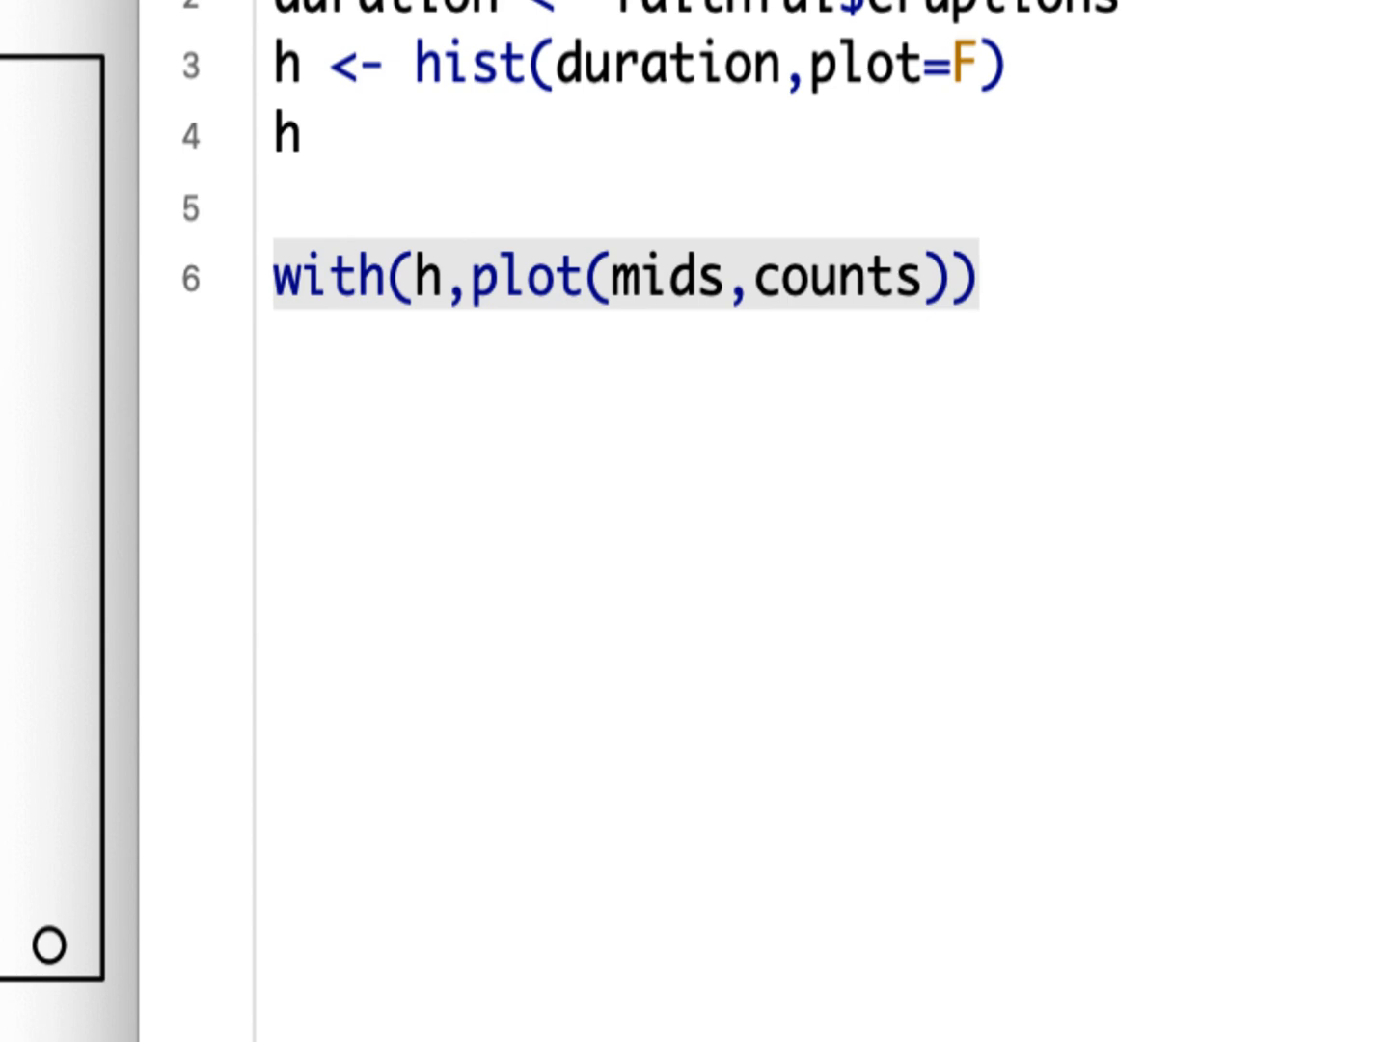
# Plot cumsum(counts) against mids with type="b" and pch=16 filled points joined by lines.
pyautogui.write('cumsum(c')
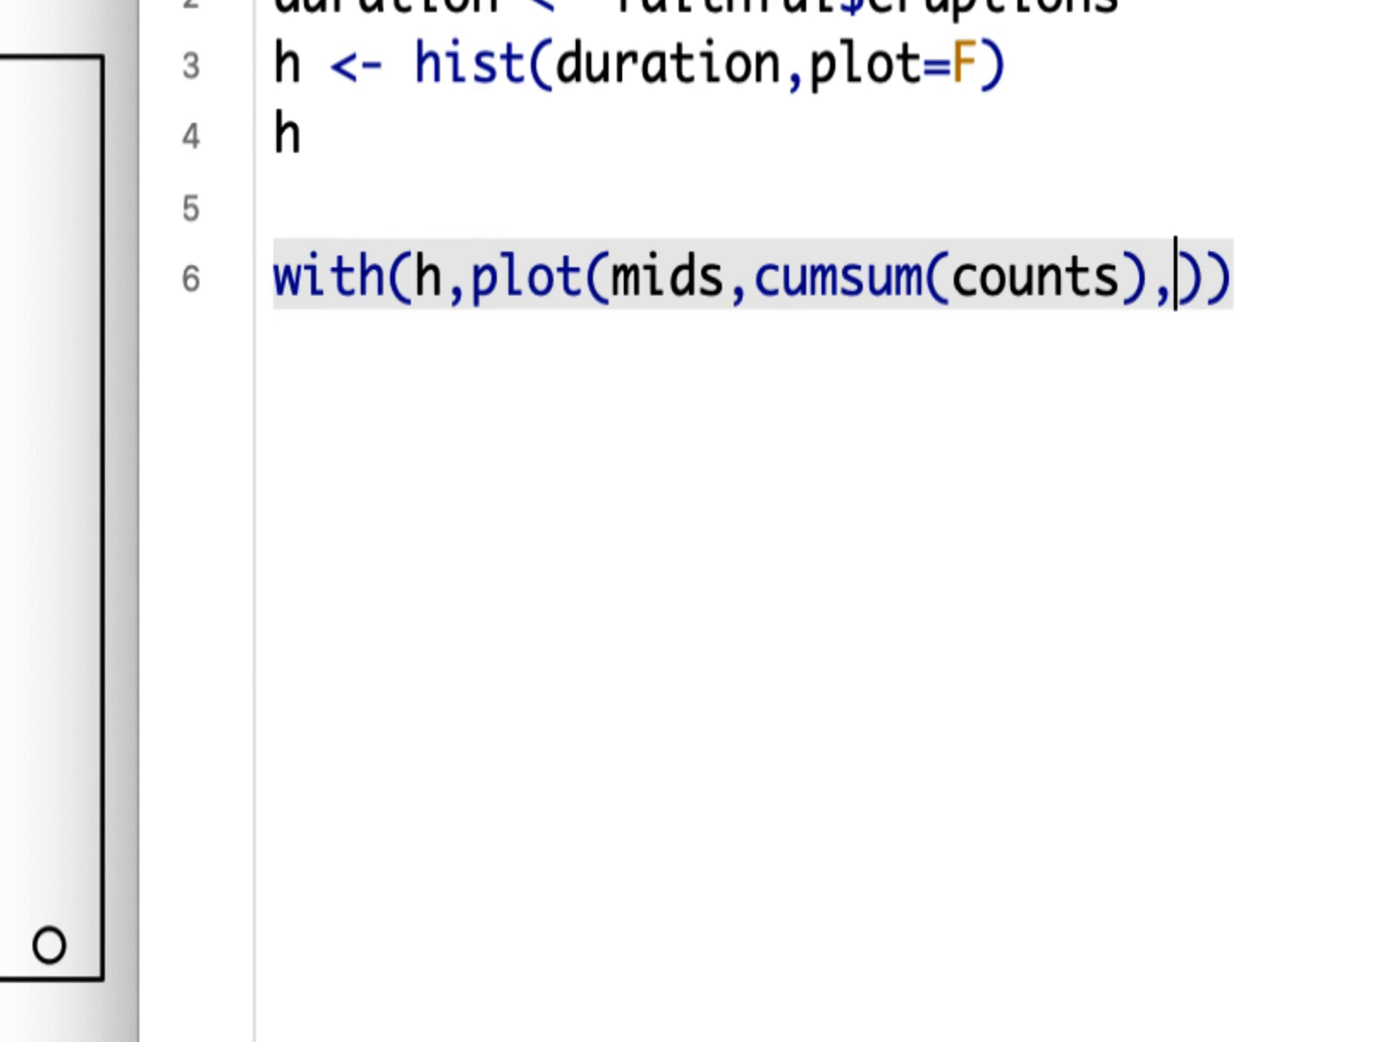
pyautogui.write('type=')
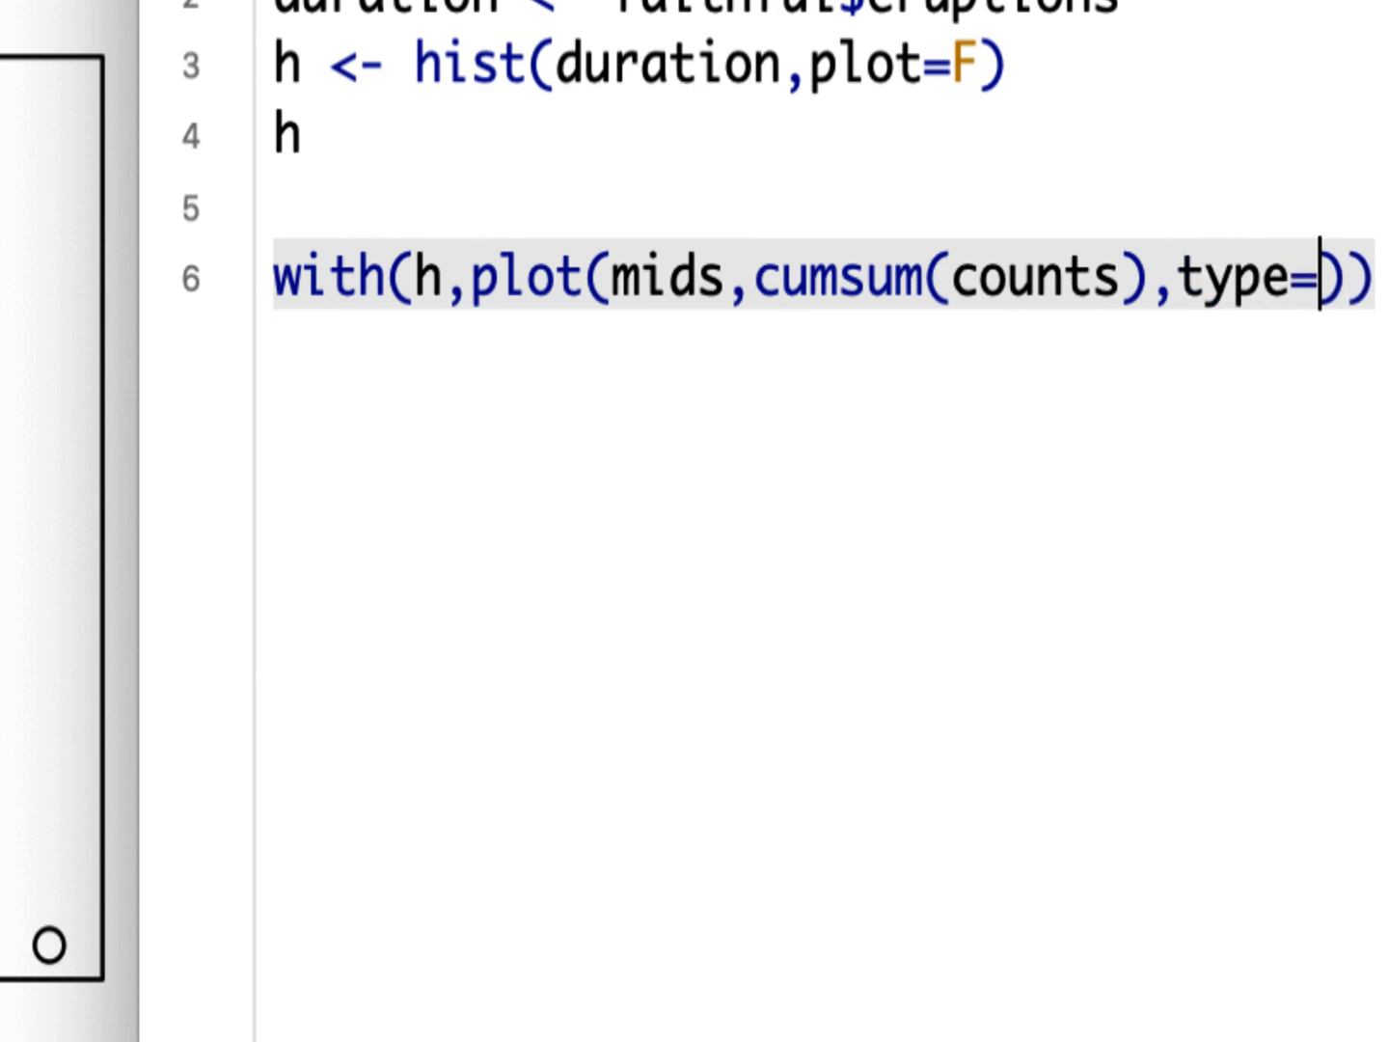
pyautogui.write('"b"')
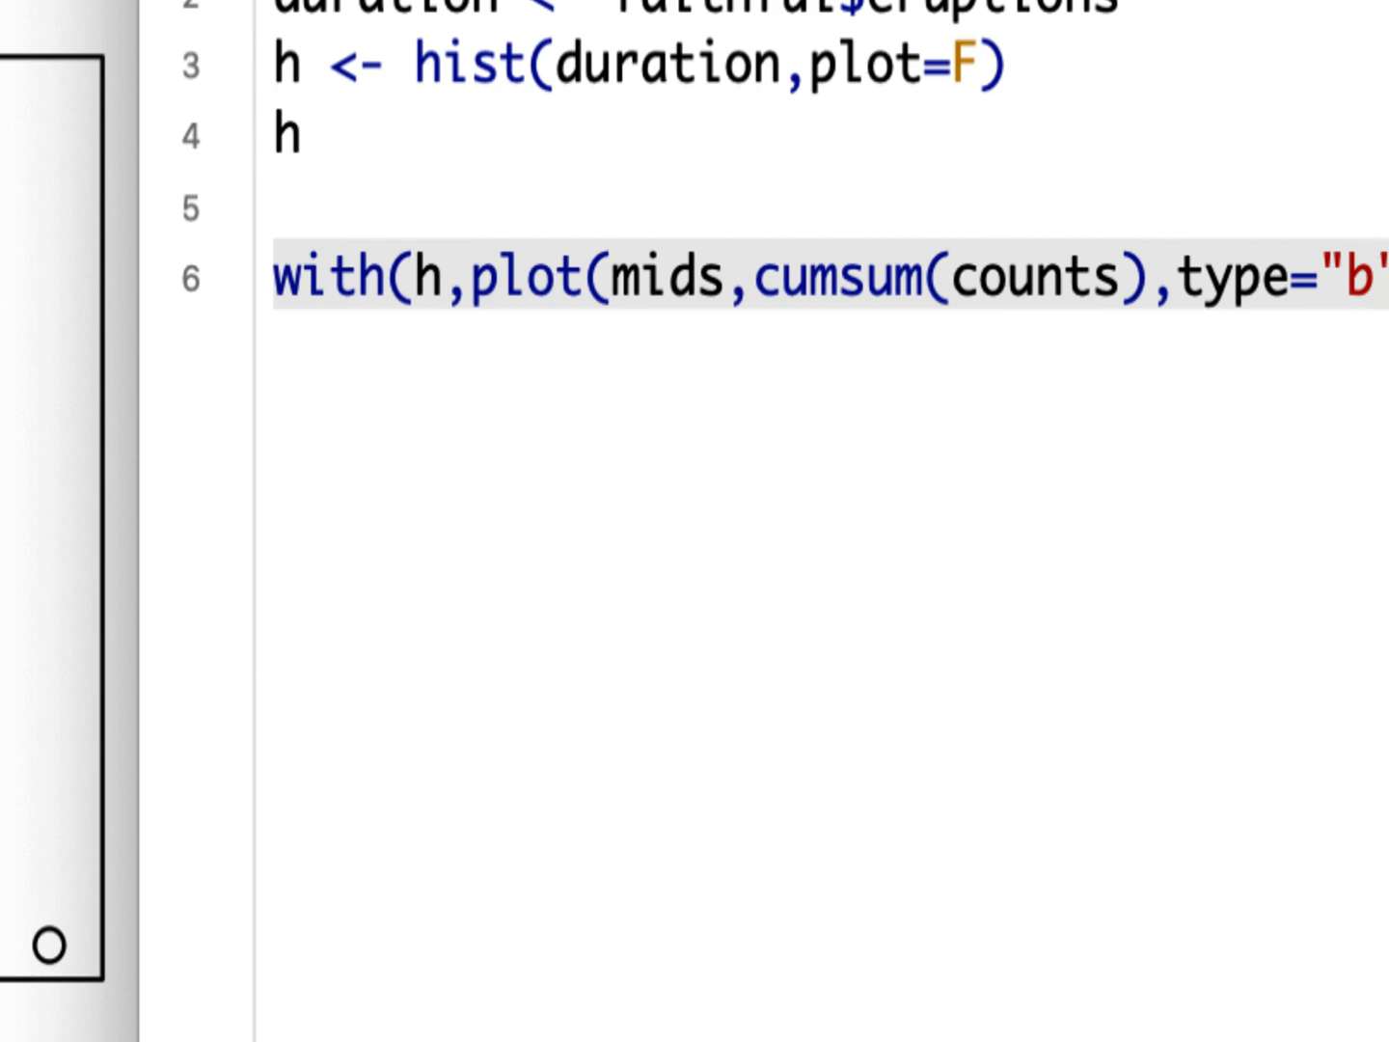
pyautogui.write(',pch))')
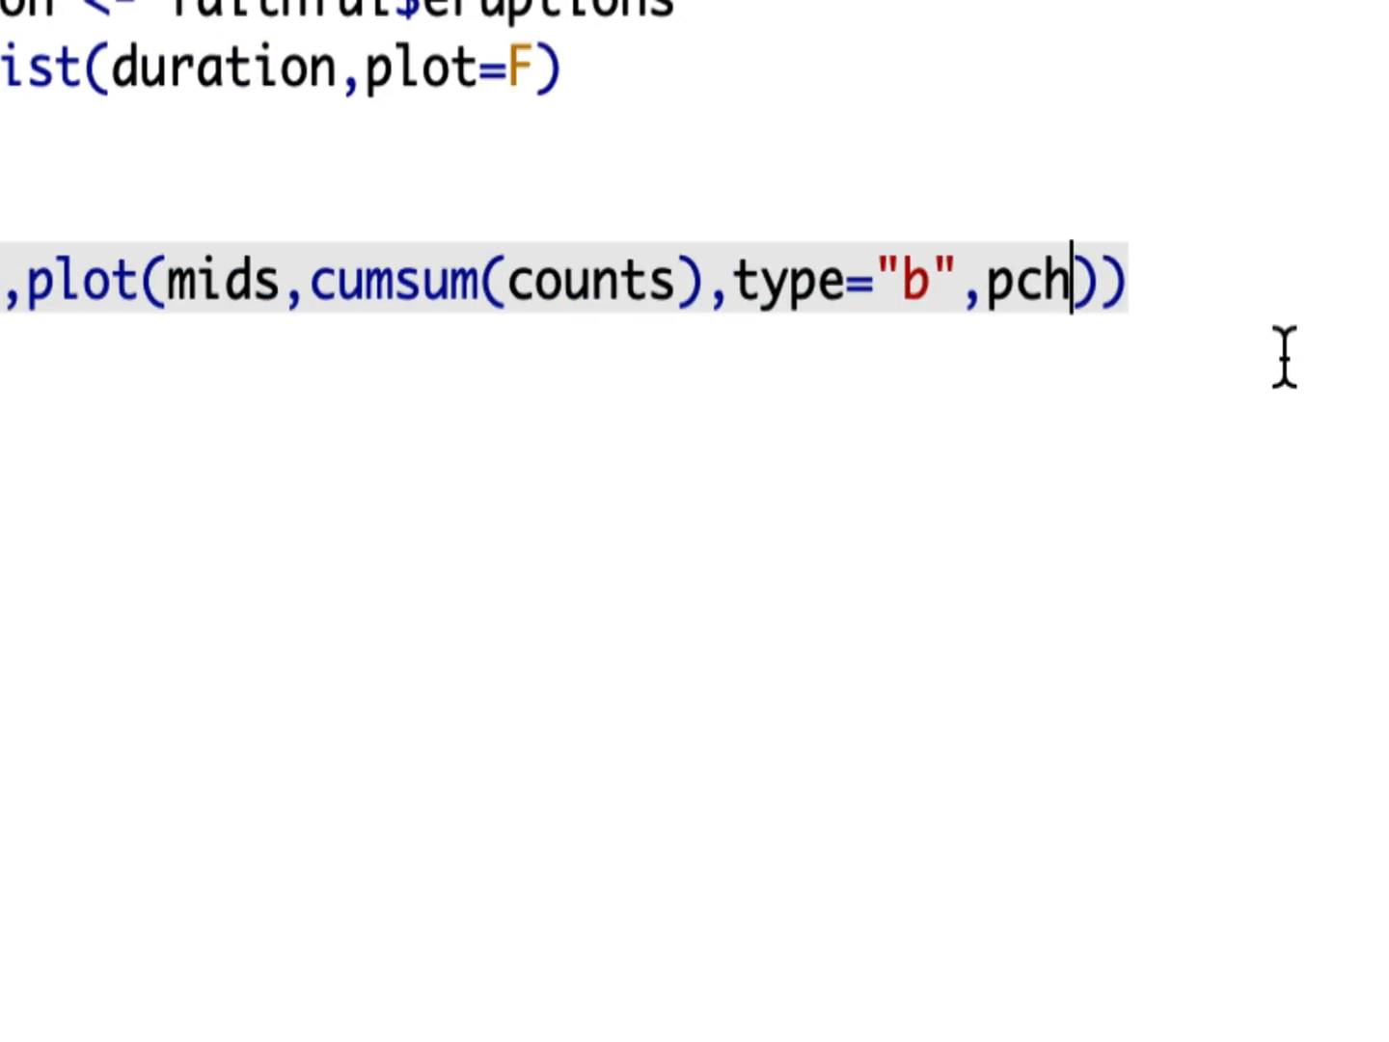
pyautogui.write('=16')
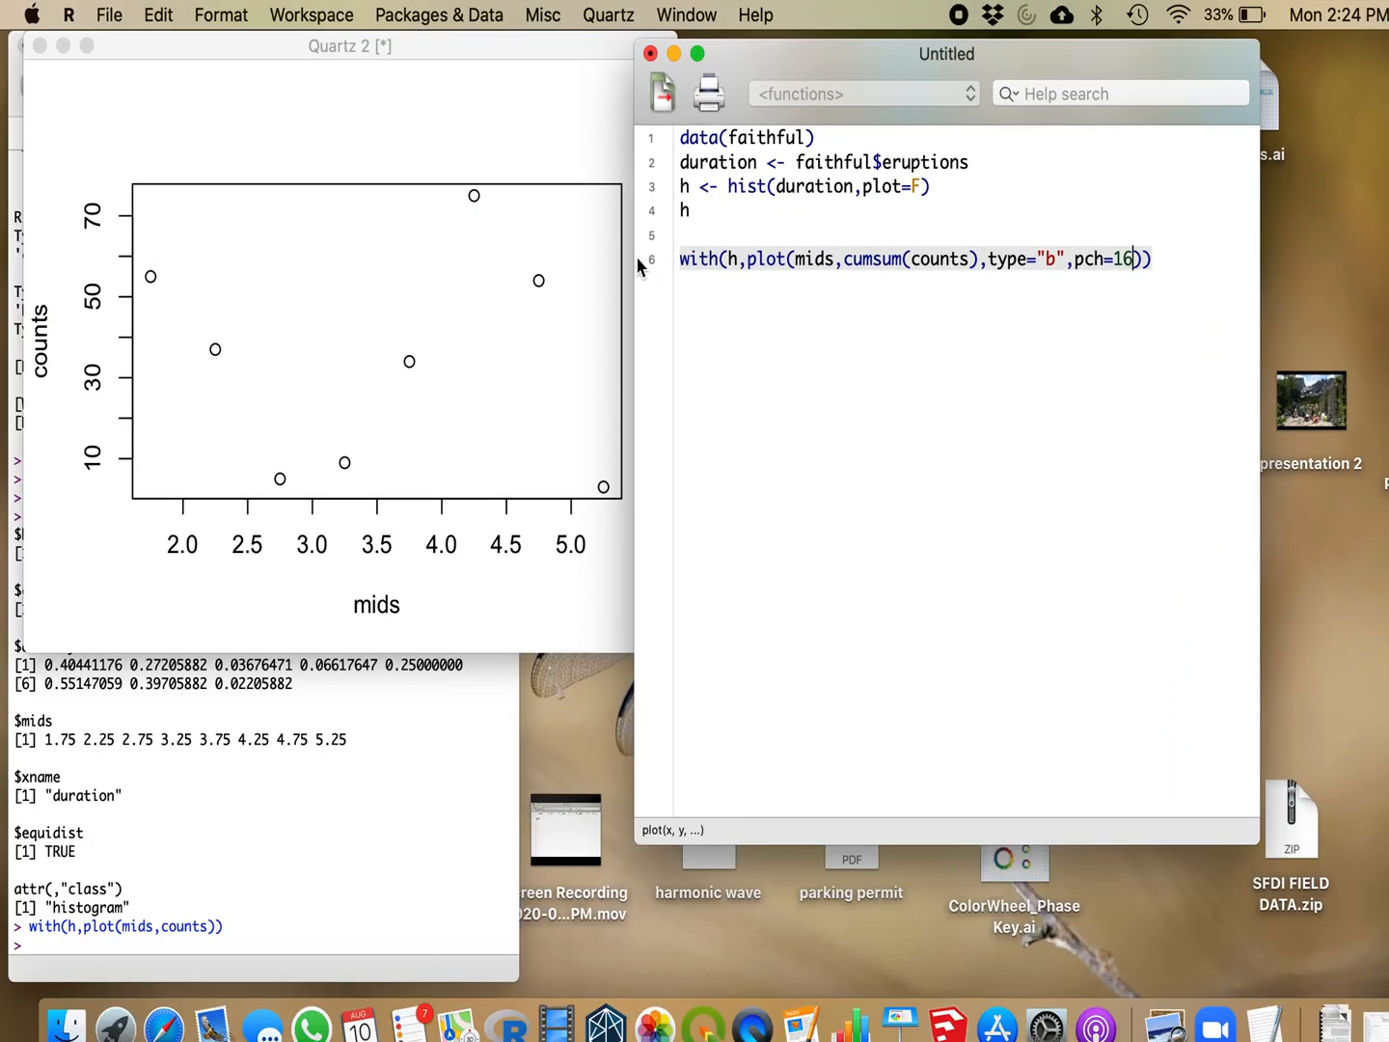
pyautogui.click(906, 258)
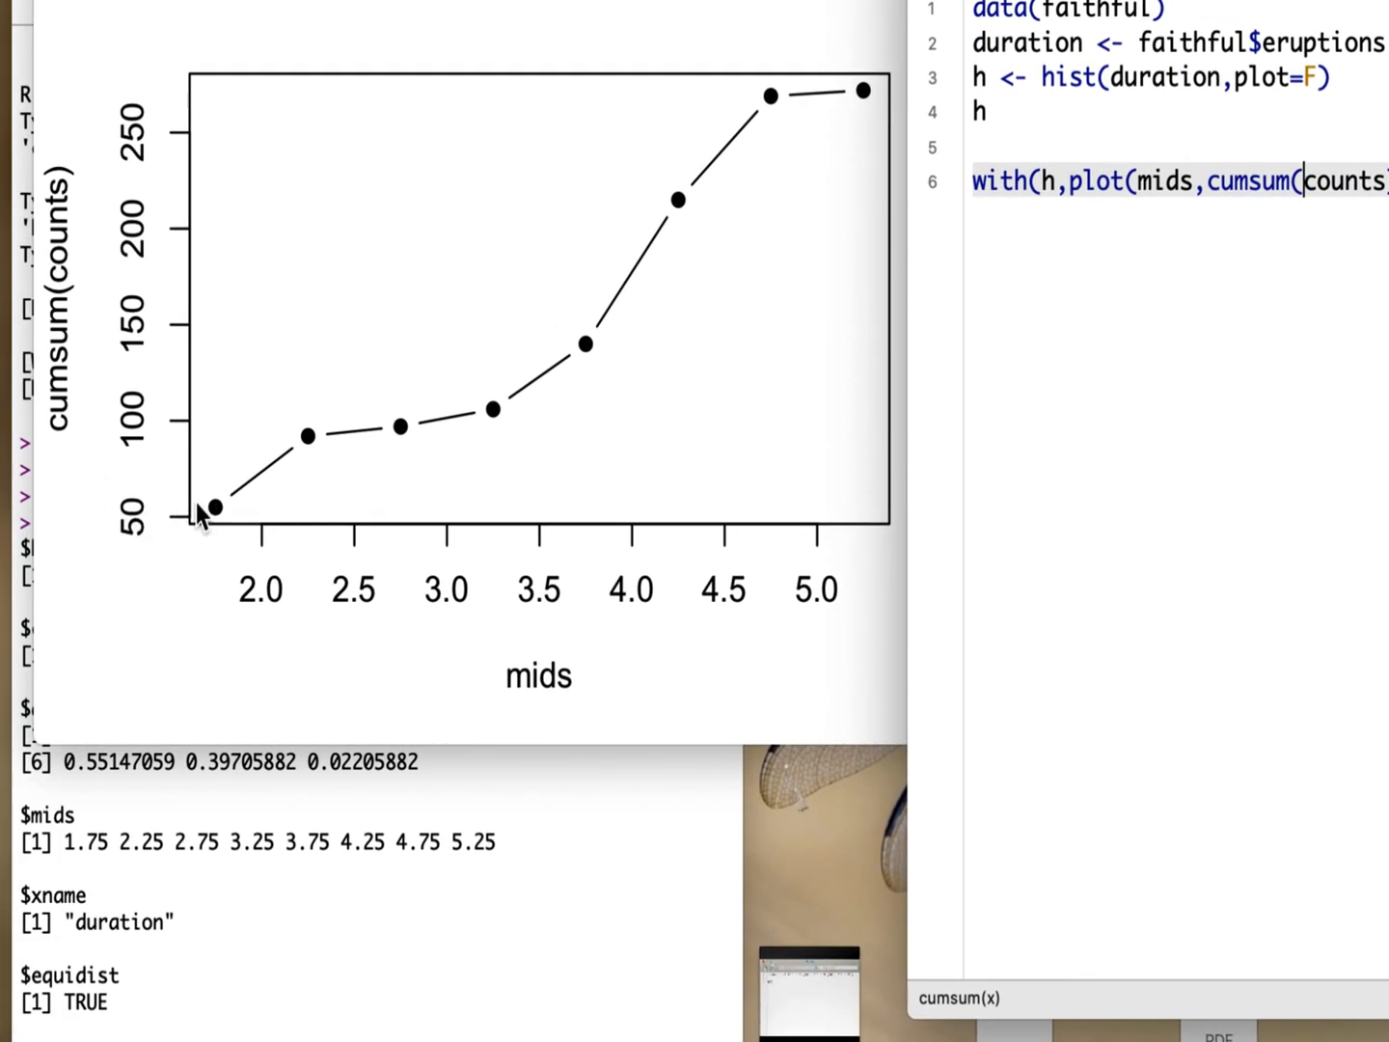
pyautogui.moveTo(222, 598)
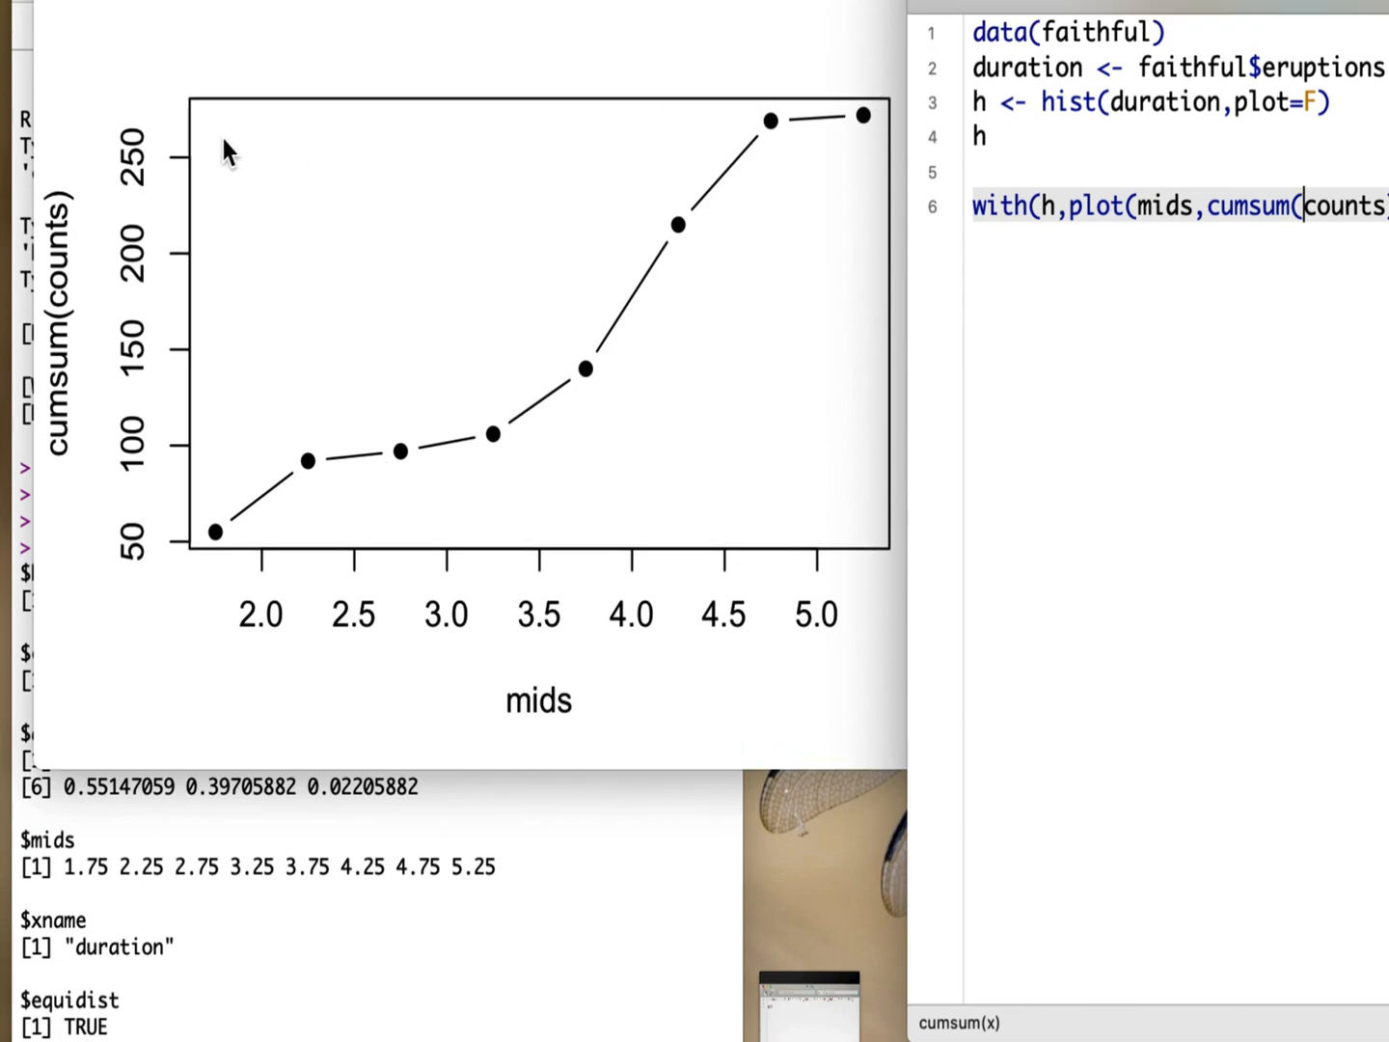
pyautogui.moveTo(844, 665)
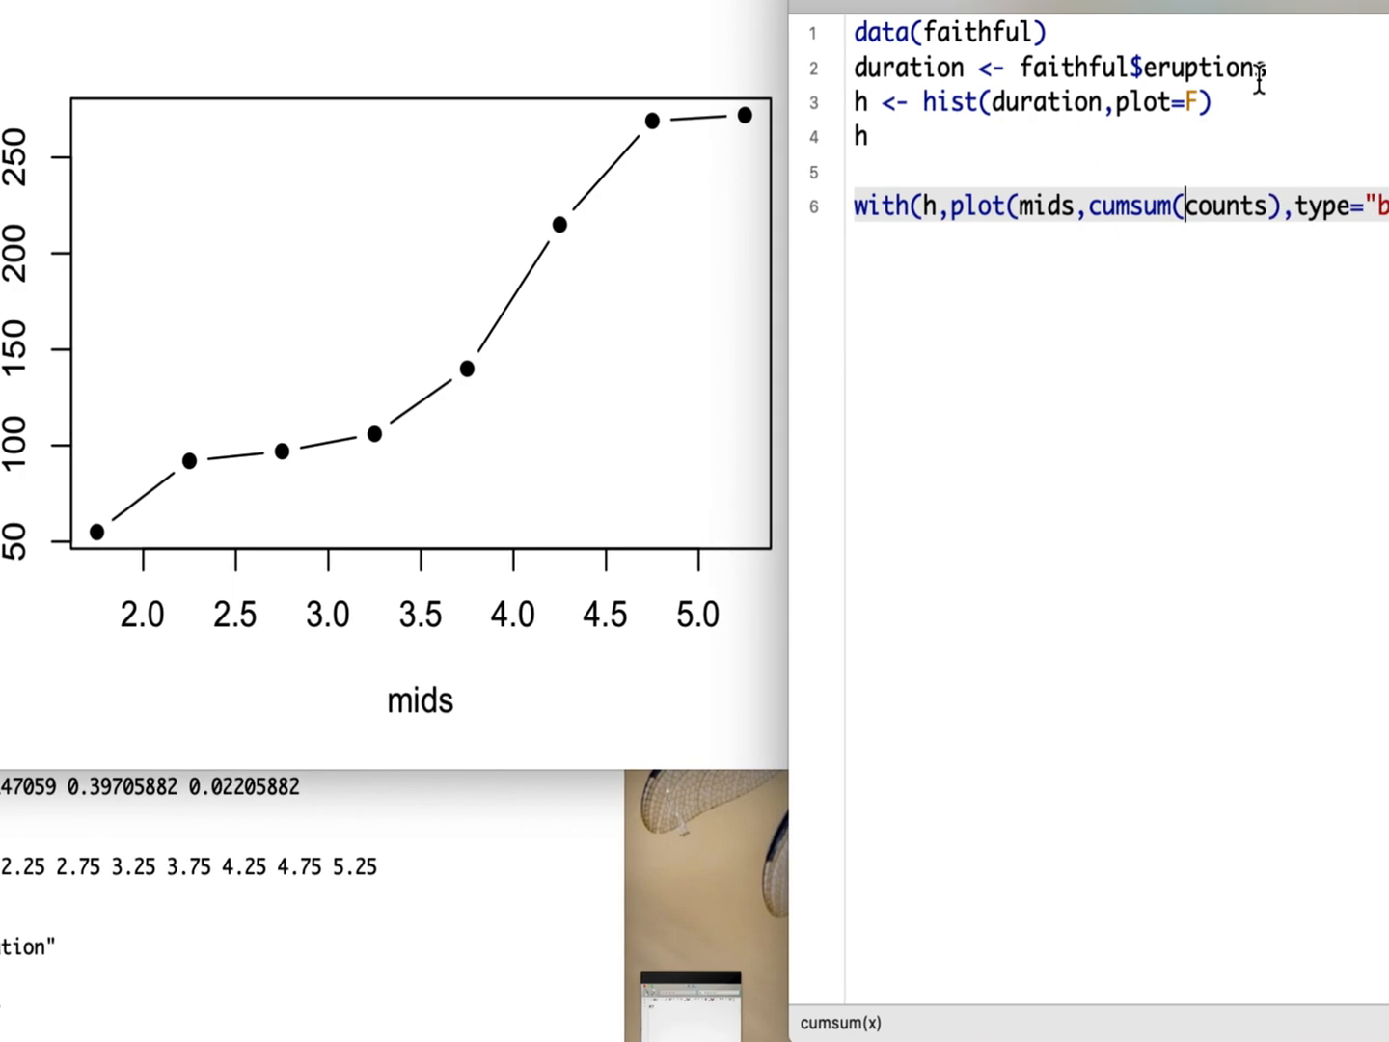
# Label the axes xlab="Eruption Time in Minutes" and ylab="Cumulative Frequency" and rerun the plot.
pyautogui.write(',pch=16))')
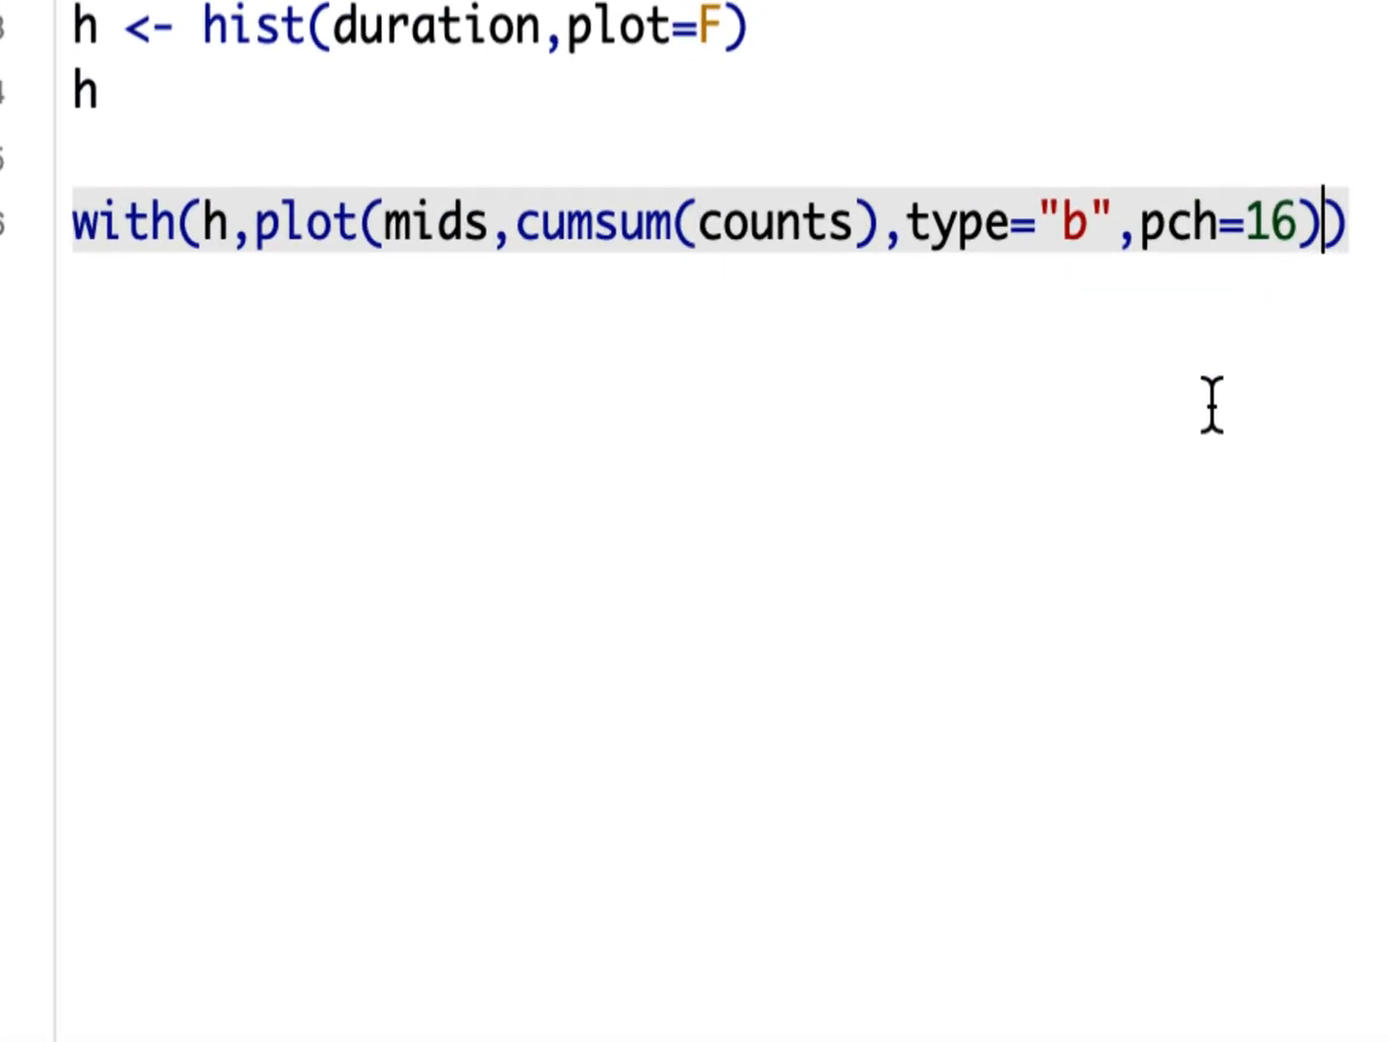
pyautogui.write(',')
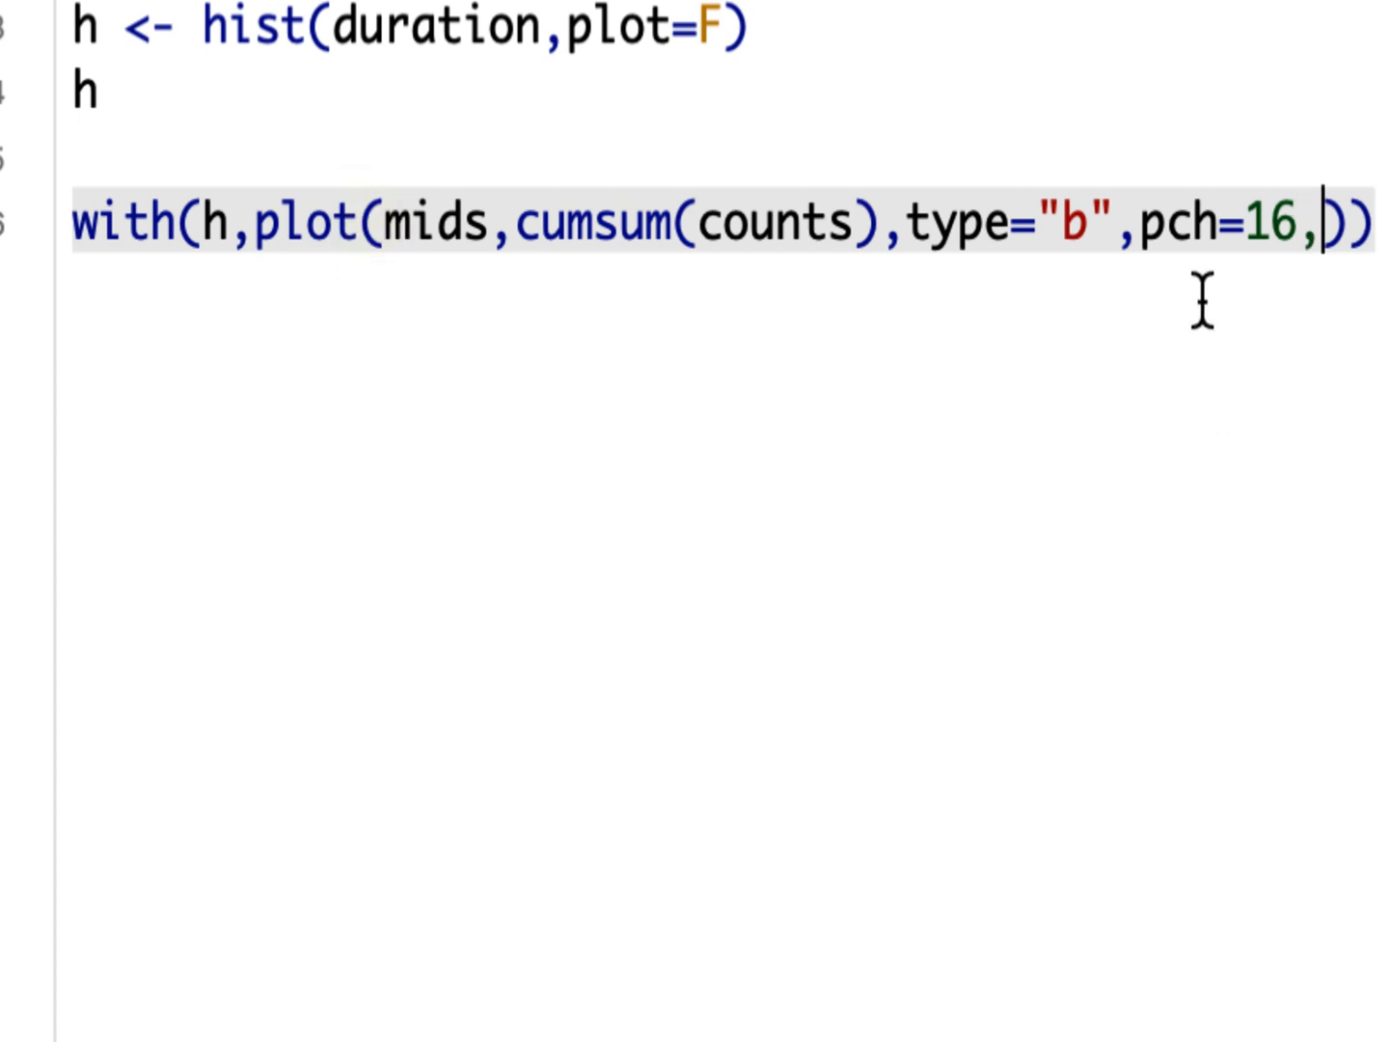
pyautogui.write('xl')
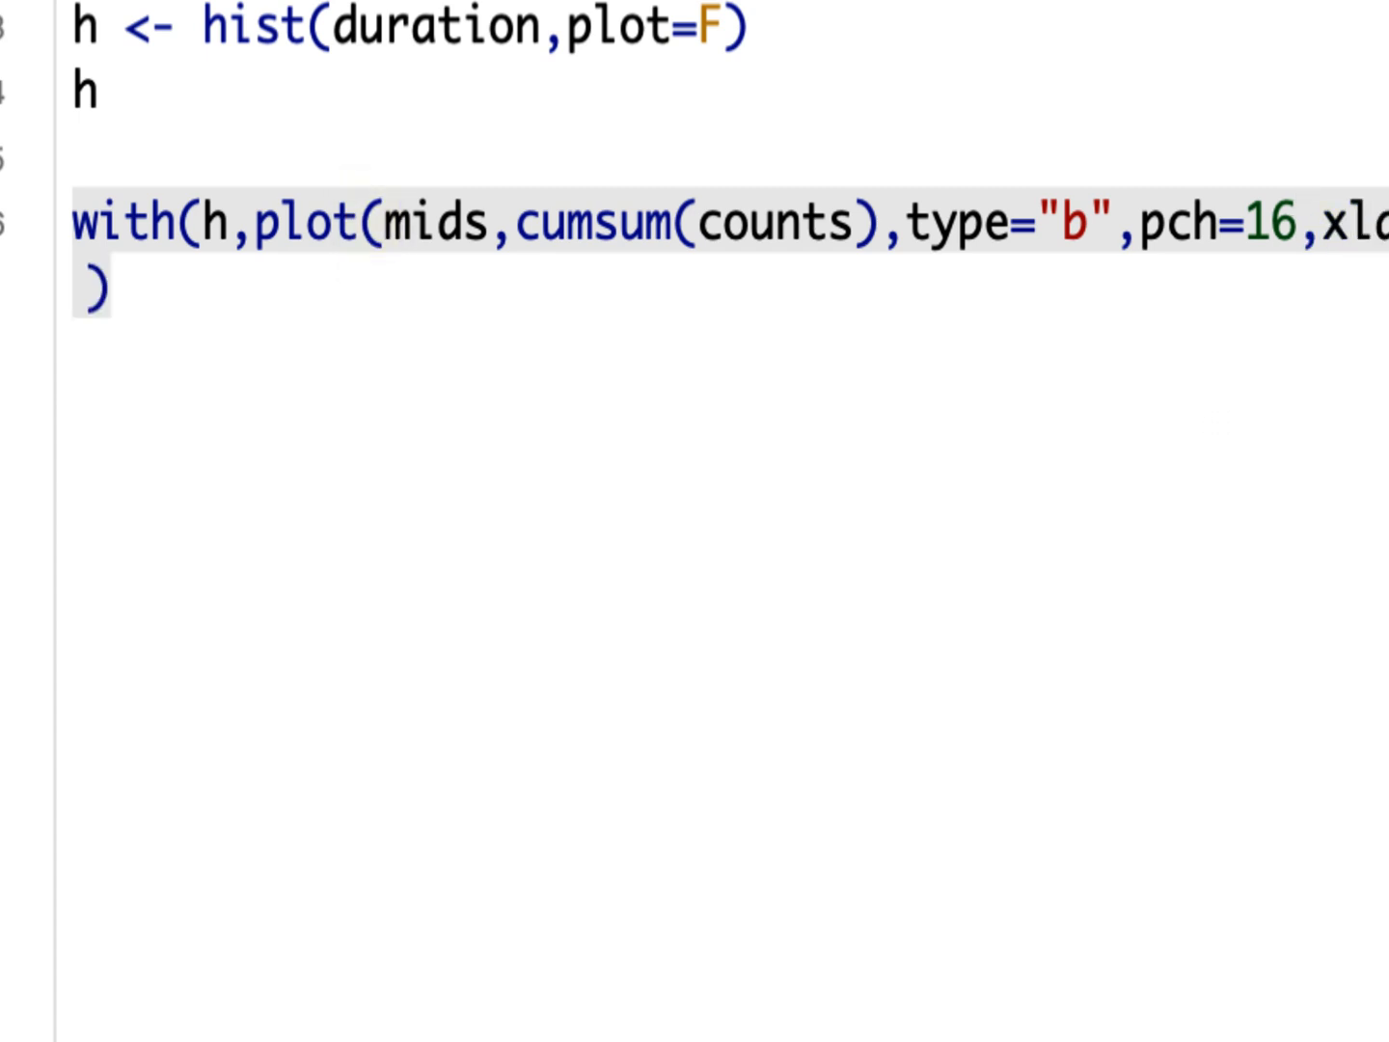
pyautogui.write('ion Time in "')
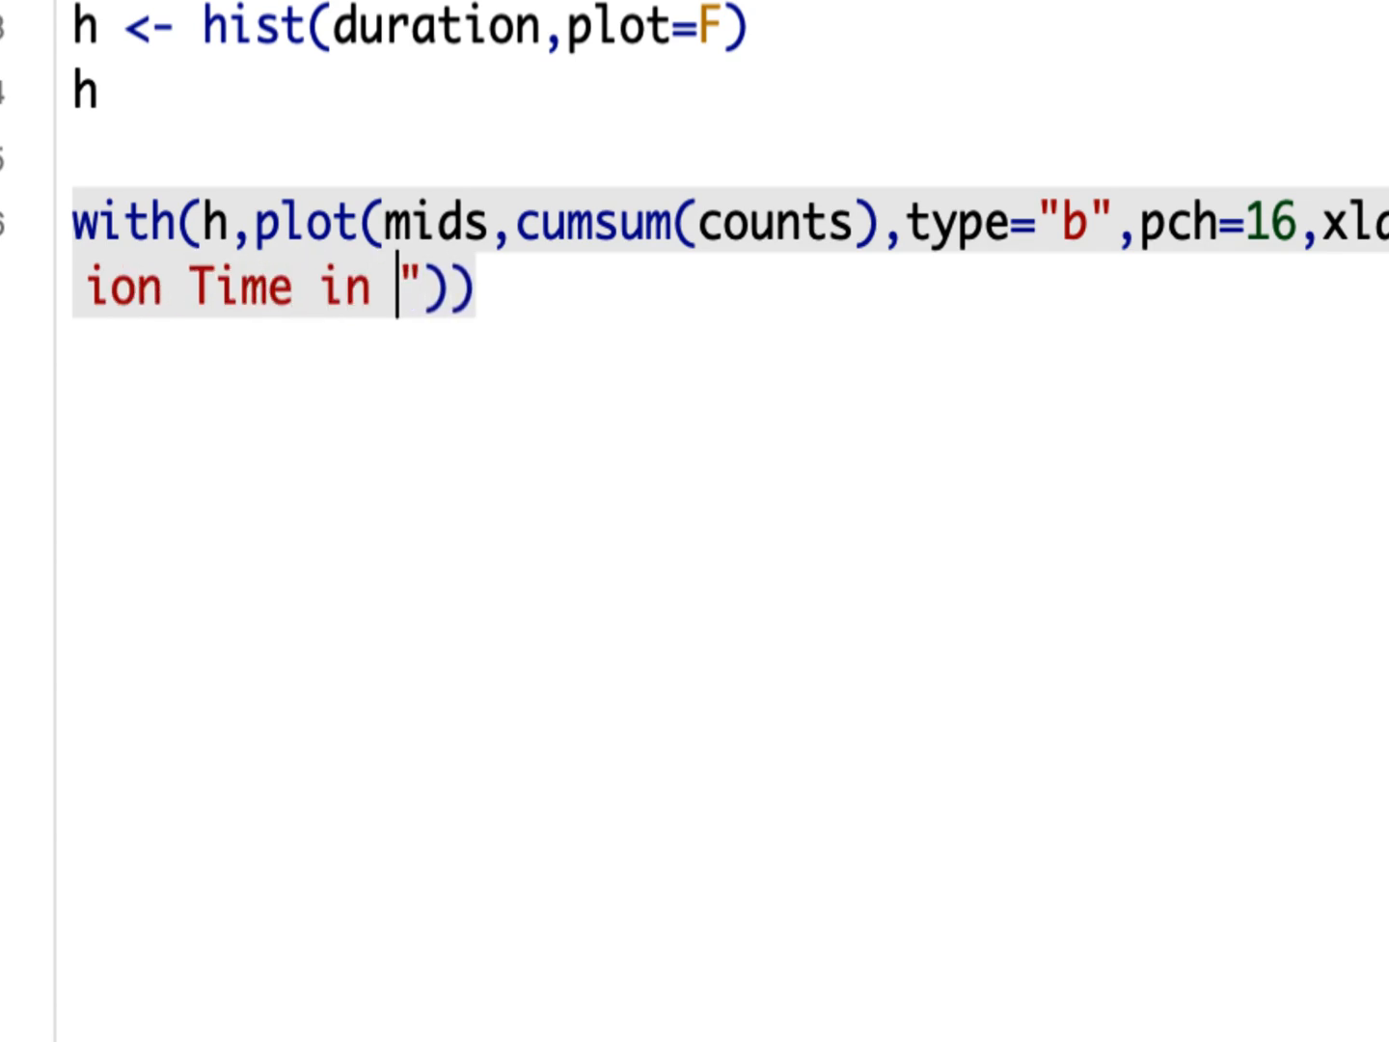
pyautogui.write('Minutes')
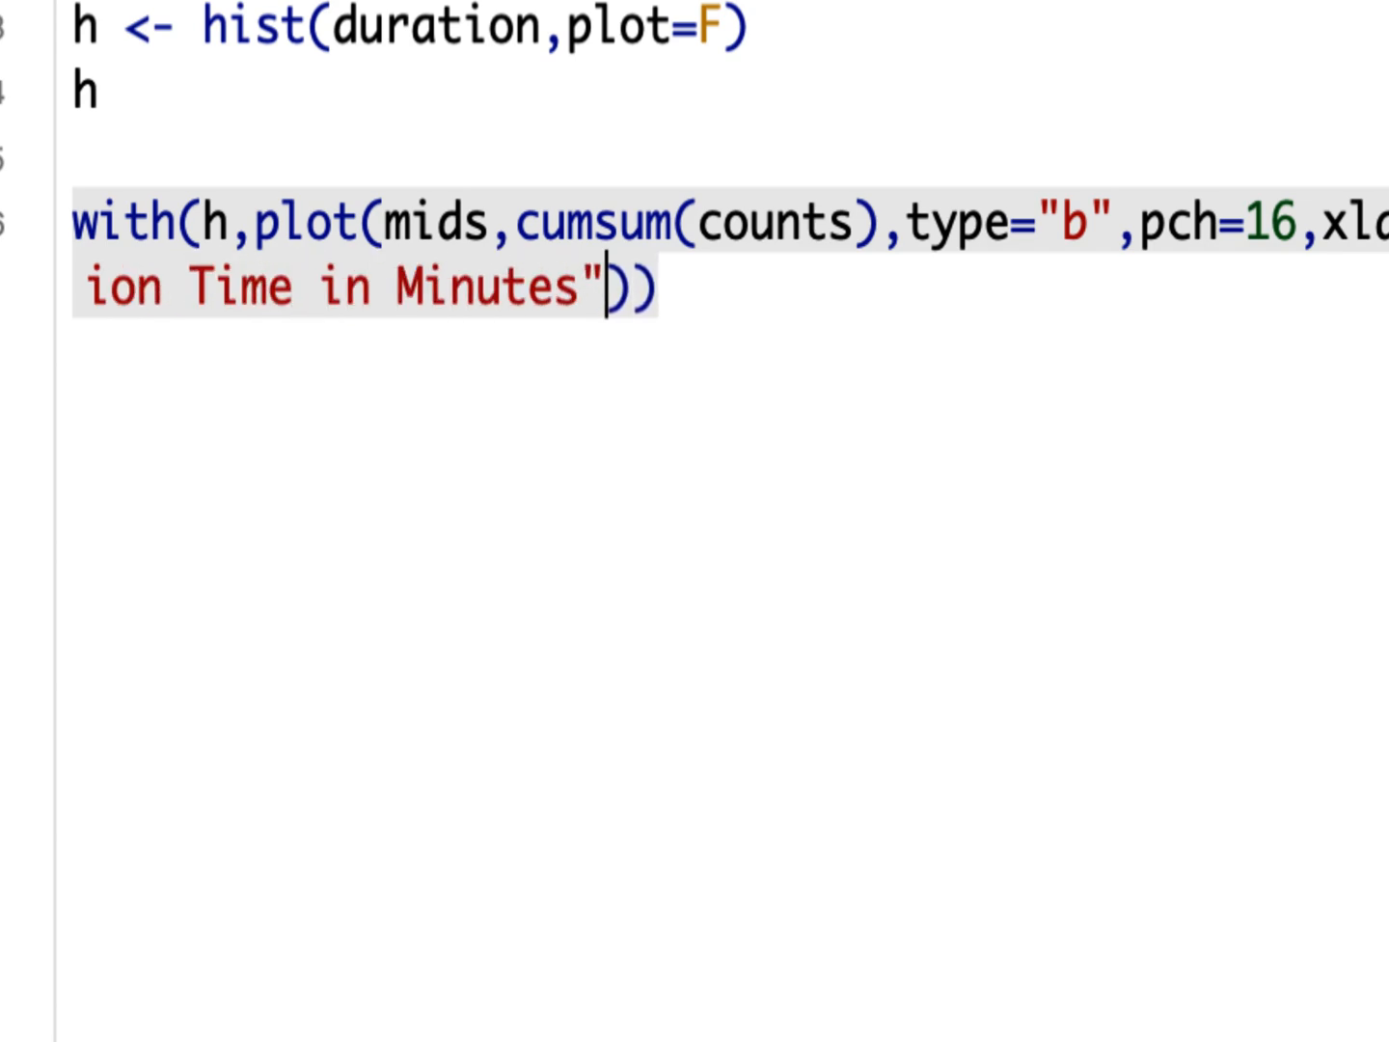
pyautogui.write(',ylab')
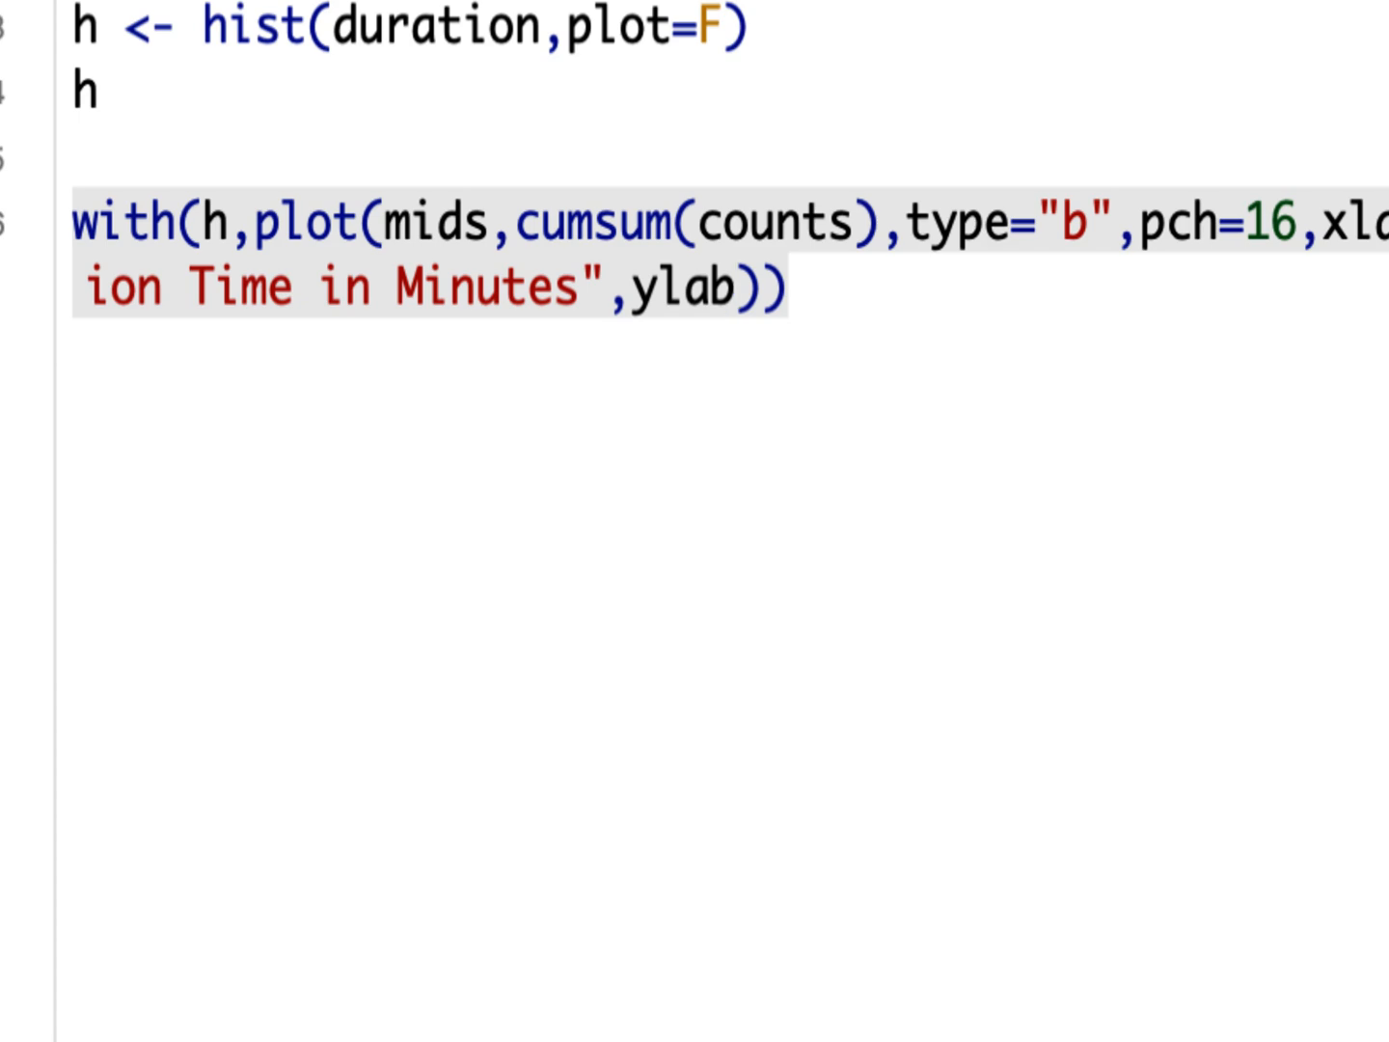
pyautogui.write('="Cum"')
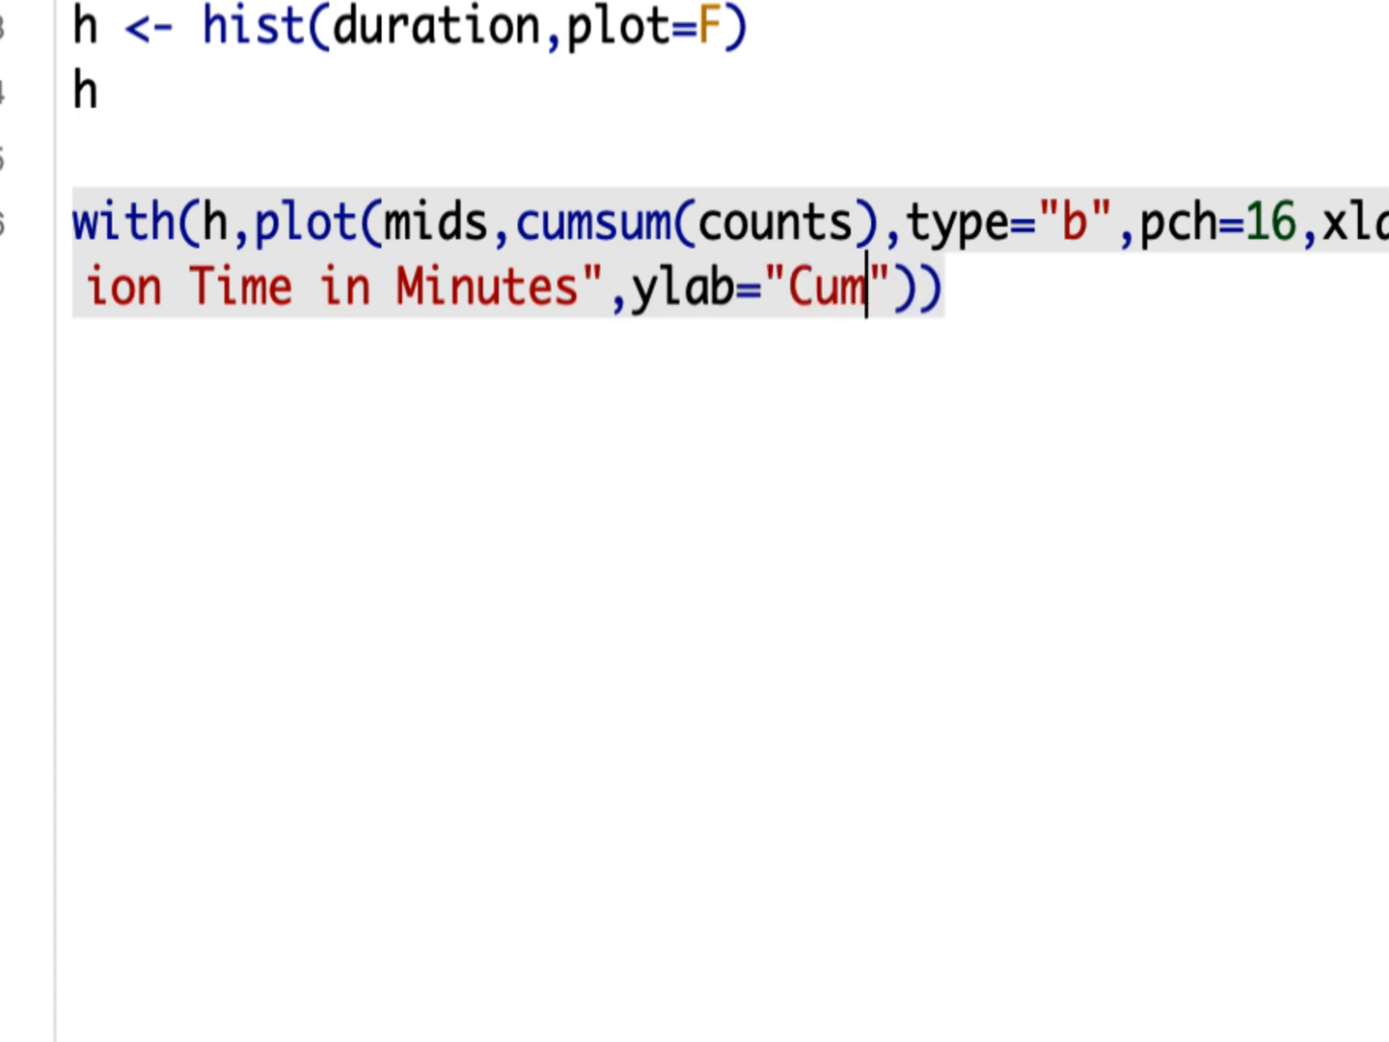
pyautogui.write('ulative Frequency')
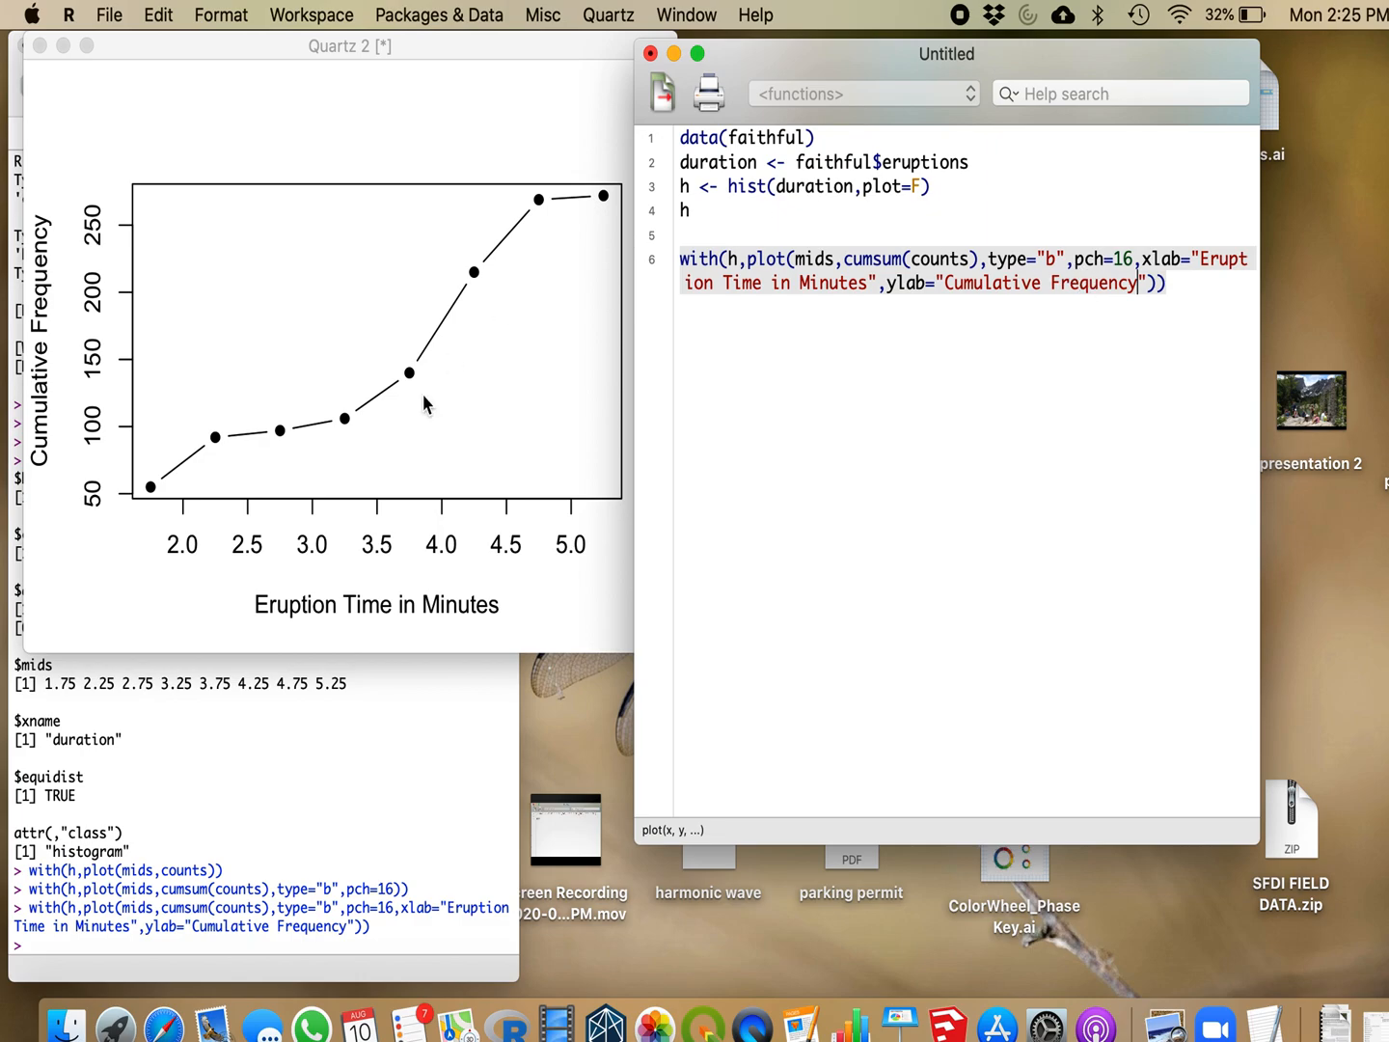
pyautogui.moveTo(311, 582)
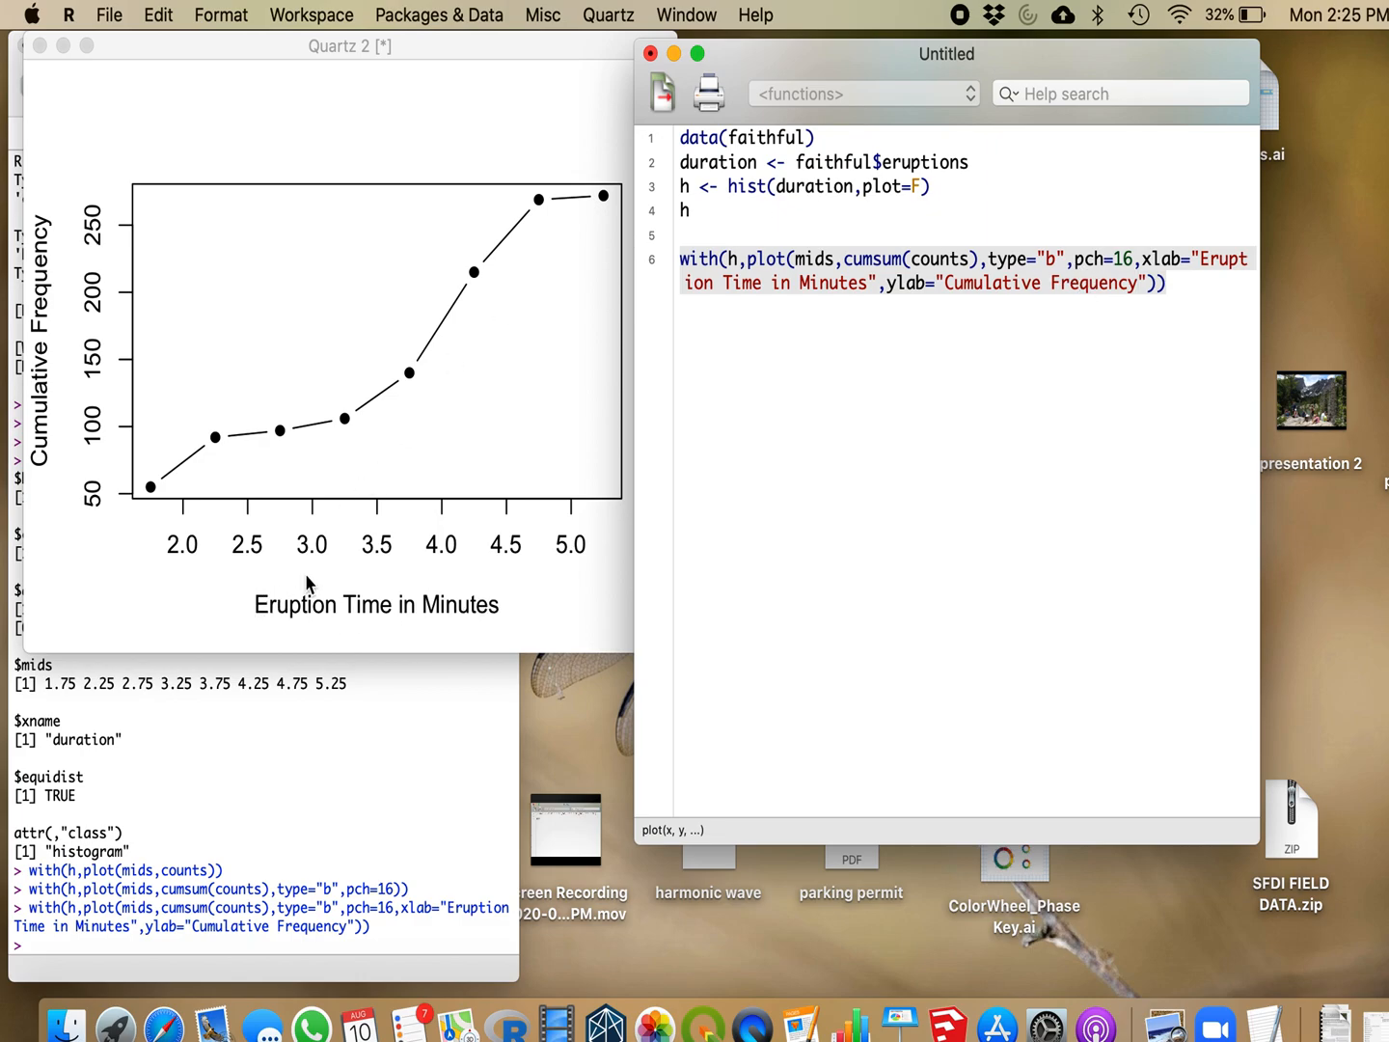
pyautogui.moveTo(305, 512)
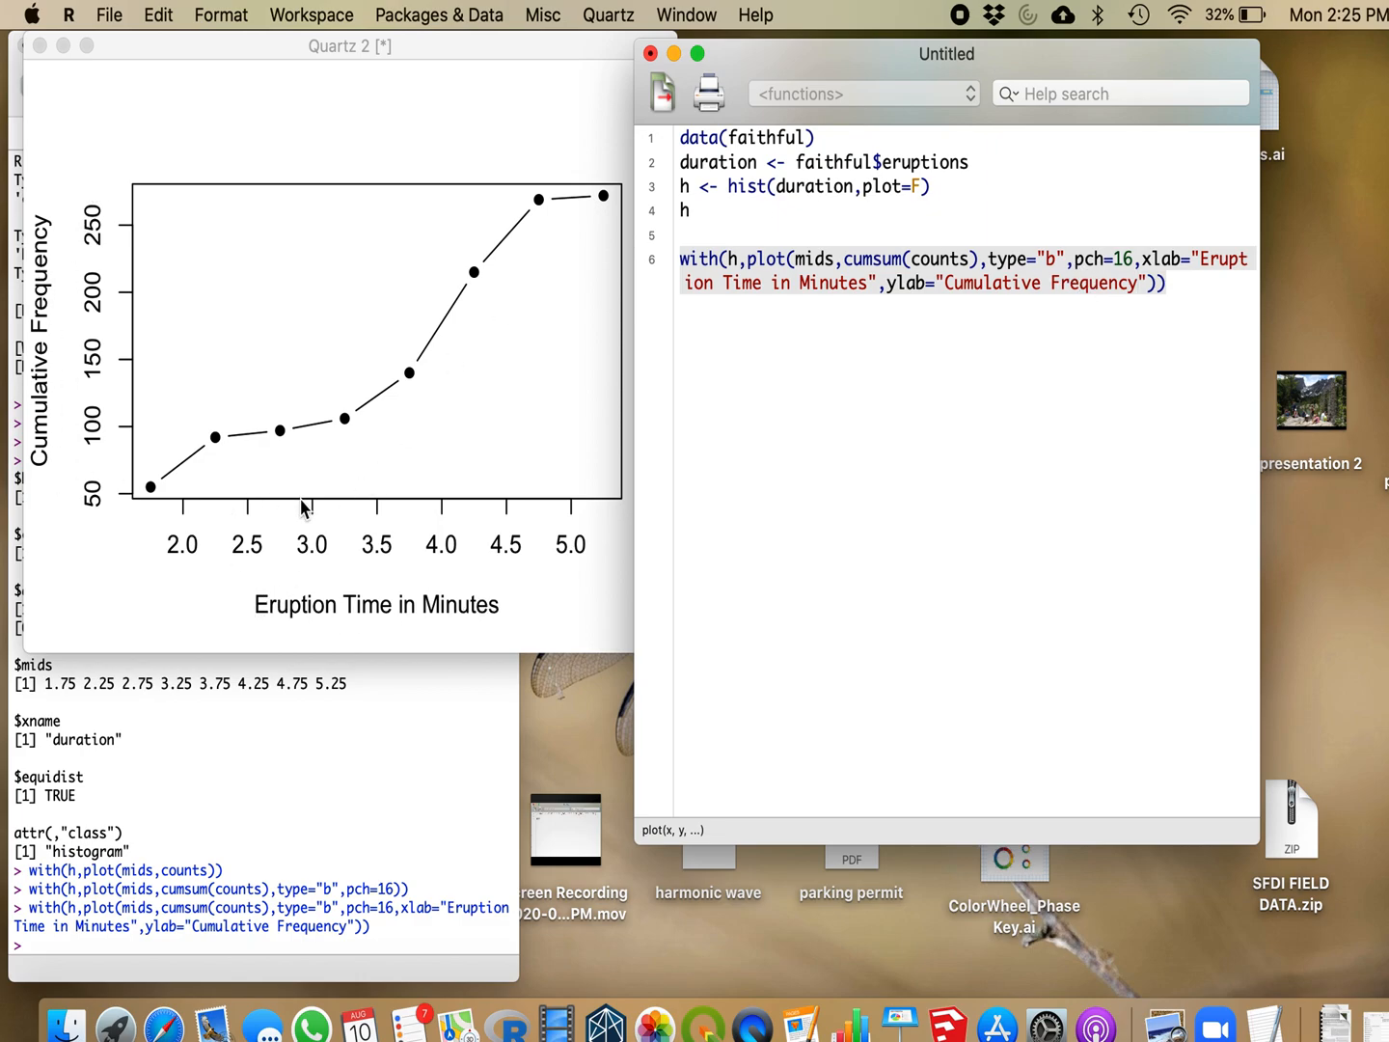
pyautogui.moveTo(396, 621)
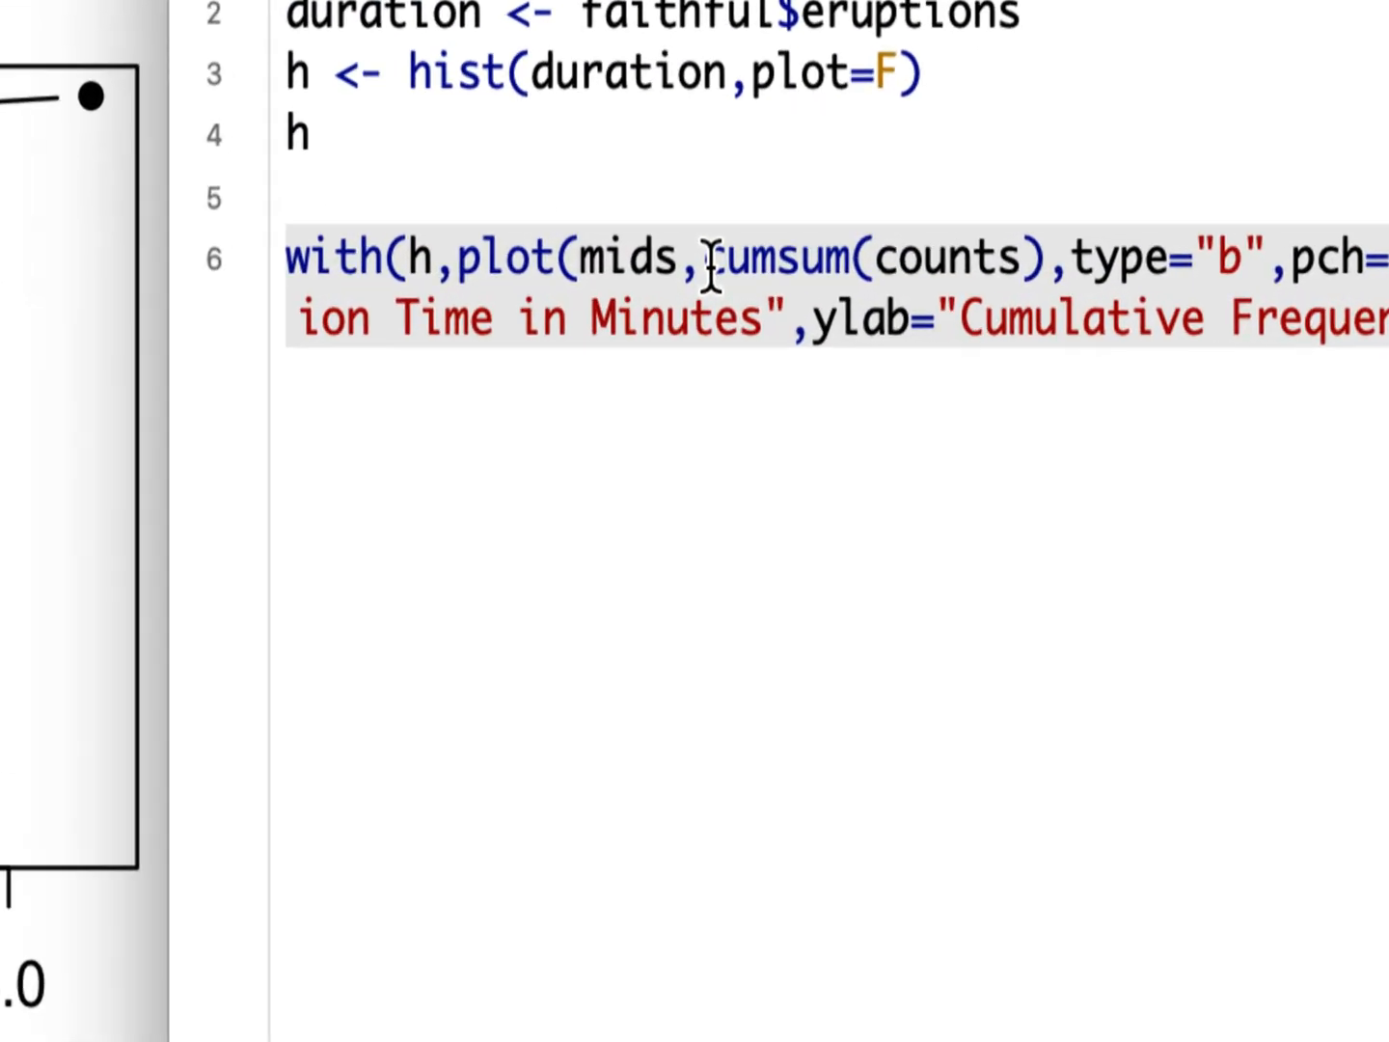
# Divide cumsum(counts) by sum(counts) so the ogive shows relative cumulative frequency.
pyautogui.doubleClick(868, 259)
pyautogui.write('/')
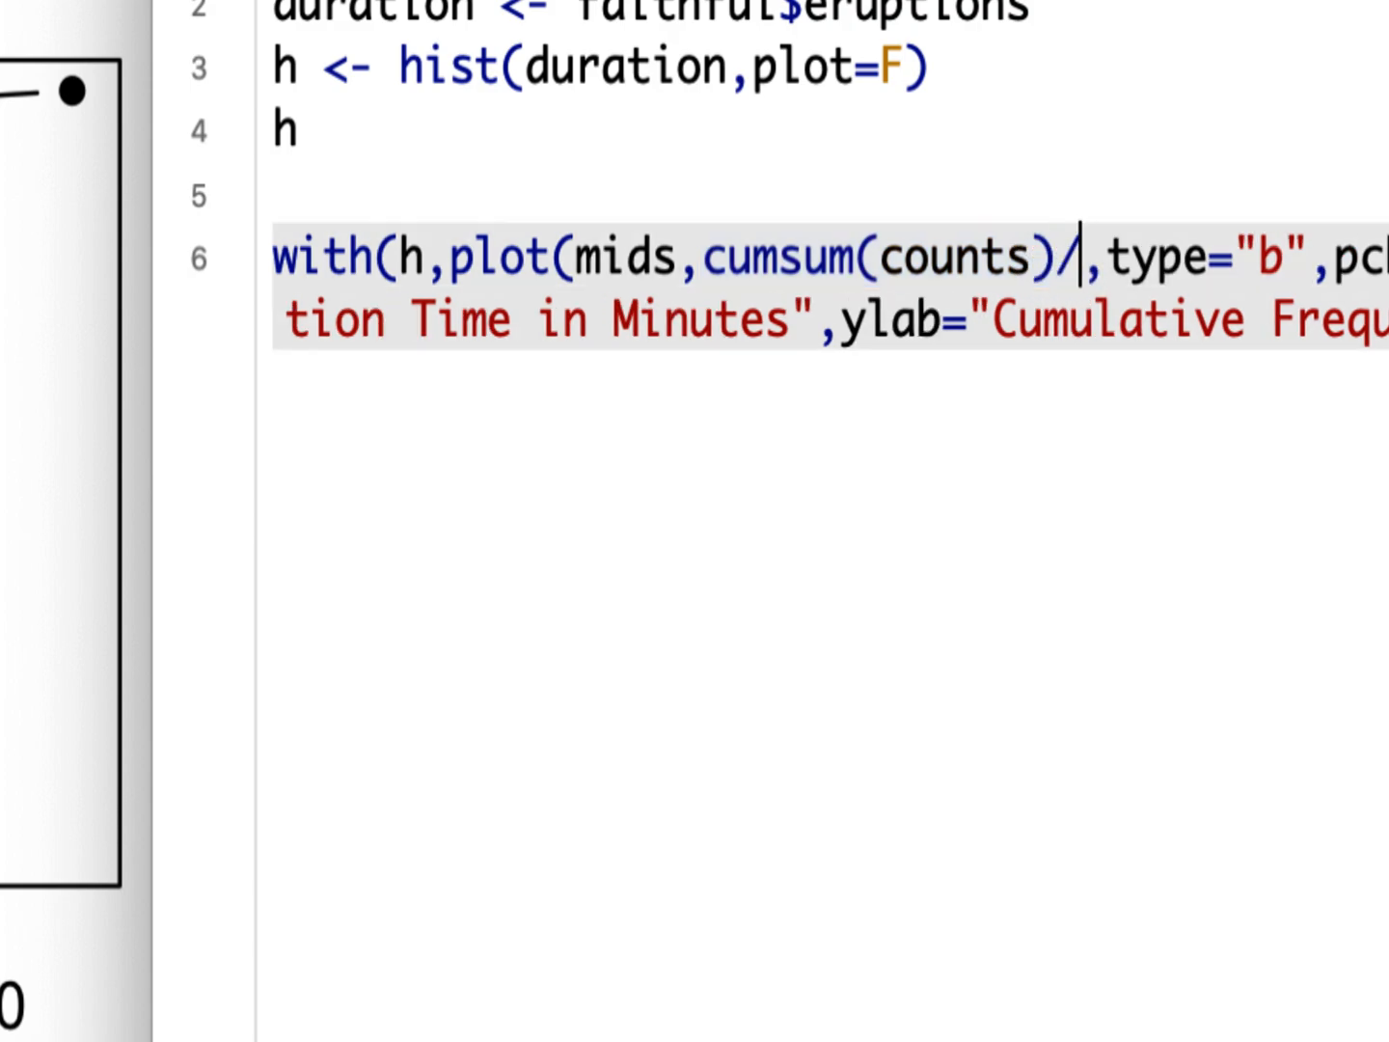
pyautogui.write('sum(counts')
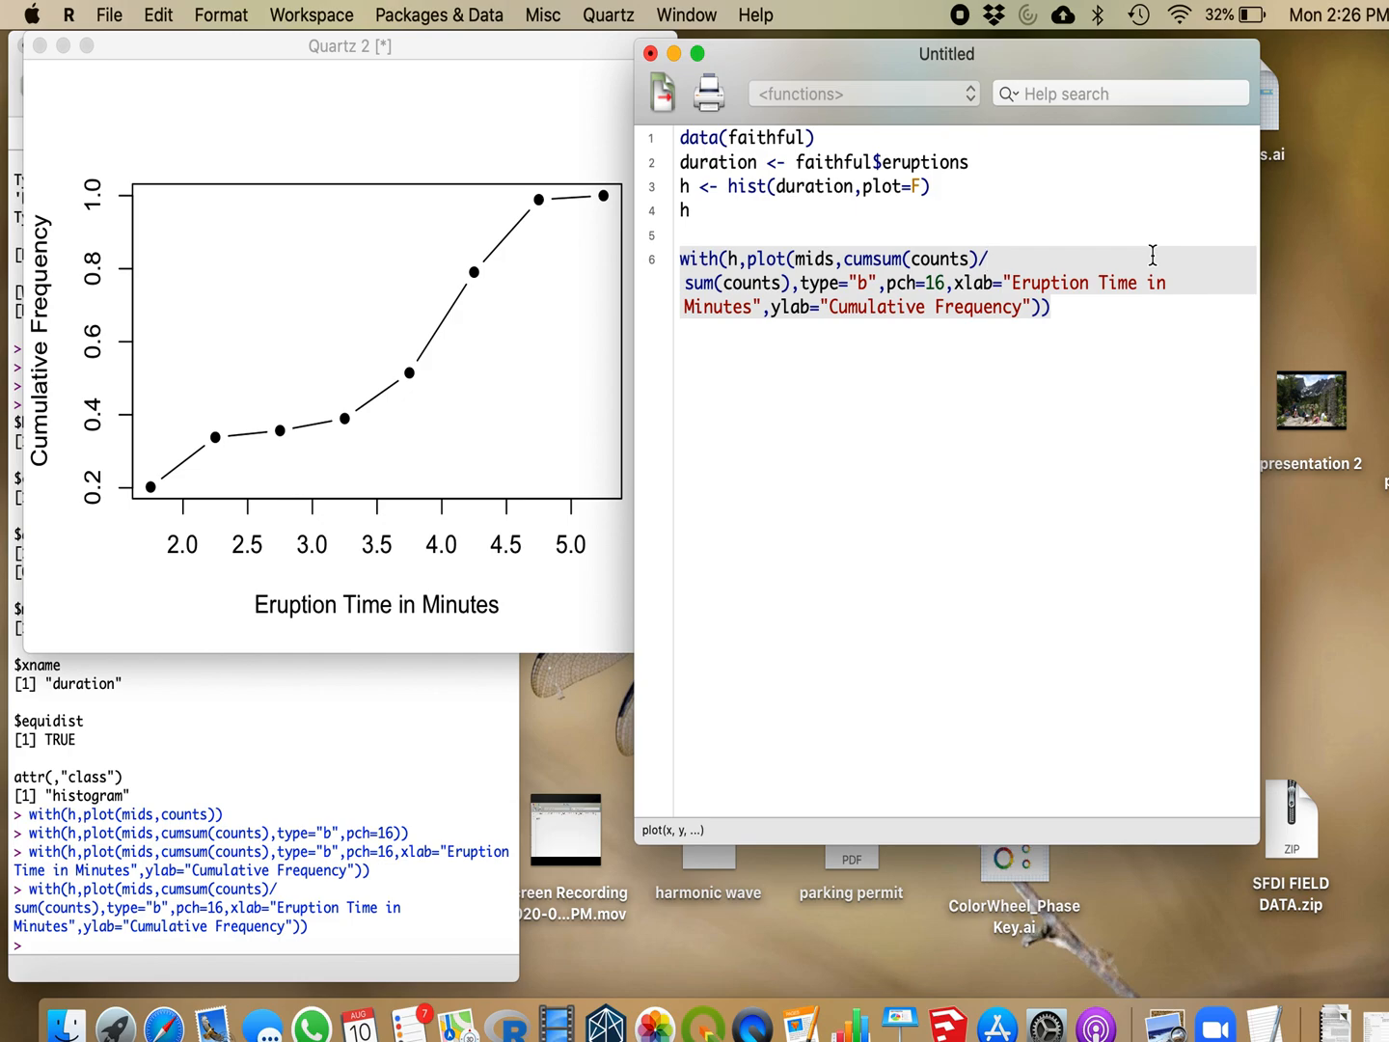
pyautogui.click(987, 258)
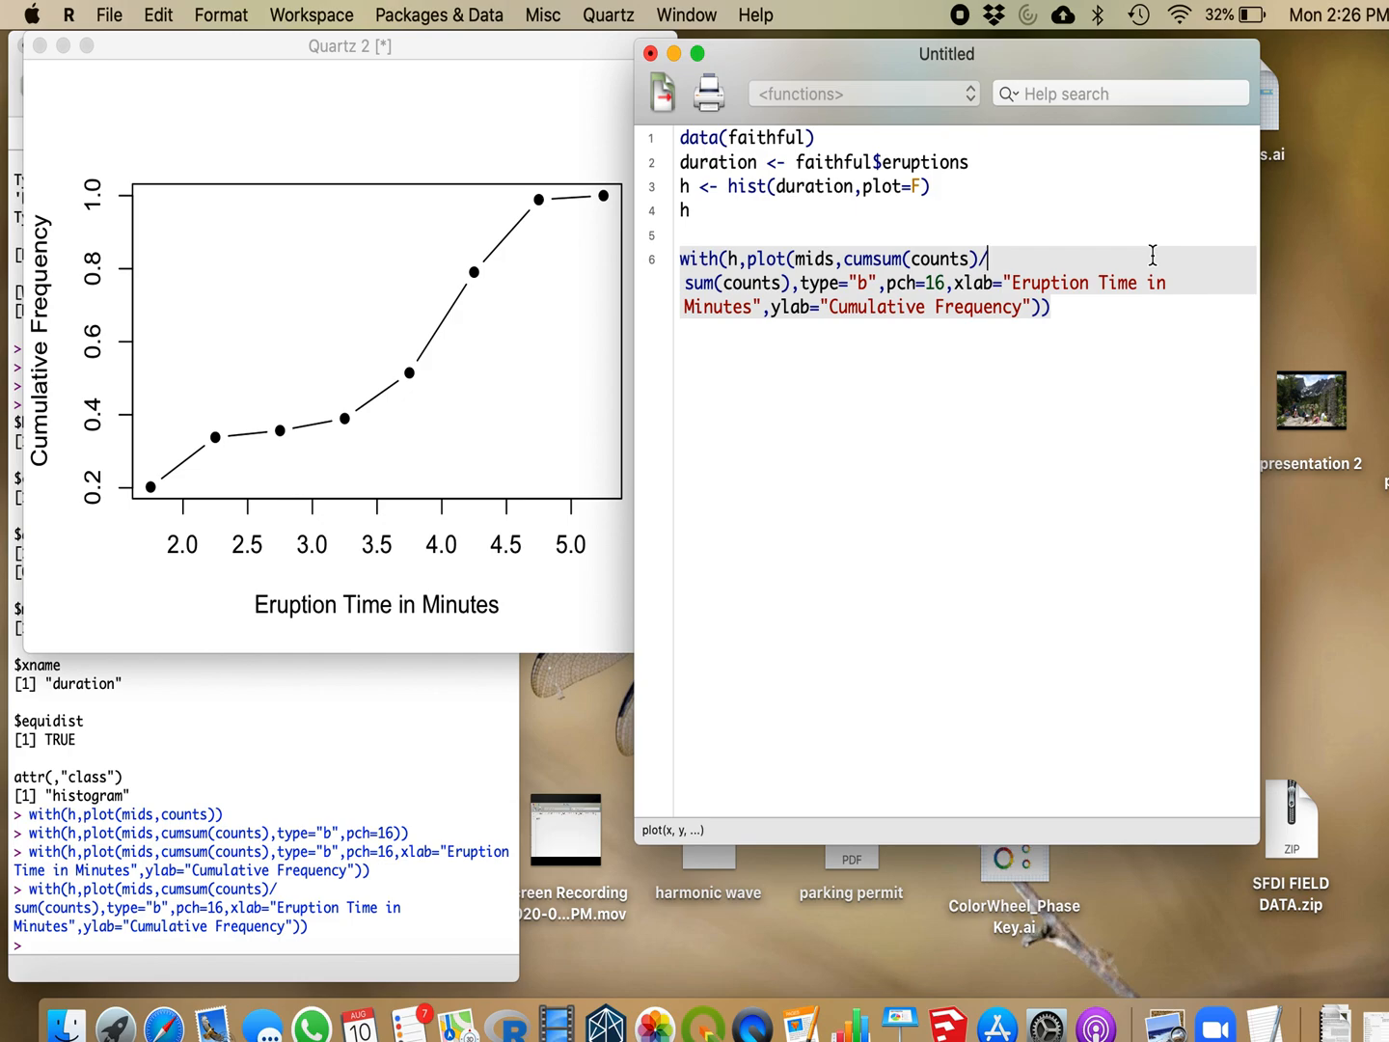
pyautogui.moveTo(1134, 165)
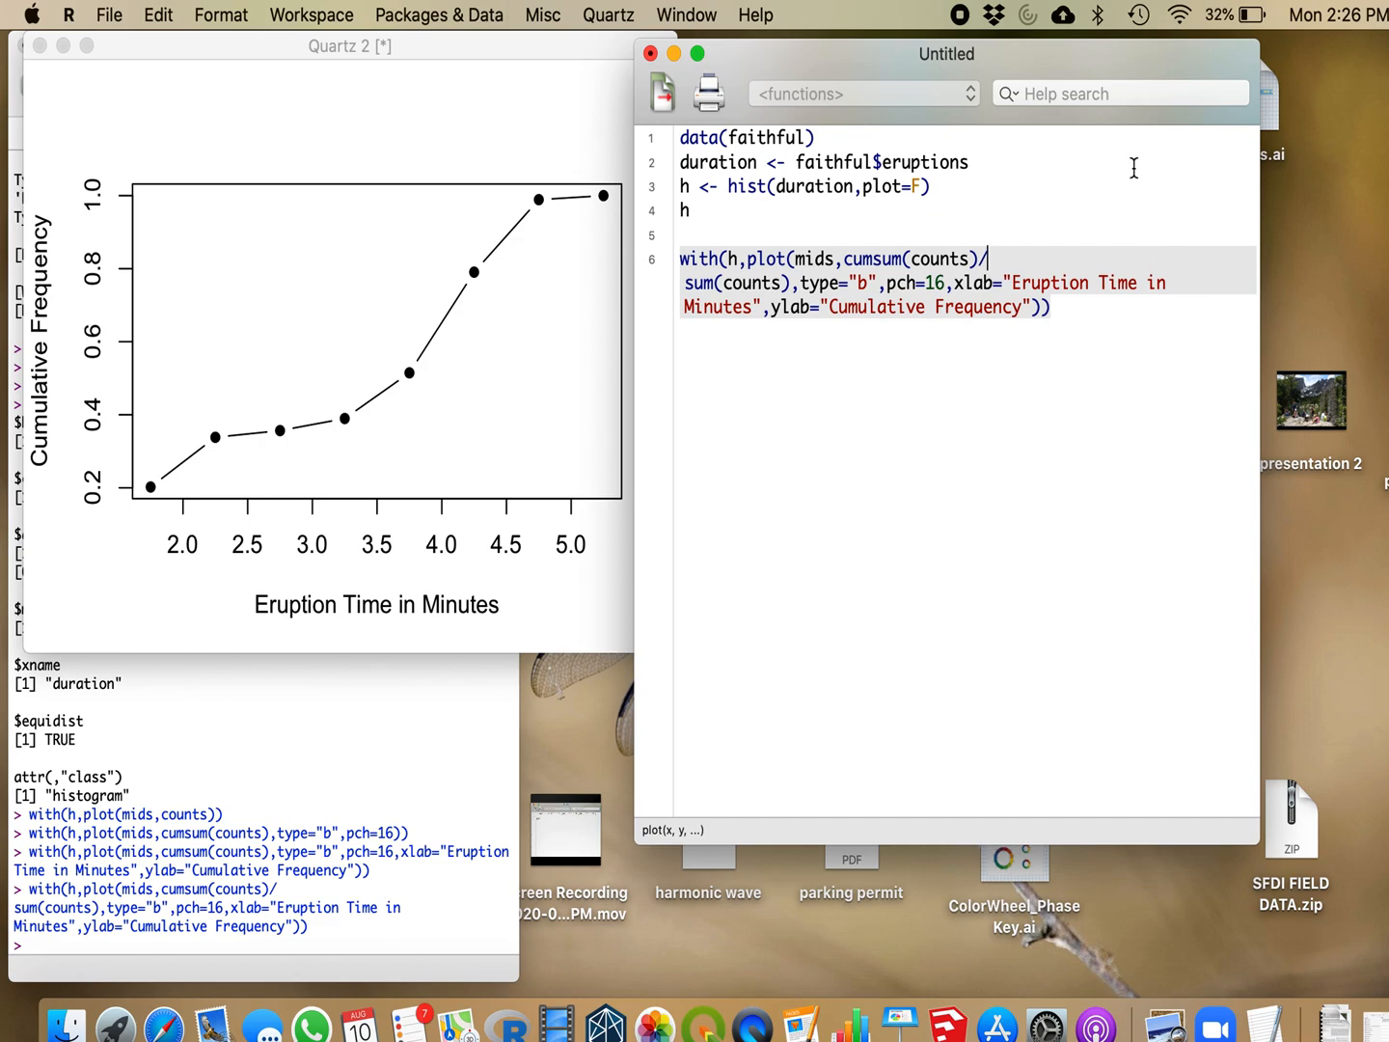
pyautogui.moveTo(985, 30)
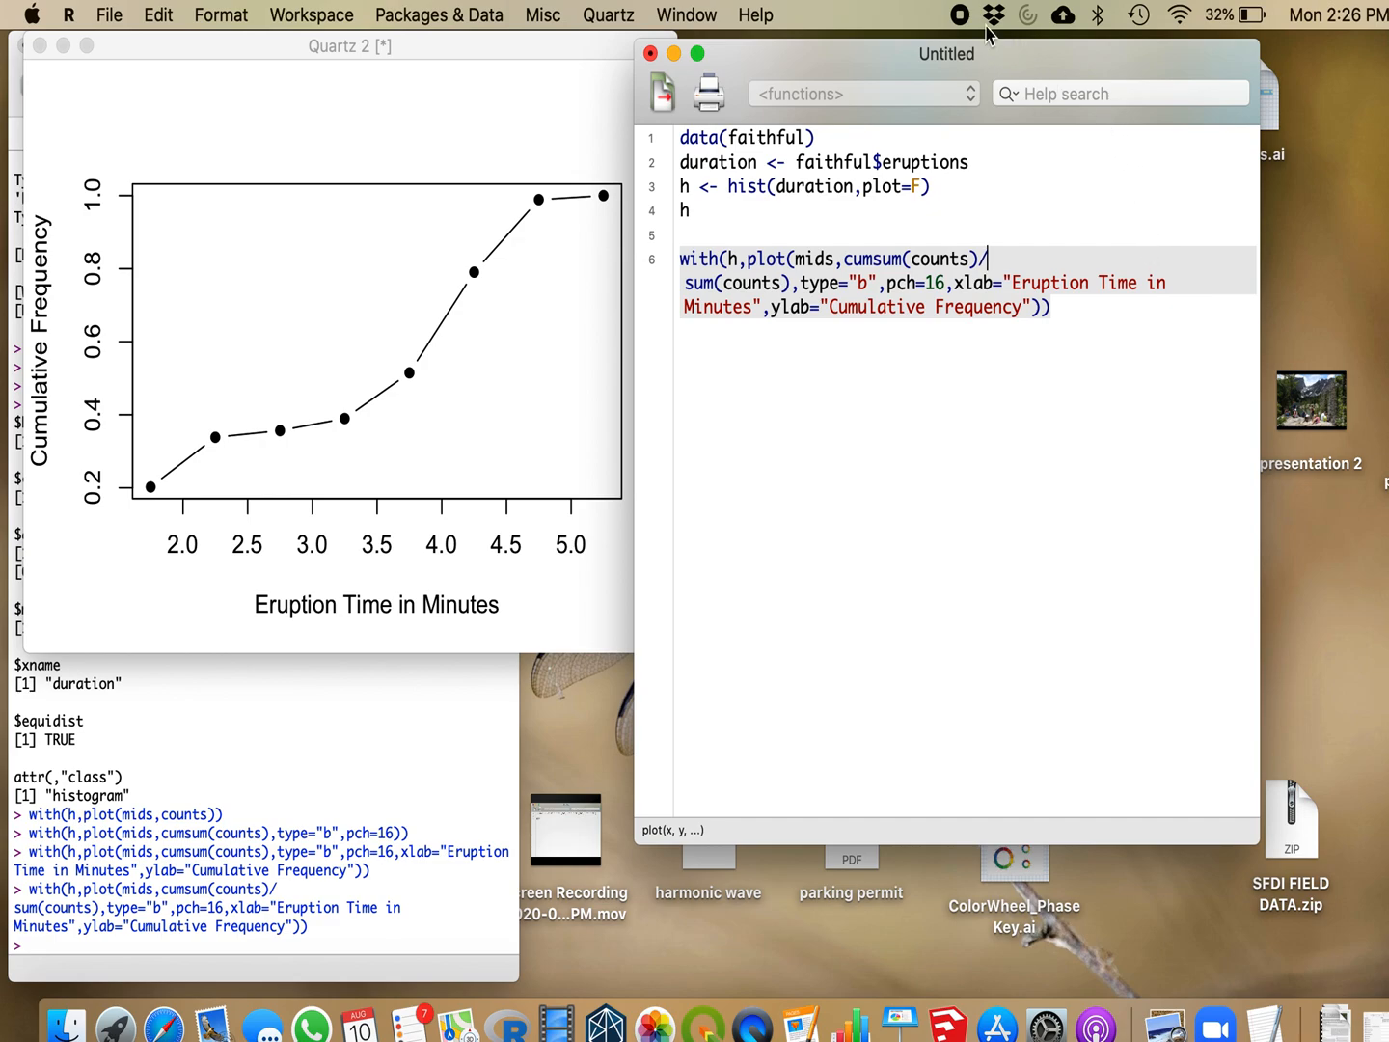